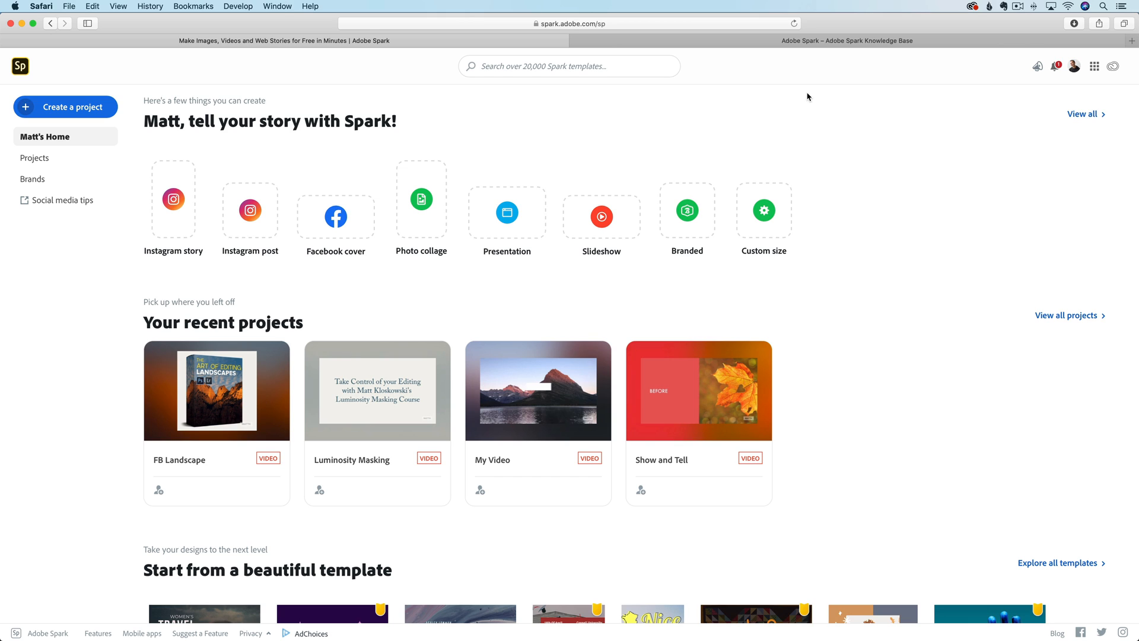
mouse_move(70, 70)
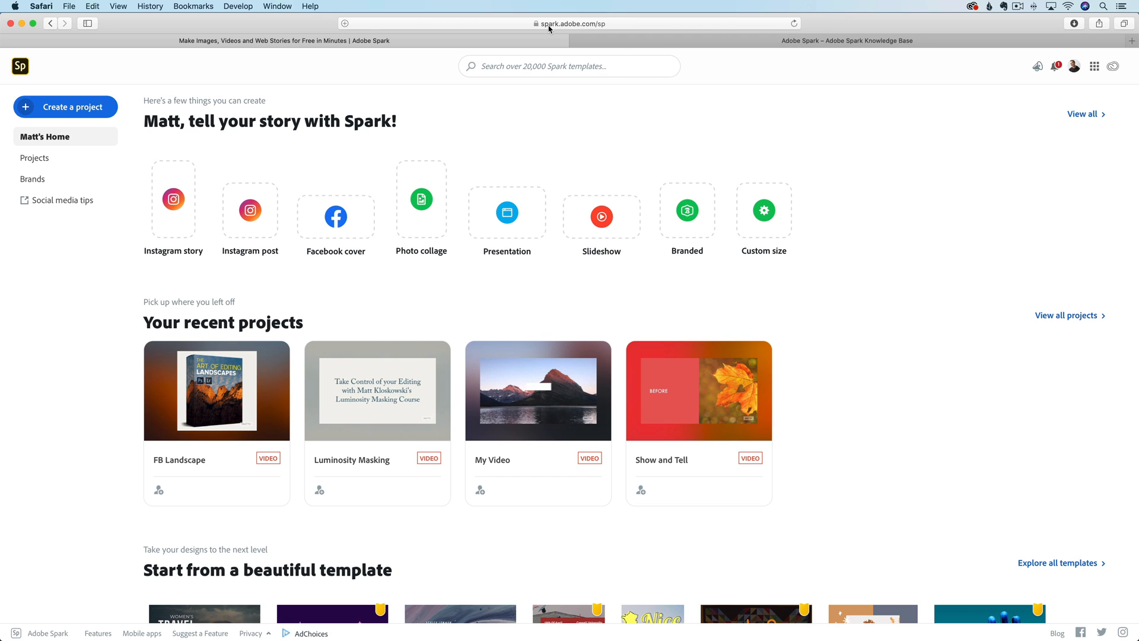
mouse_move(566, 29)
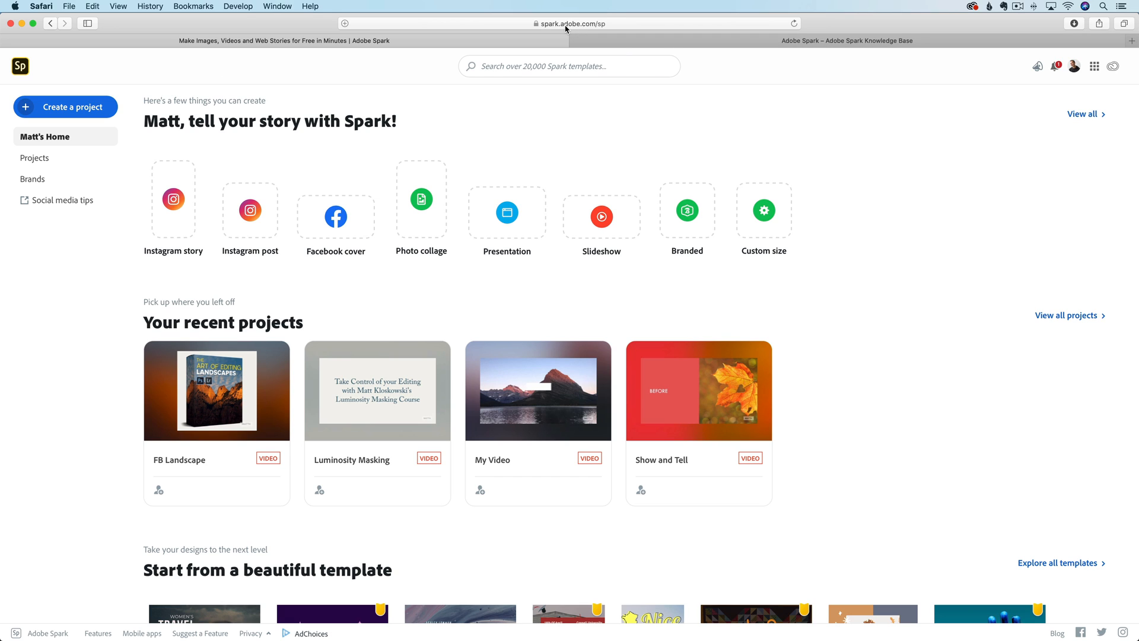
mouse_move(561, 28)
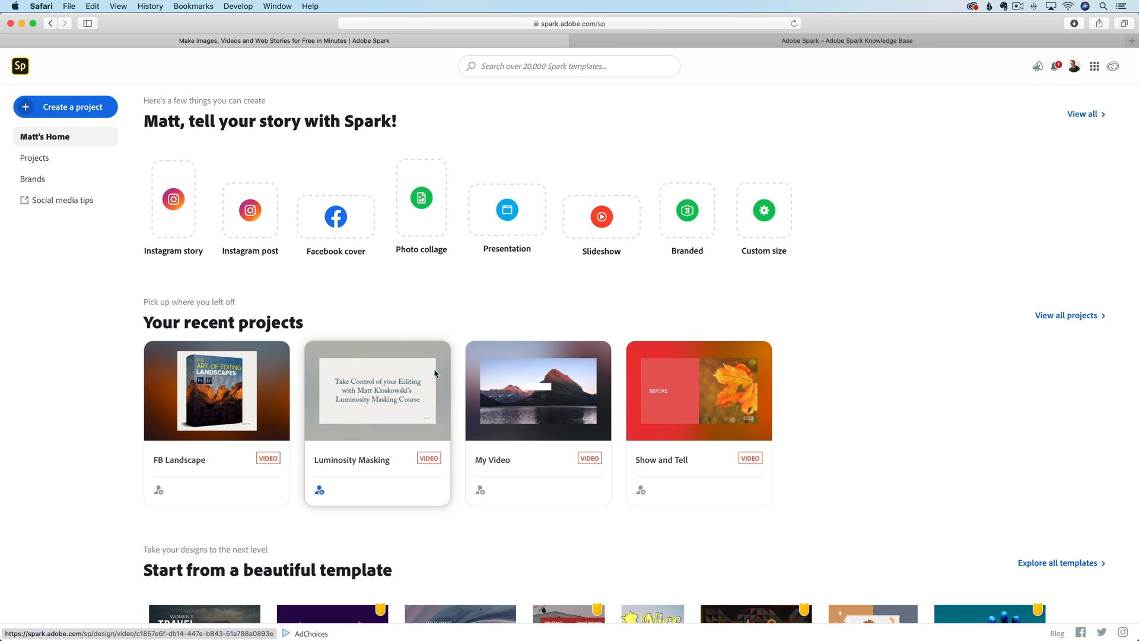
mouse_move(511, 310)
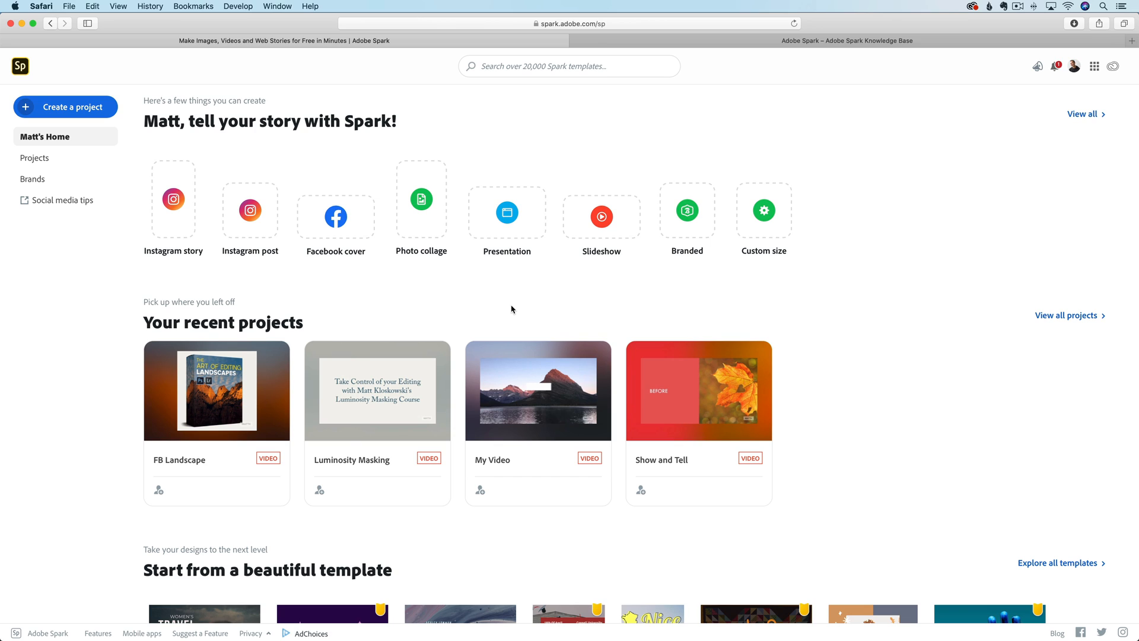
mouse_move(581, 116)
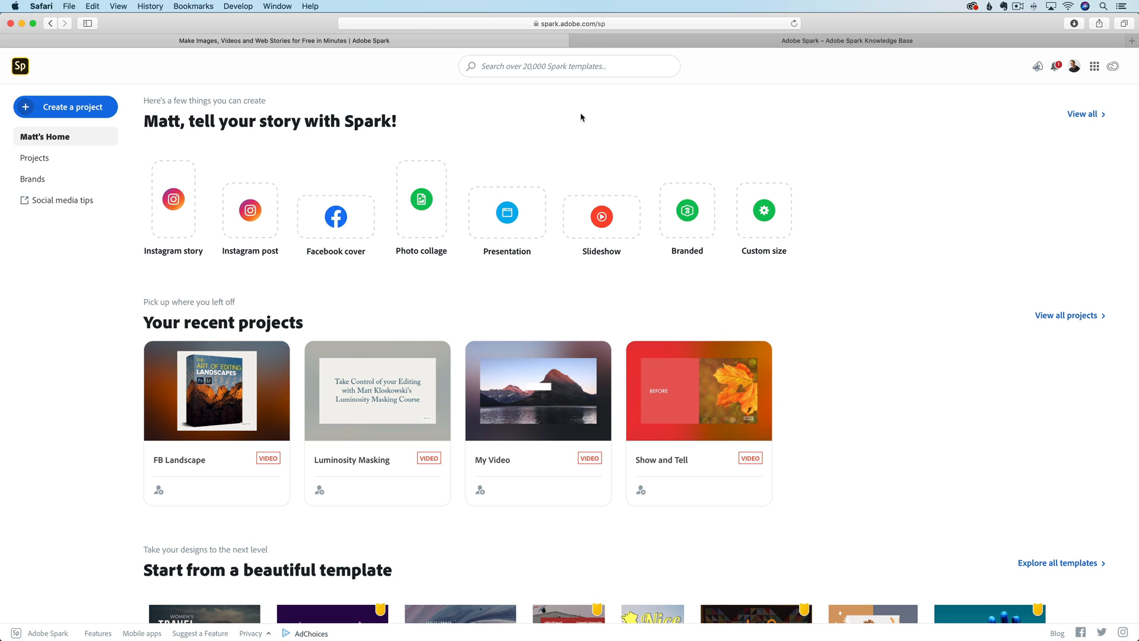
Show the full template gallery via Explore all templates
scroll(down, 3)
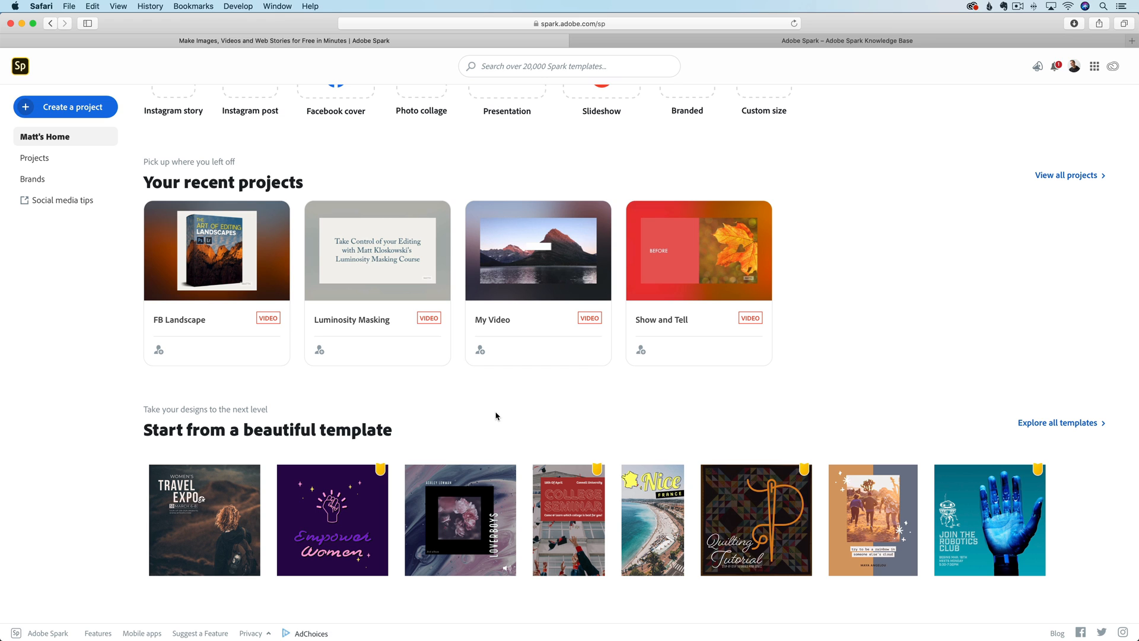
mouse_move(193, 431)
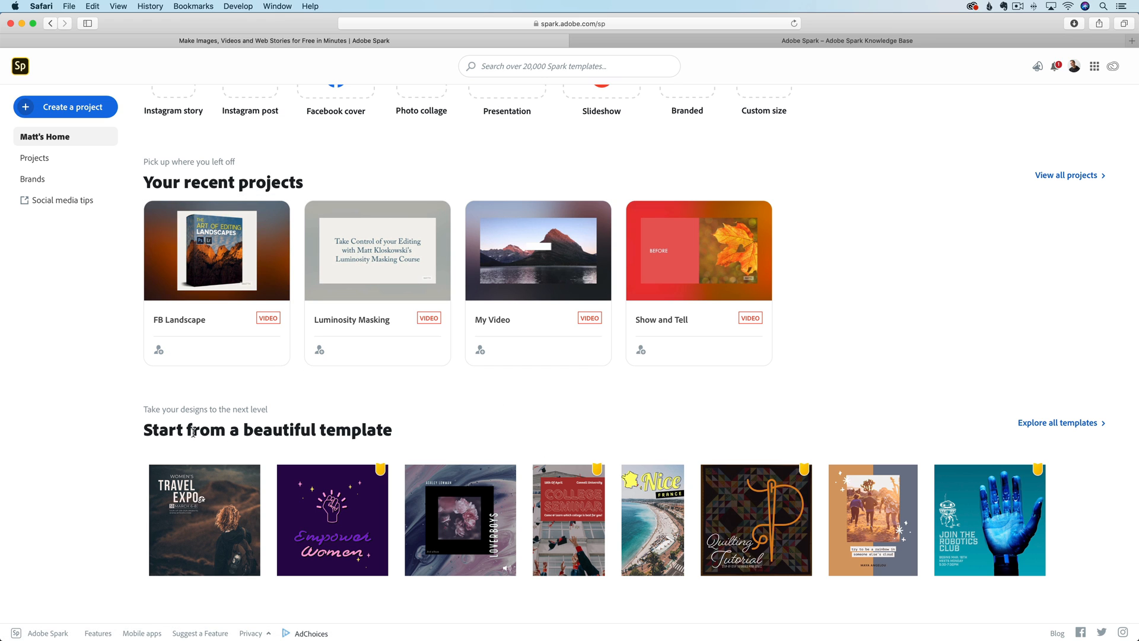
click(1056, 422)
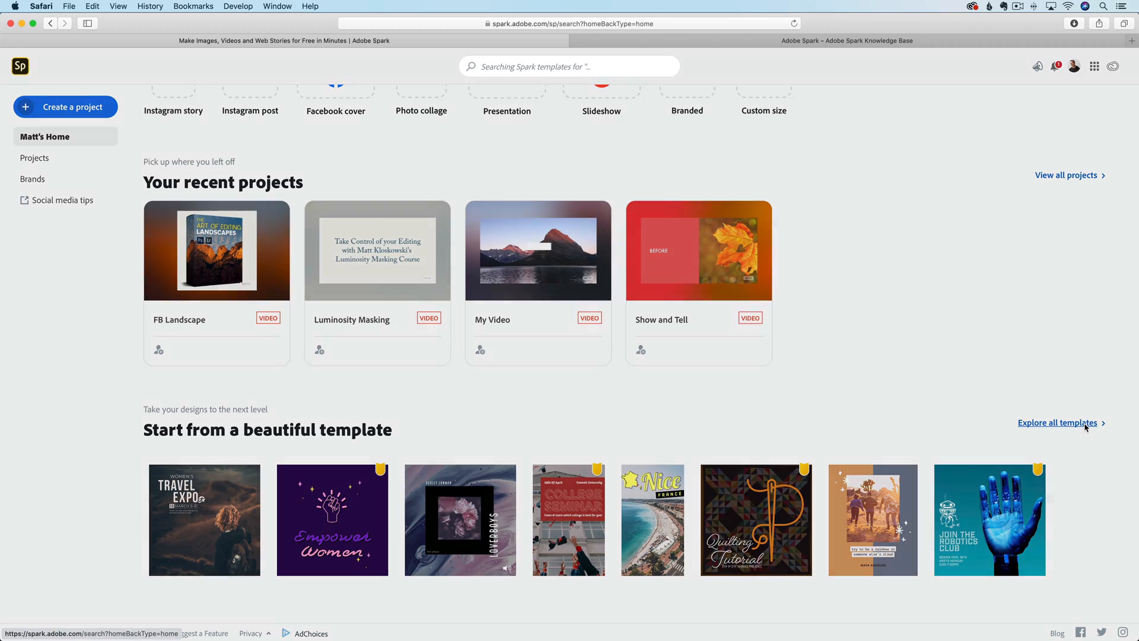
click(1057, 422)
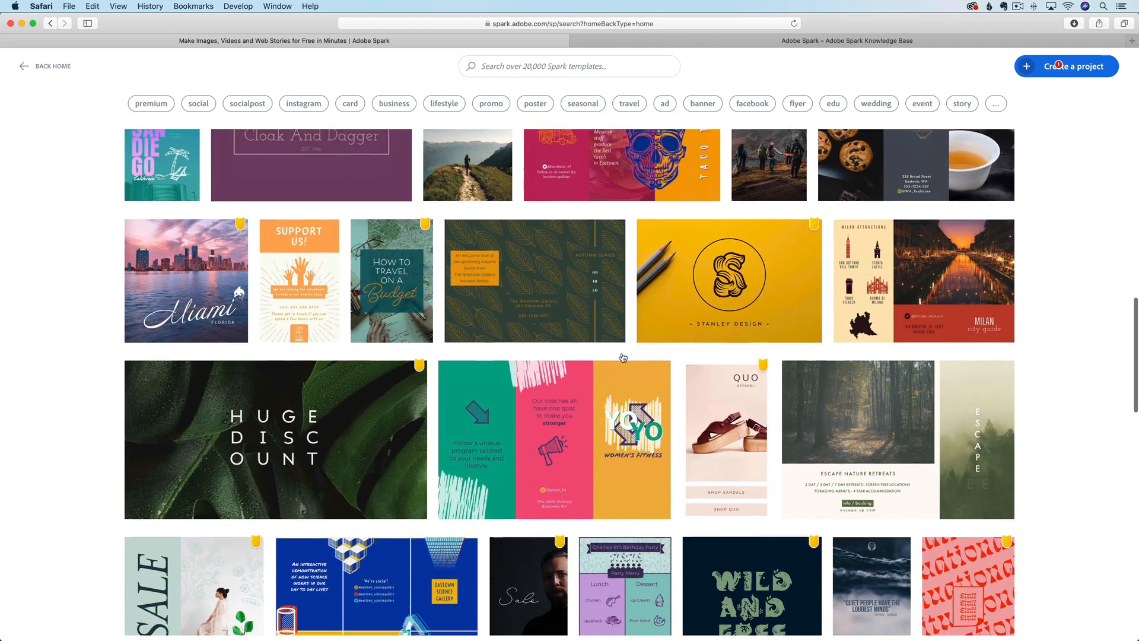
Scroll down the gallery and preview the Line Up Marketing tri-fold brochure template
scroll(down, 3)
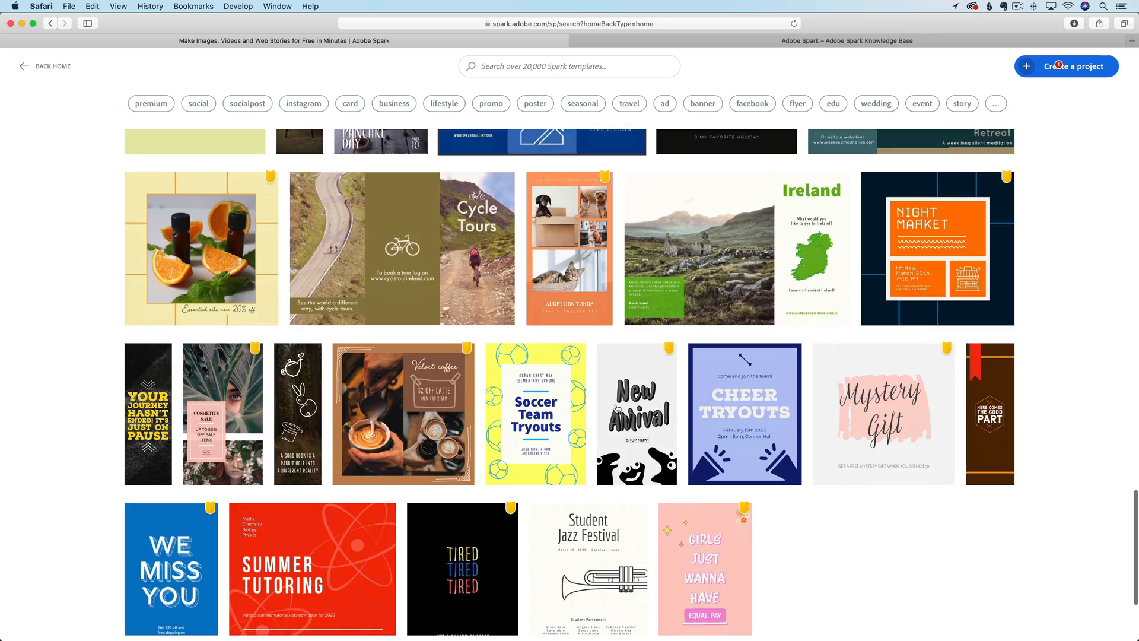
scroll(down, 3)
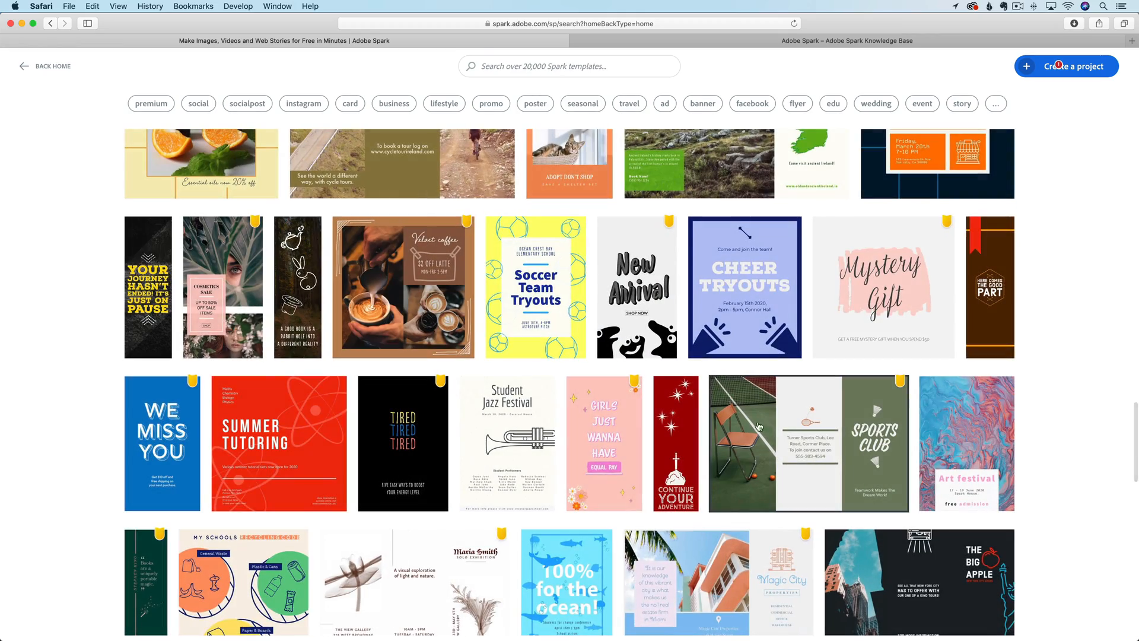
scroll(down, 3)
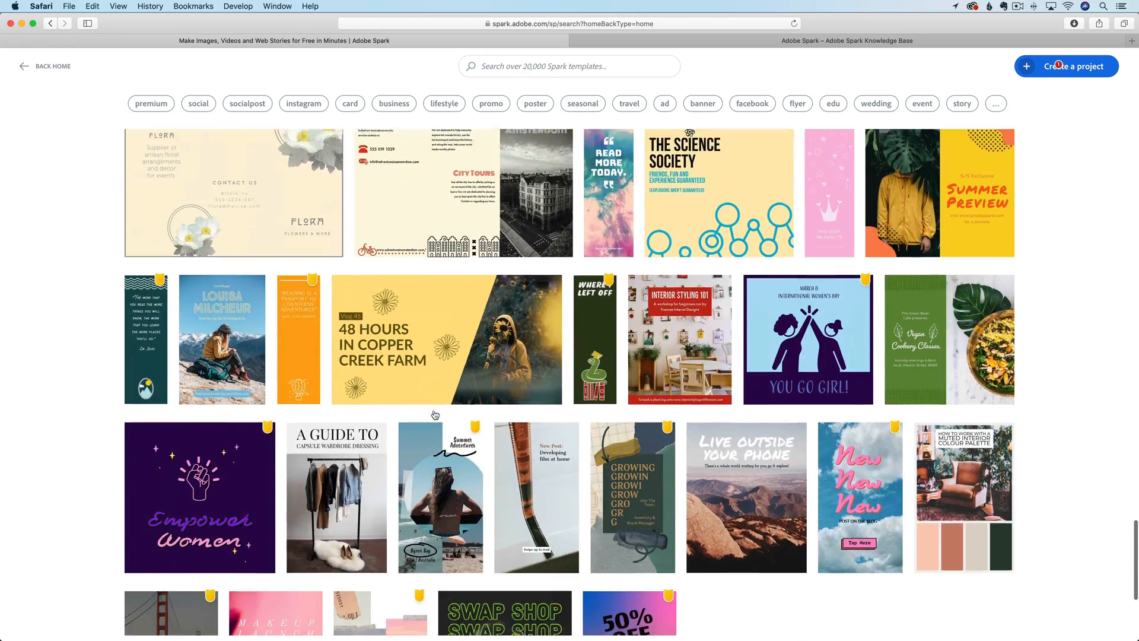
scroll(down, 3)
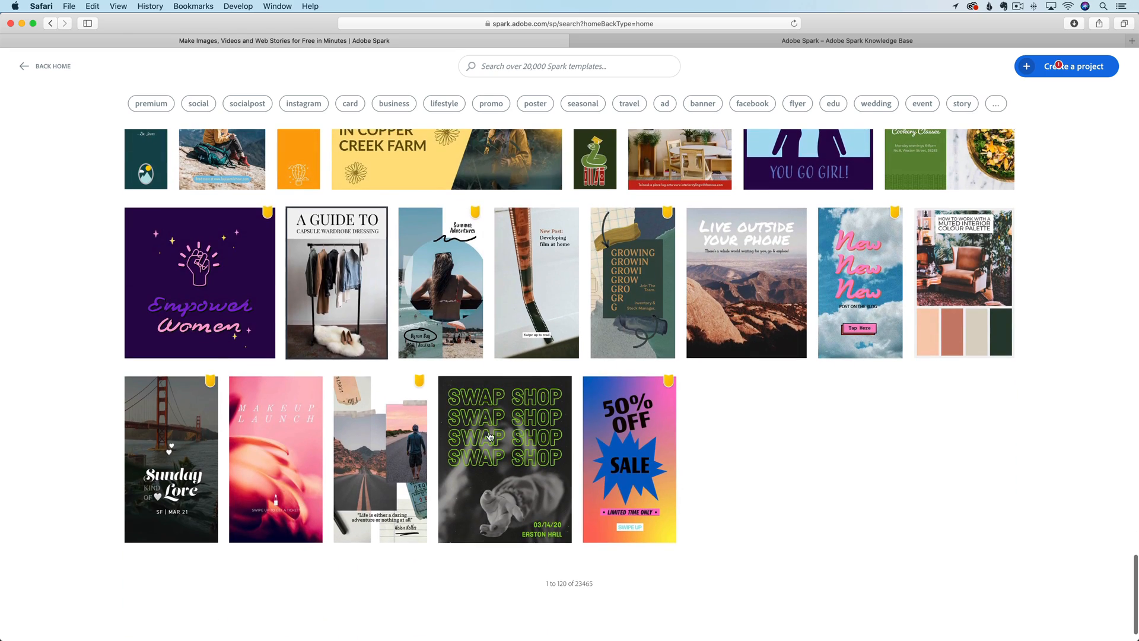
scroll(down, 3)
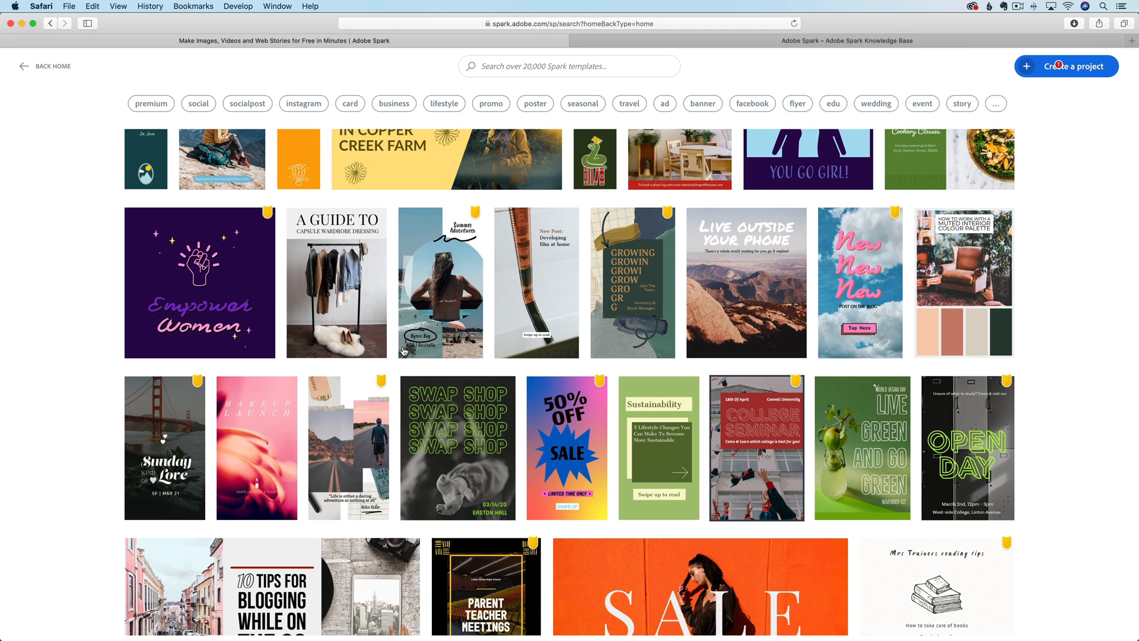
scroll(down, 3)
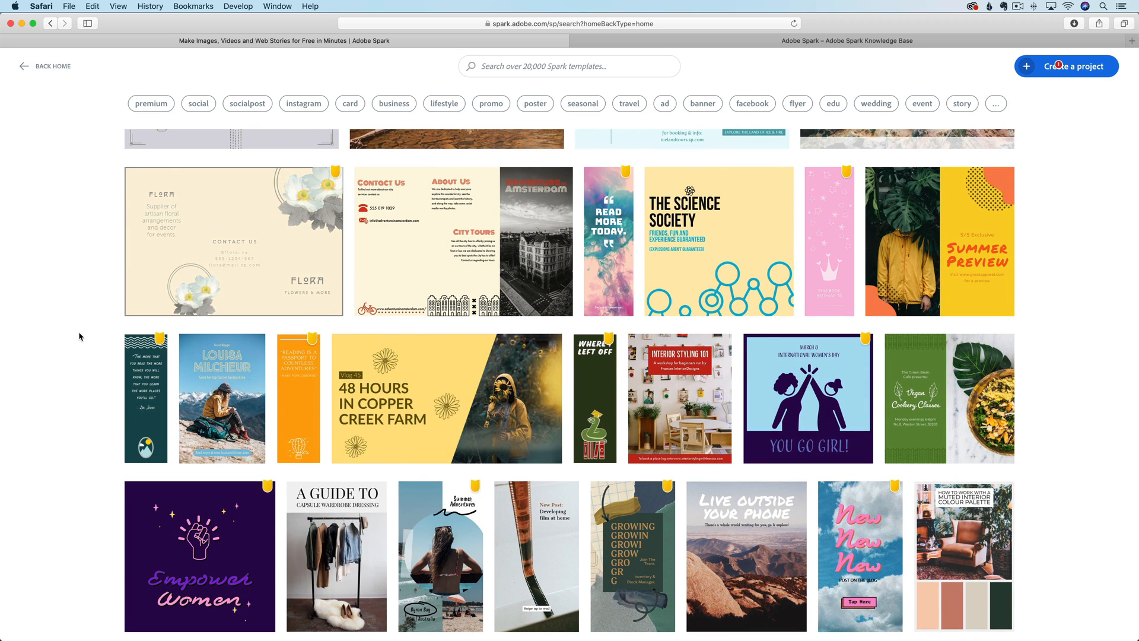
scroll(down, 3)
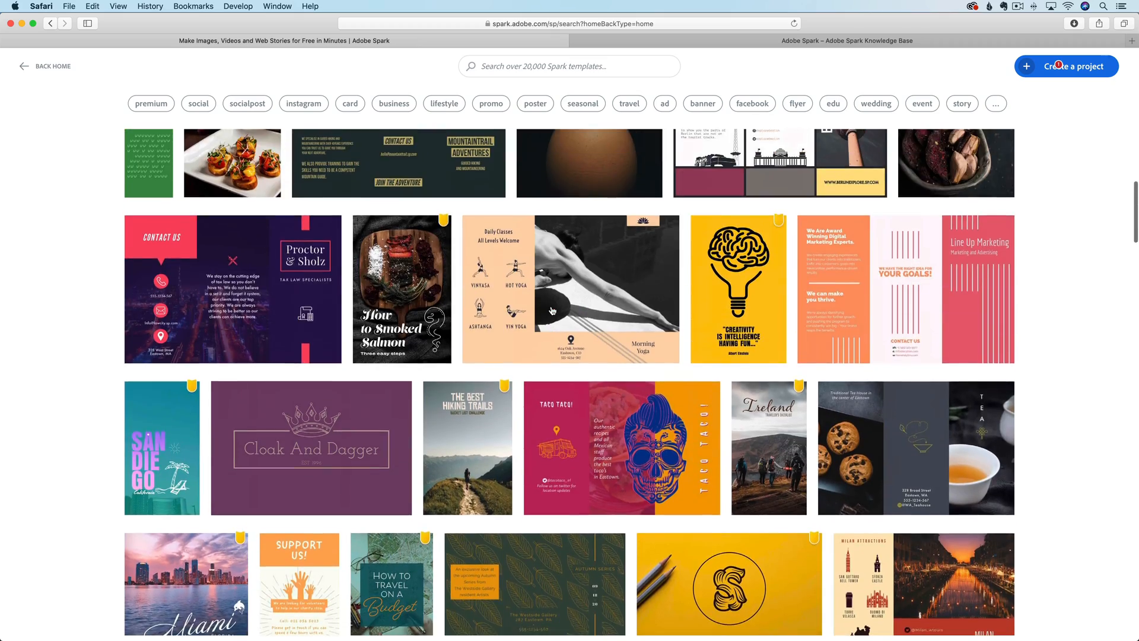
click(467, 447)
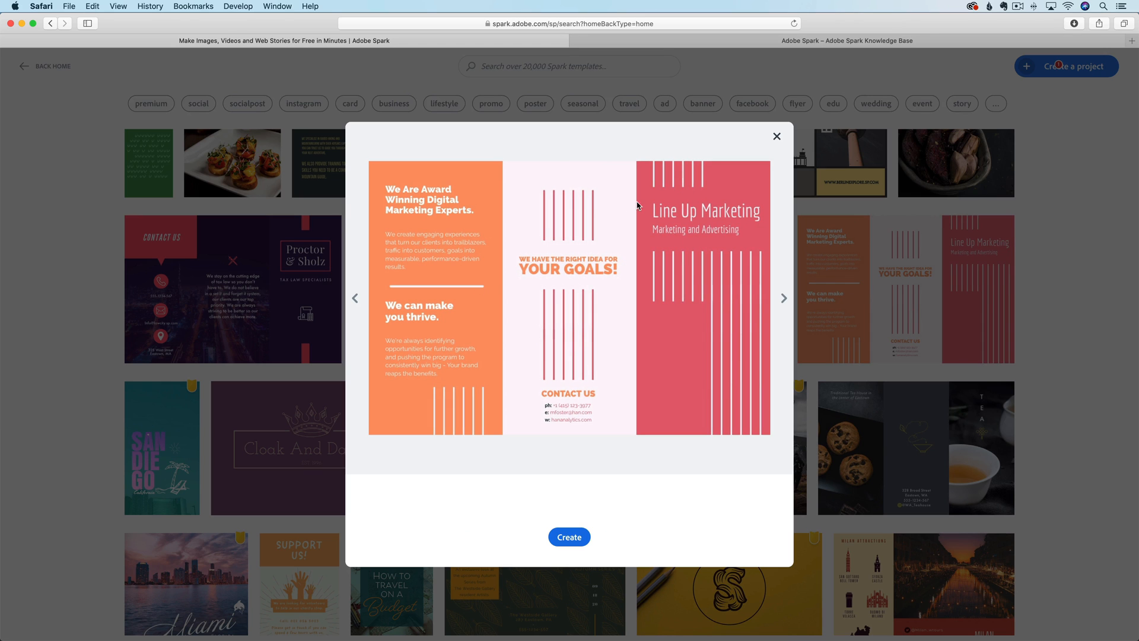
Close the Line Up Marketing preview and return to the Spark home page
click(776, 135)
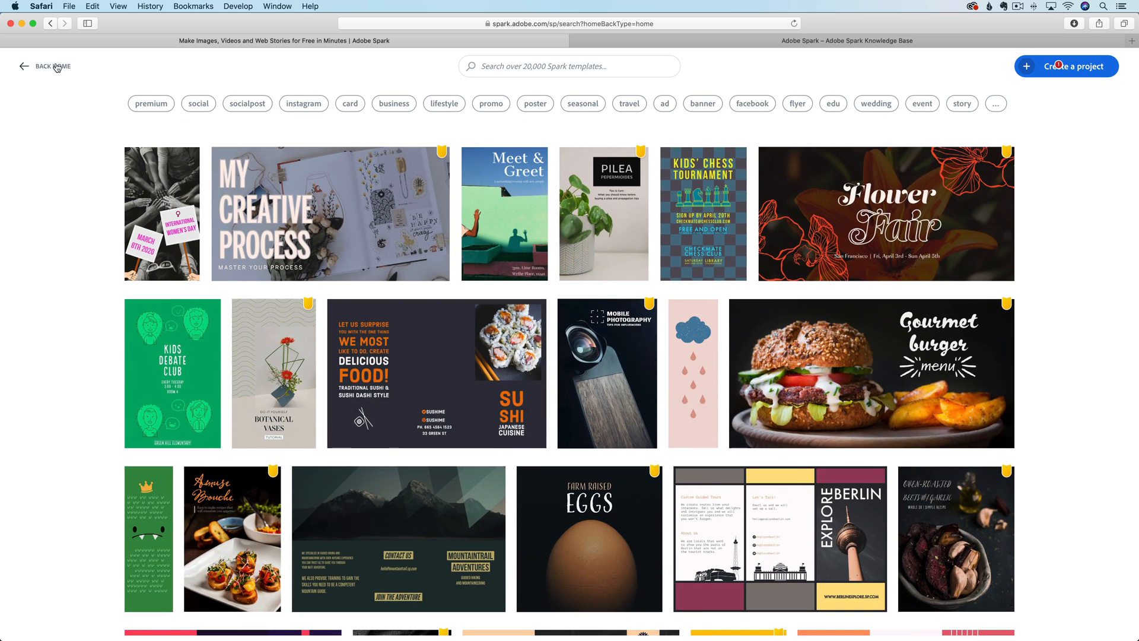
click(51, 67)
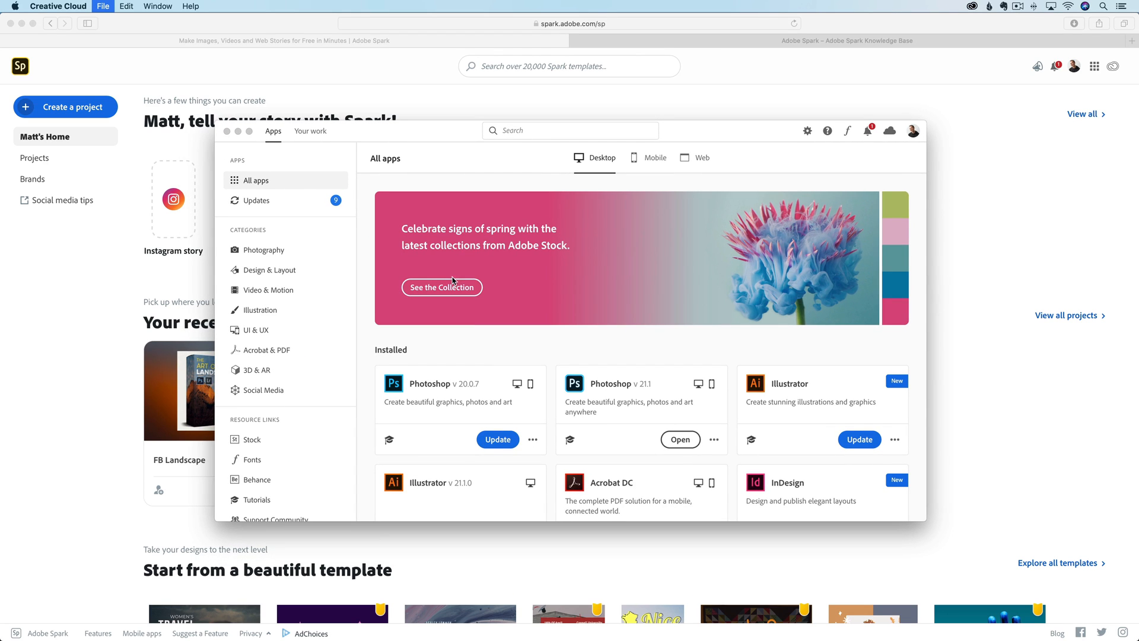
mouse_move(363, 215)
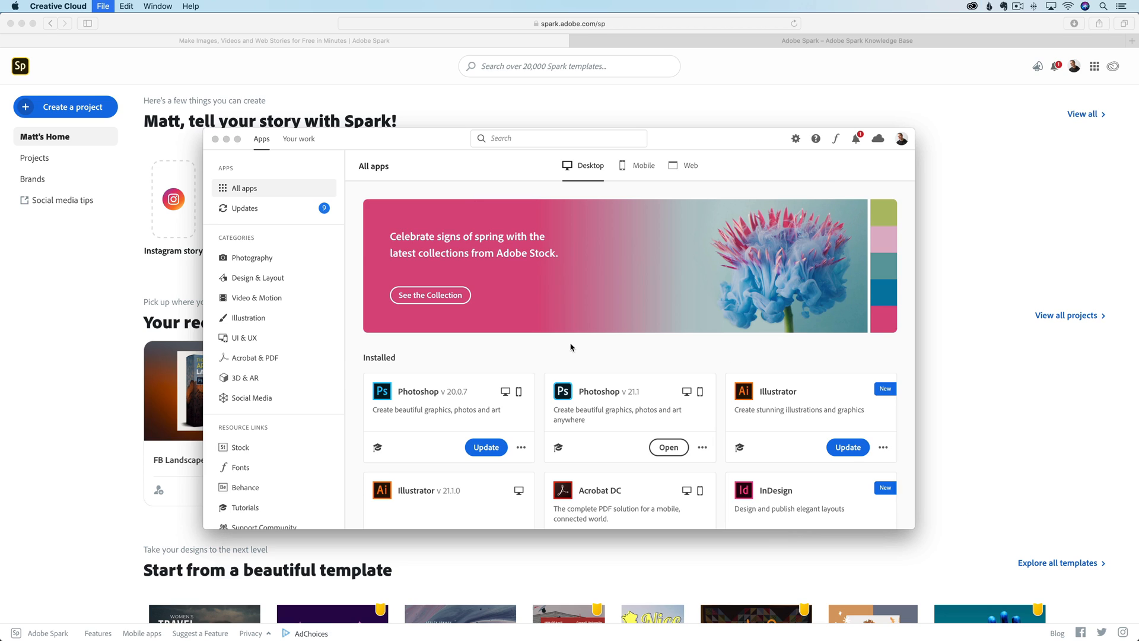
mouse_move(567, 197)
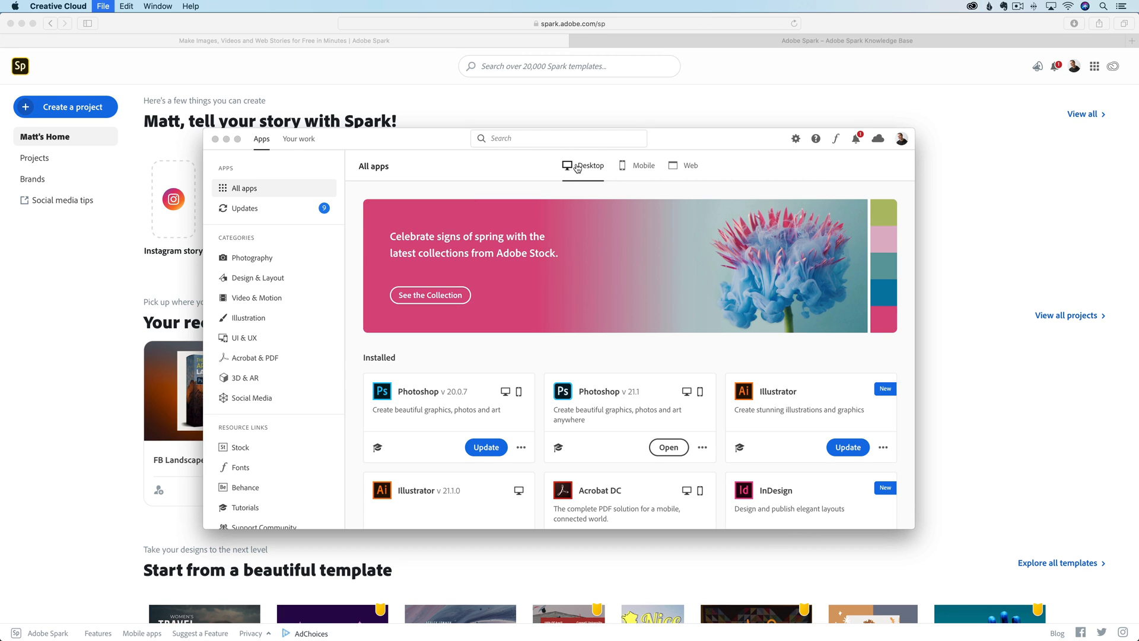
Switch the Creative Cloud apps window through Mobile to Web and scroll to Spark
click(641, 165)
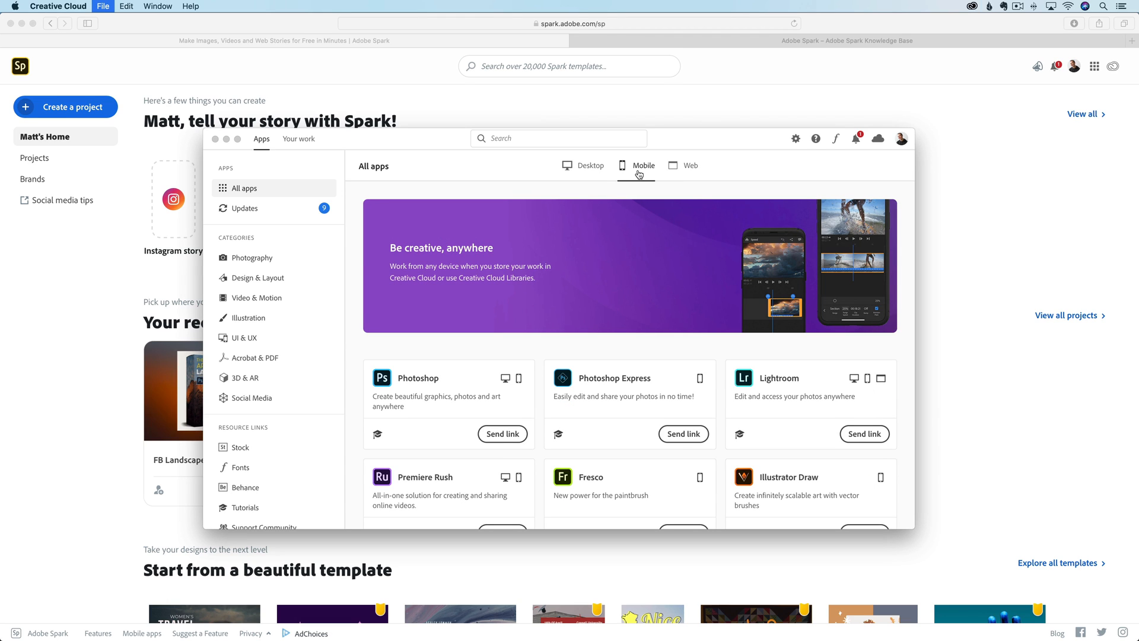
click(691, 165)
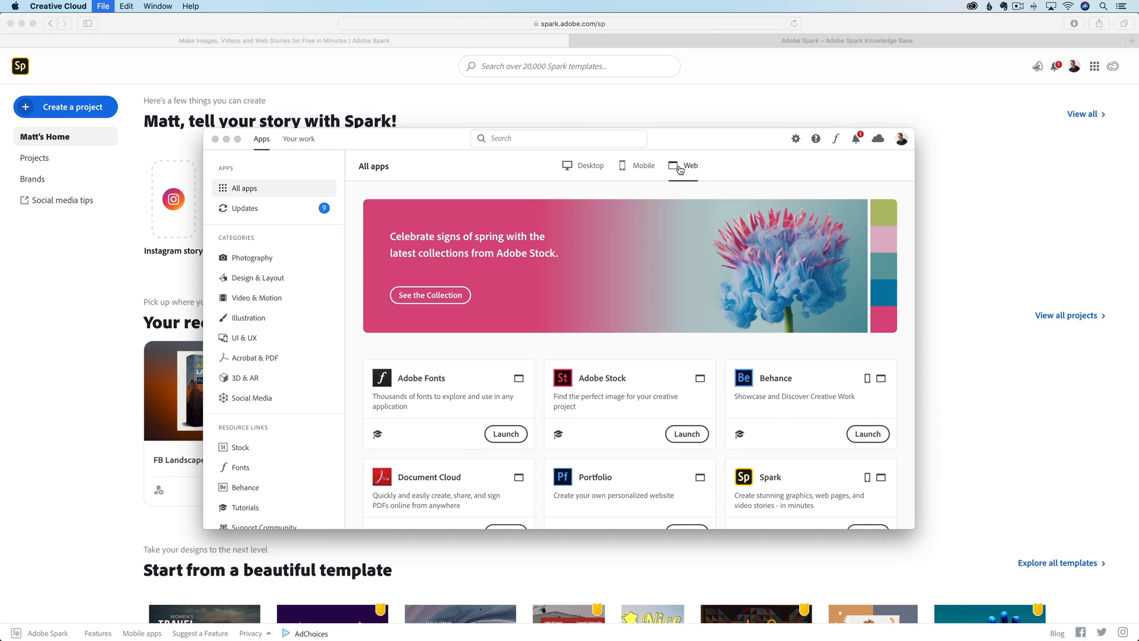
scroll(down, 3)
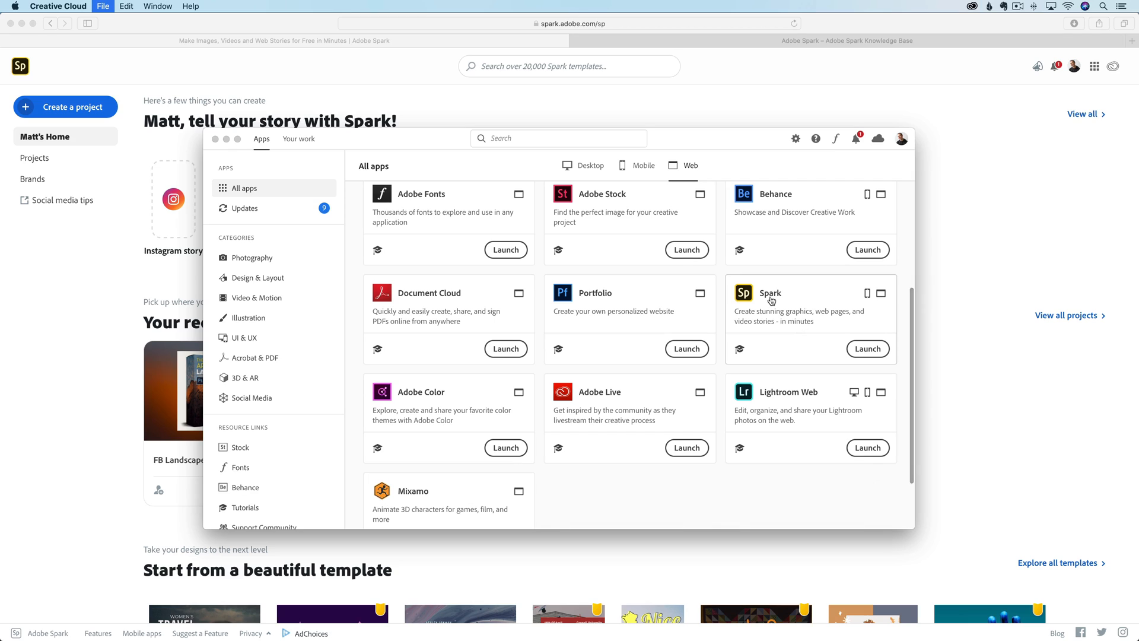
mouse_move(866, 347)
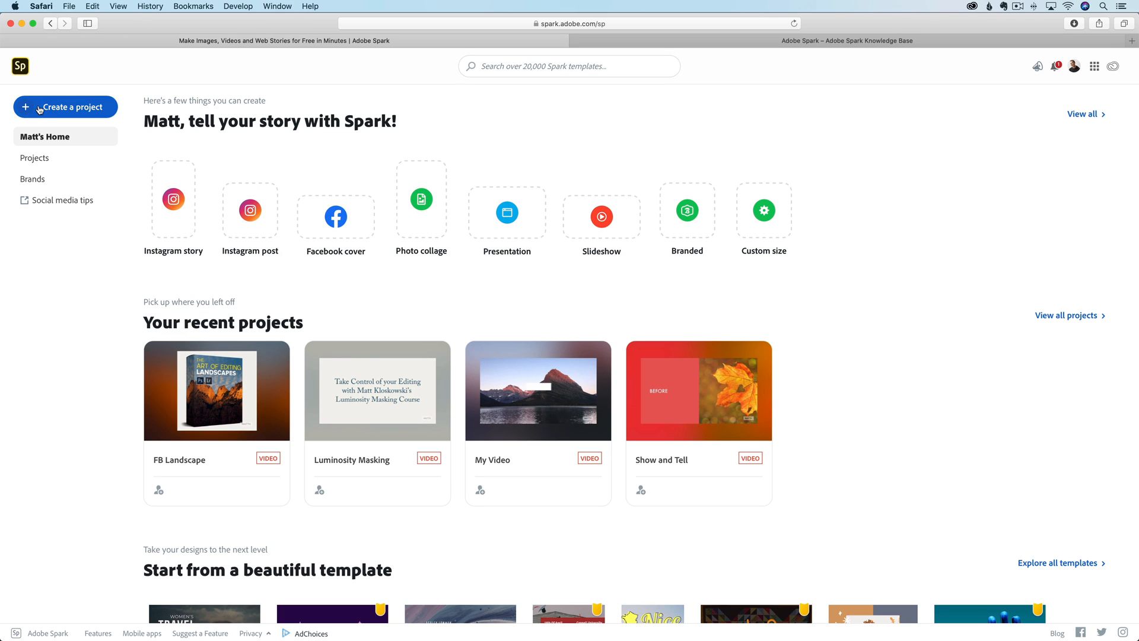
mouse_move(44, 96)
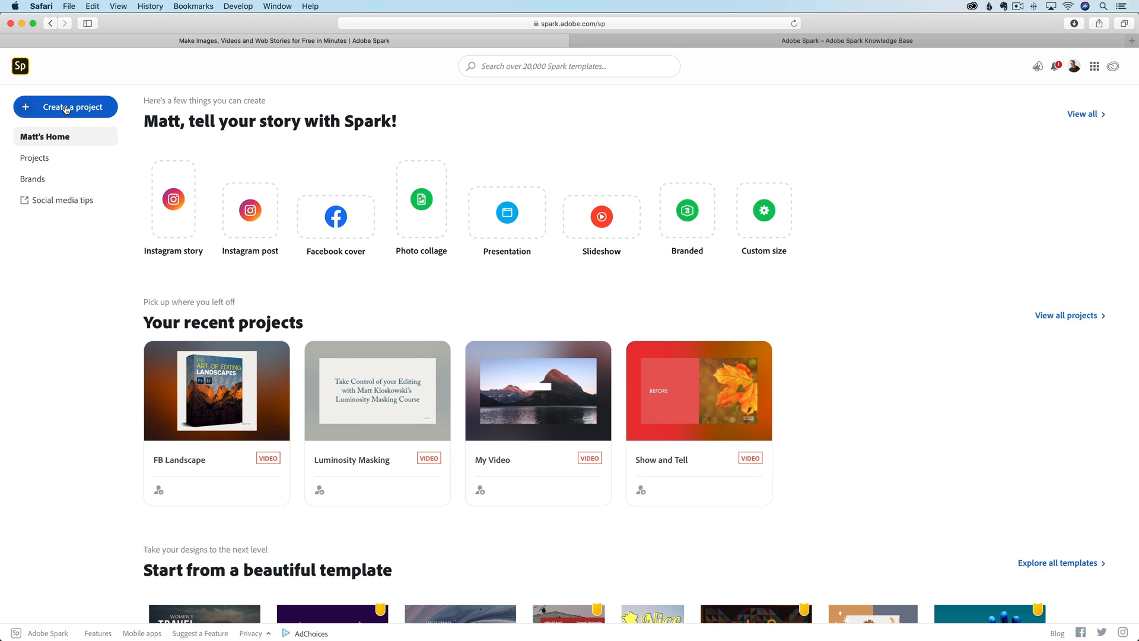
Create a new Web page project from the Create a project menu
click(65, 106)
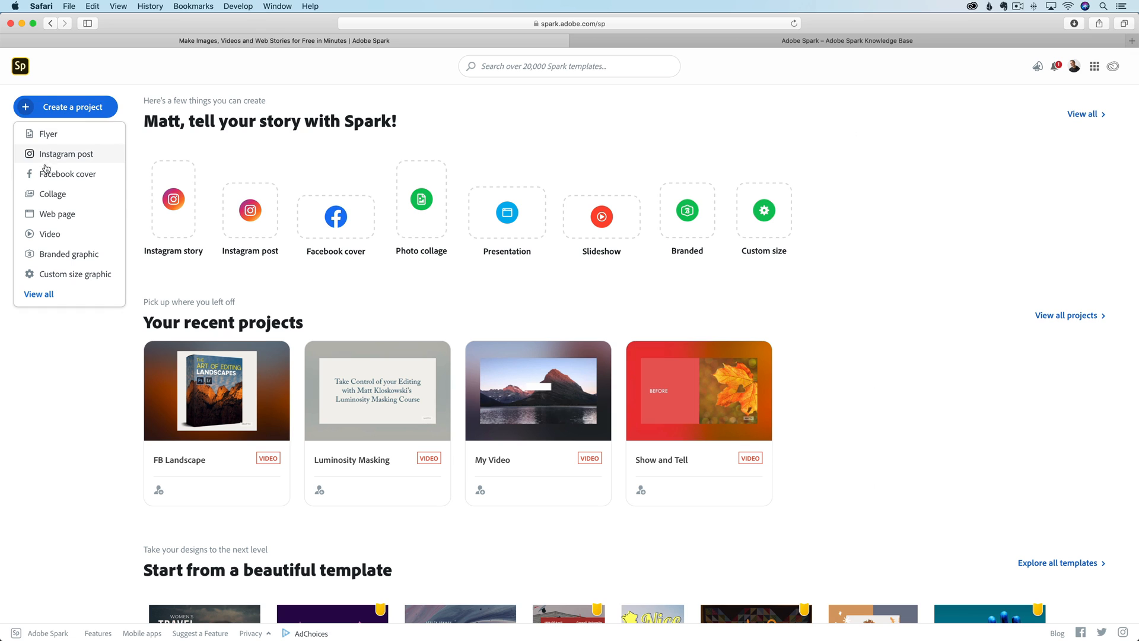
mouse_move(56, 213)
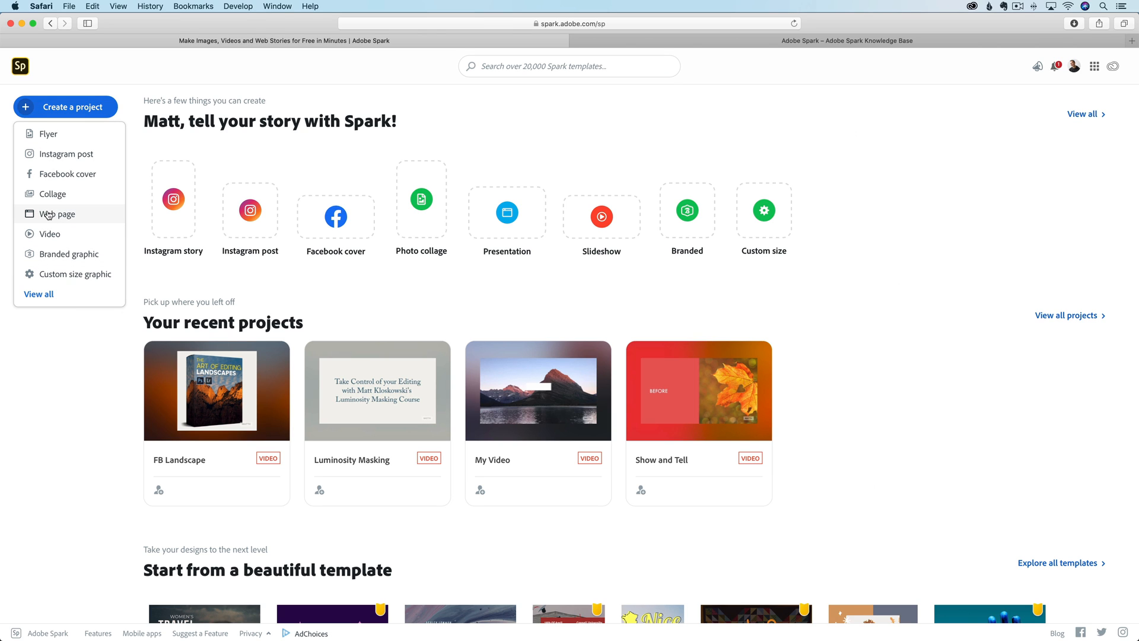
click(57, 213)
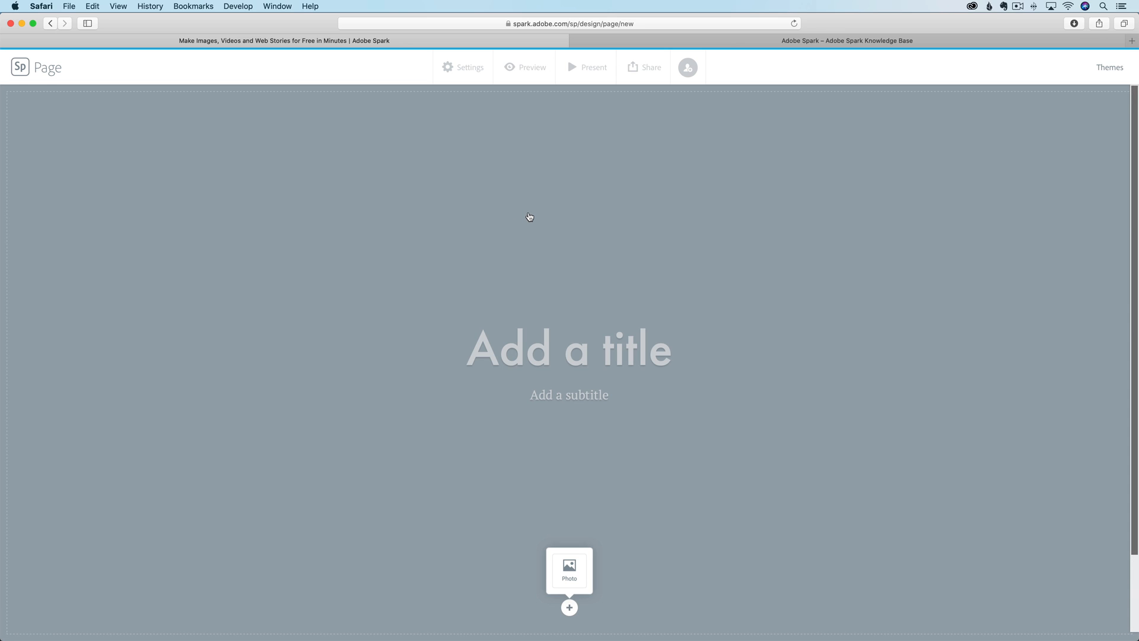
mouse_move(539, 283)
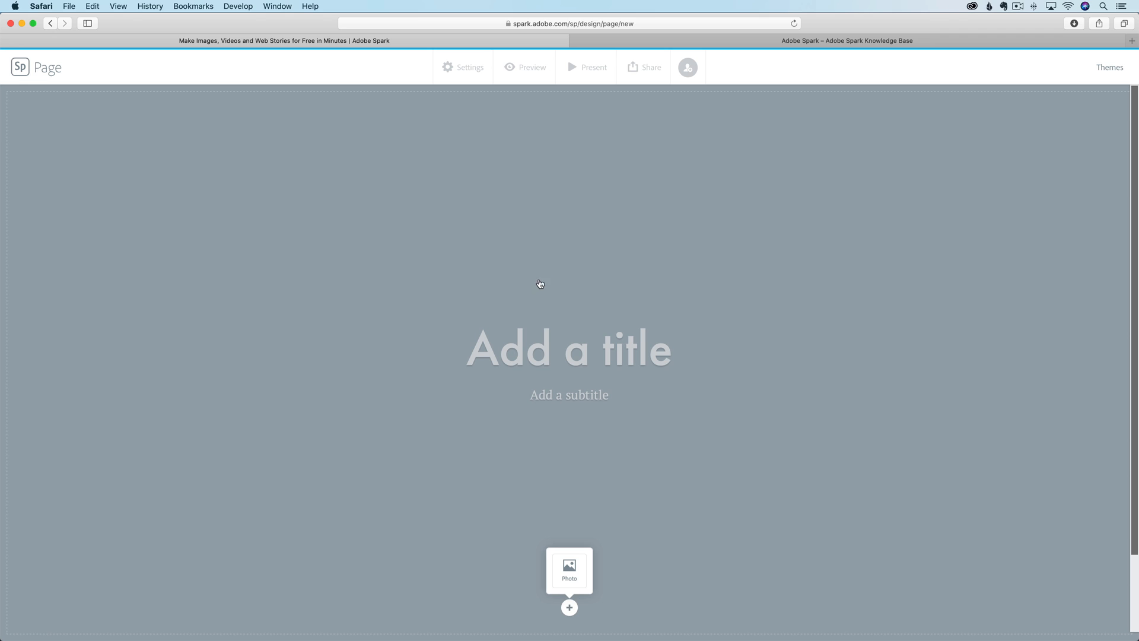
Enter the title 'Touring Tuscany' and a 'by Matt Kl…' byline subtitle on the header
click(568, 607)
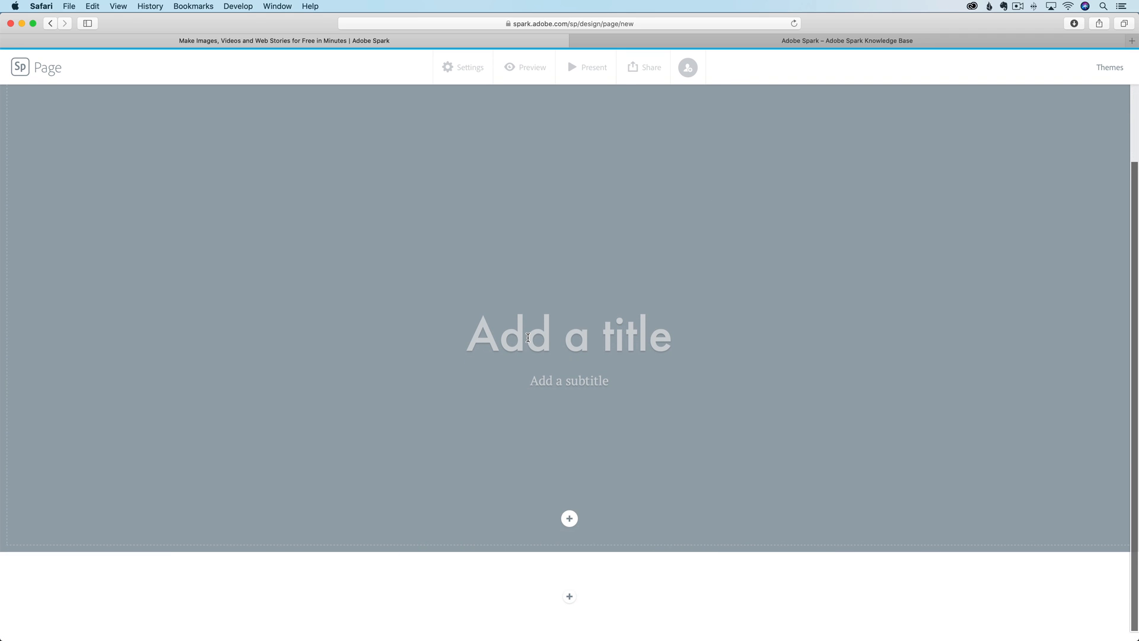
text(Touring Tuscan)
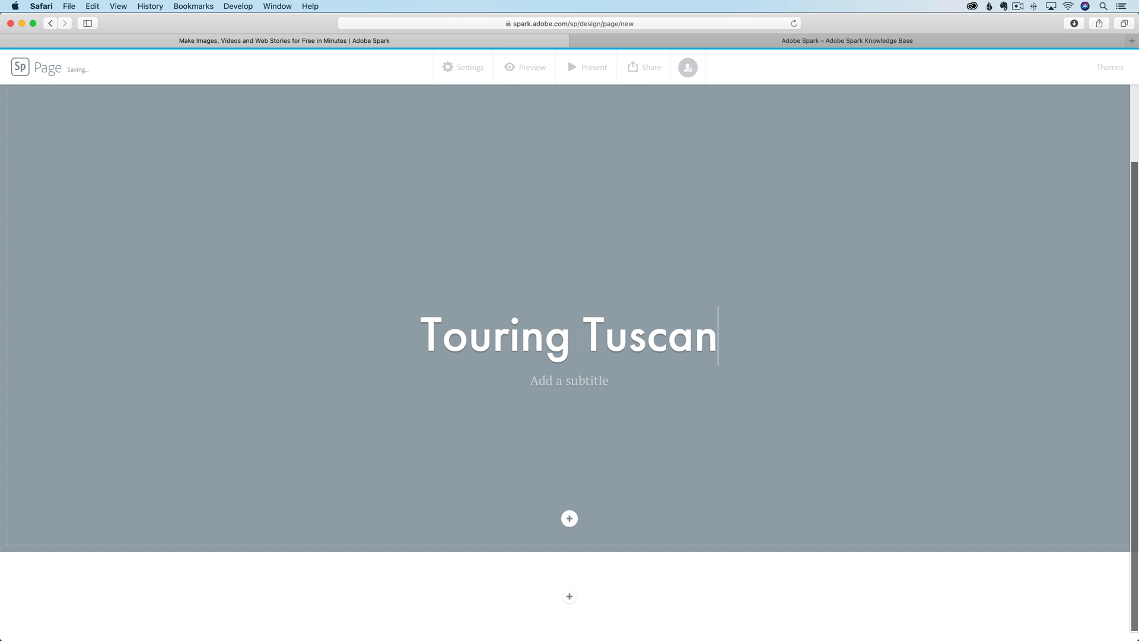
text(y)
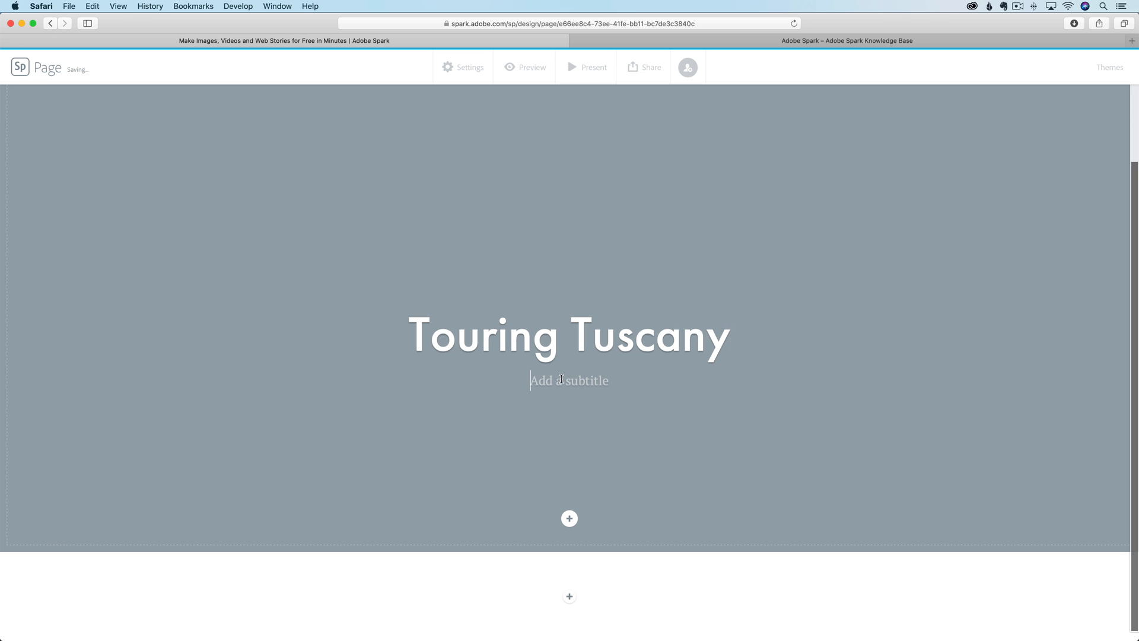
text(by Matt Kloskowski)
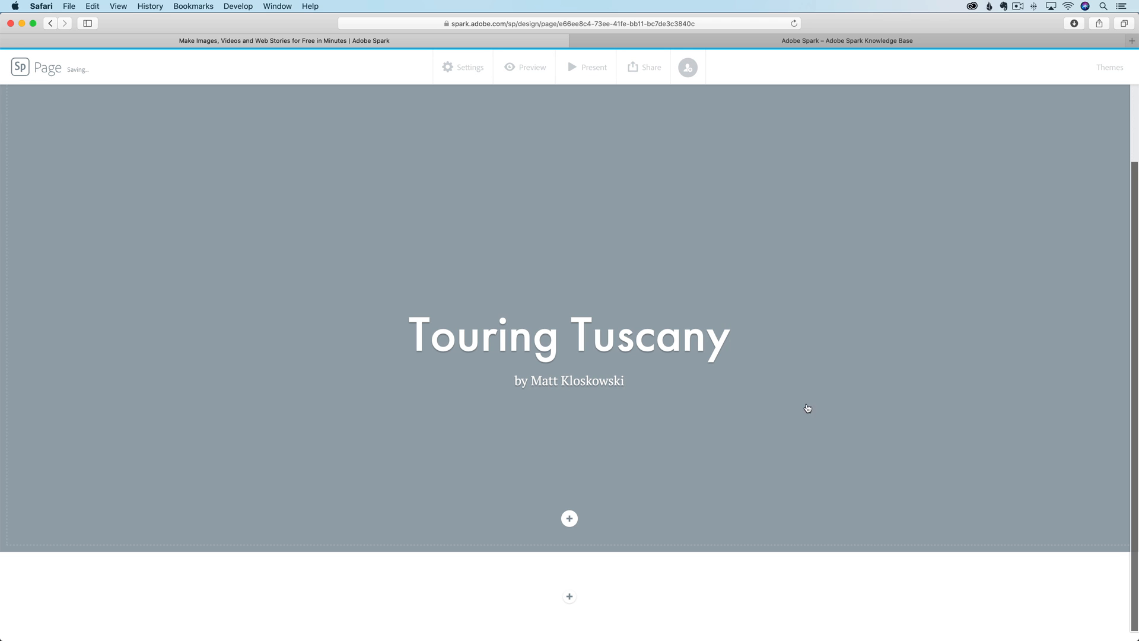
click(568, 519)
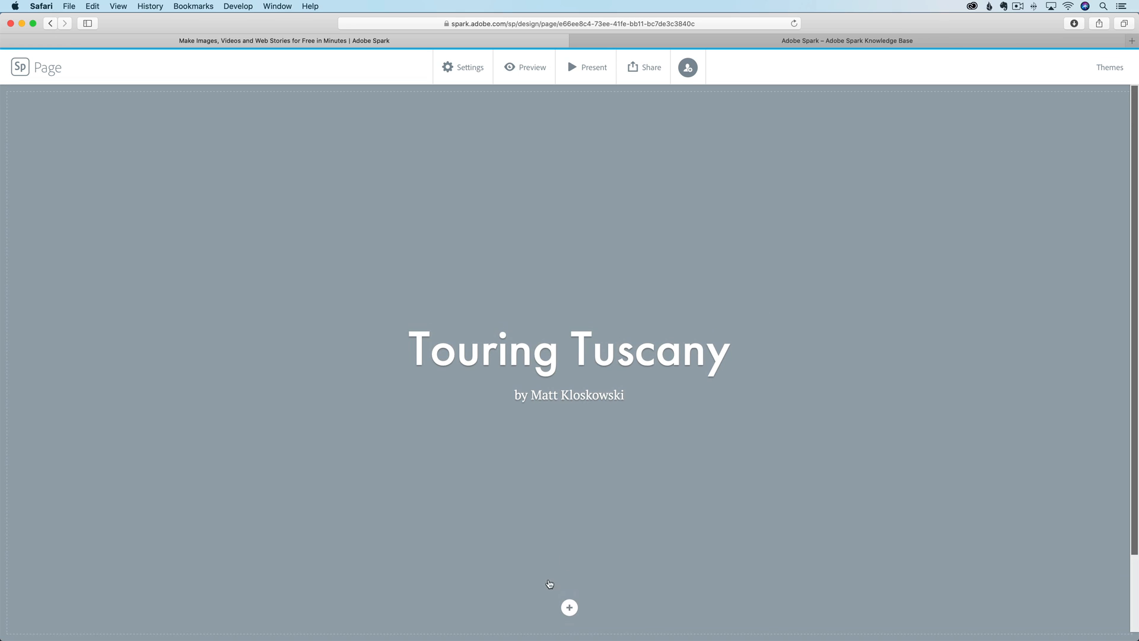
mouse_move(571, 552)
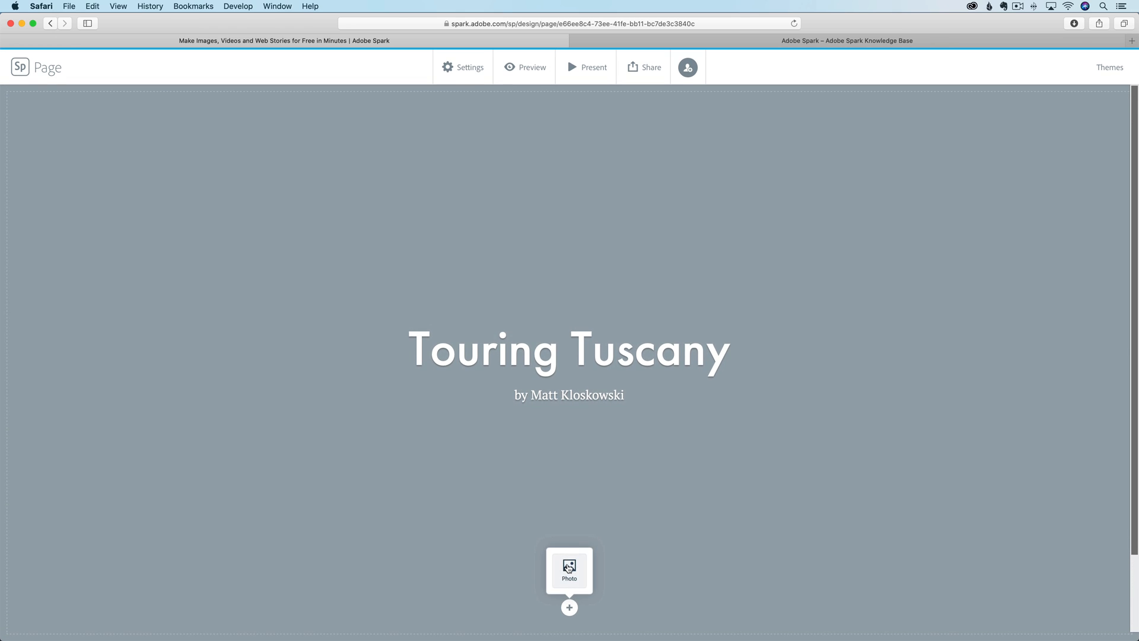
Choose Photo from the header's + to show the Add photos sources
click(569, 569)
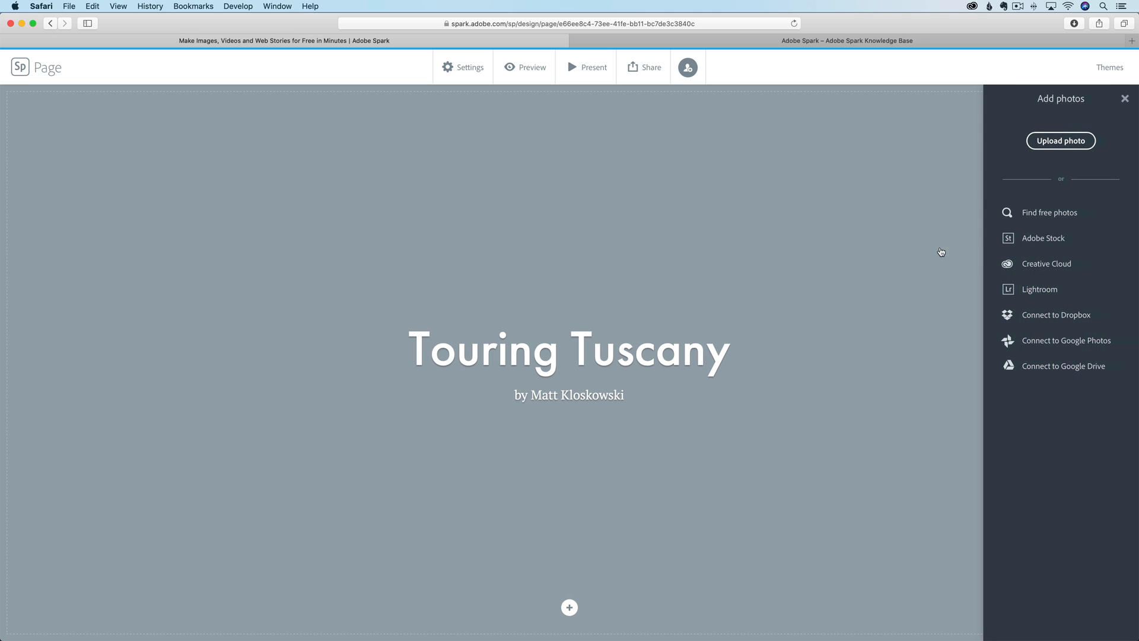
mouse_move(1039, 213)
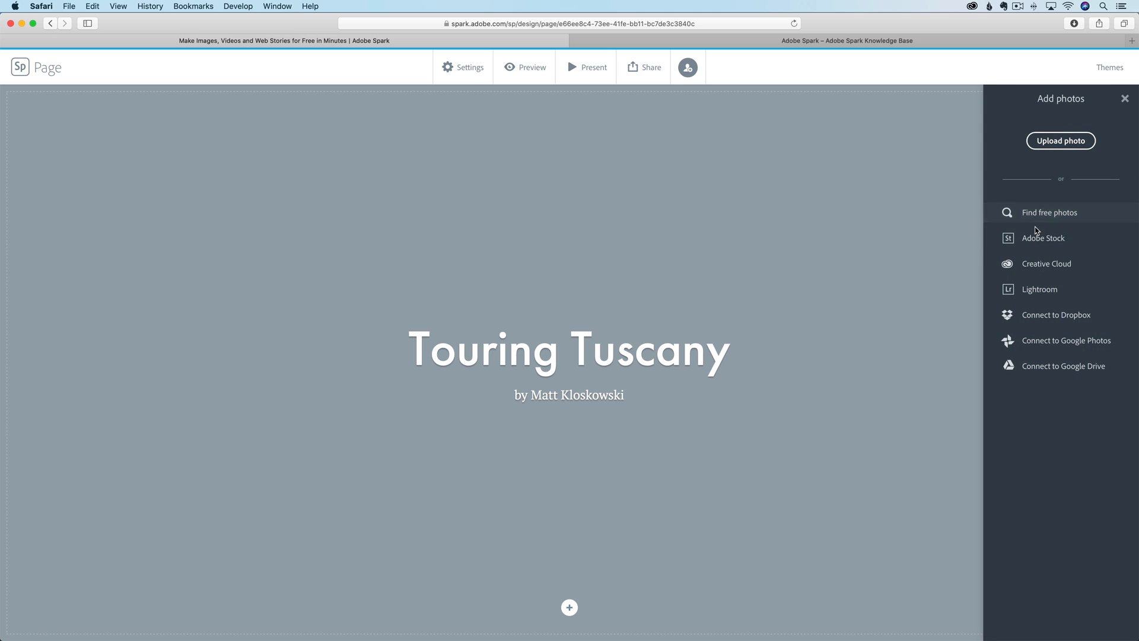
mouse_move(1061, 365)
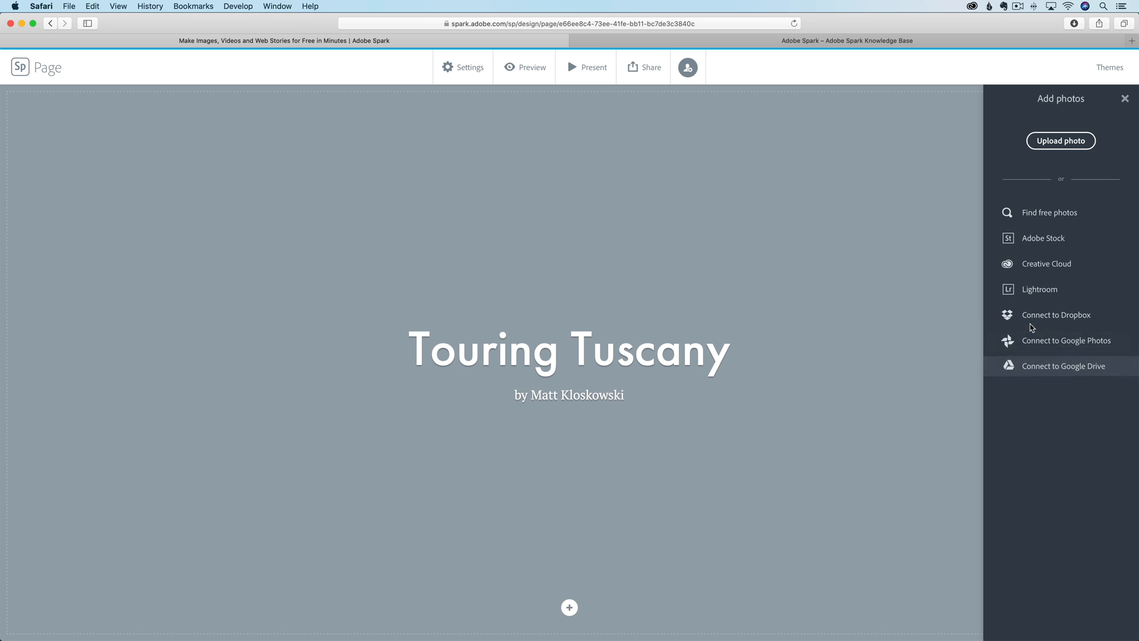
mouse_move(1047, 264)
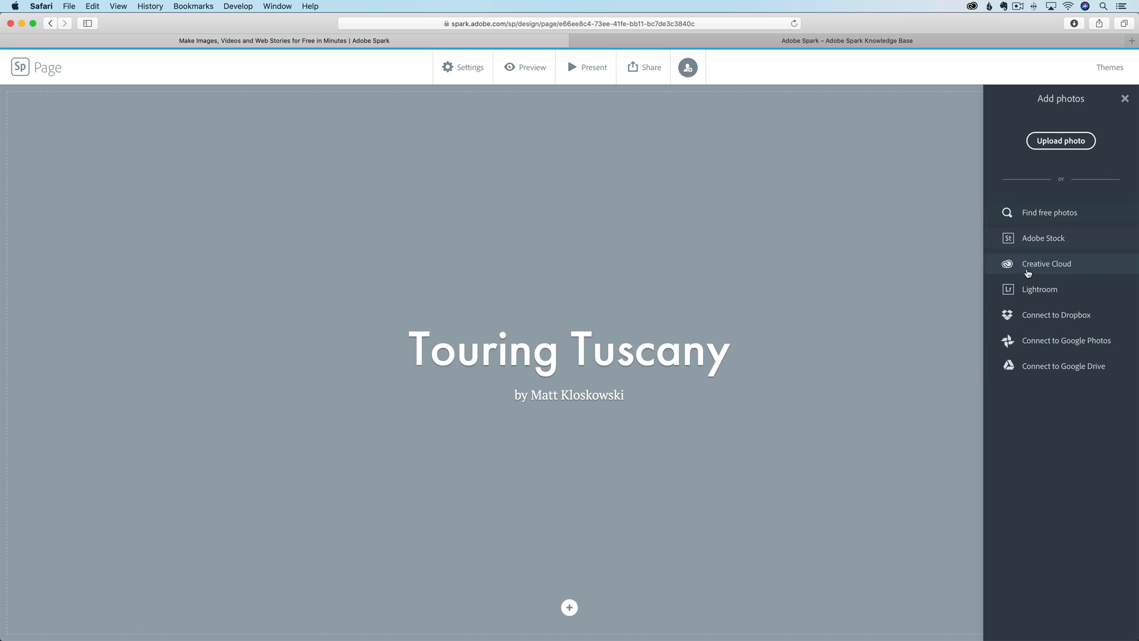
mouse_move(1039, 289)
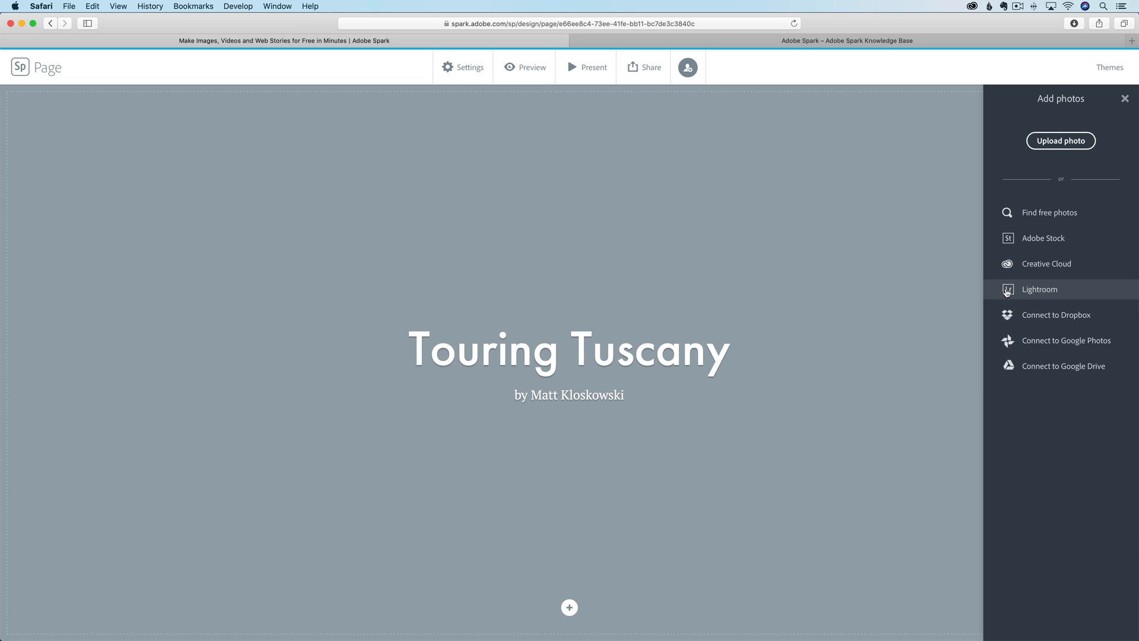
mouse_move(1022, 291)
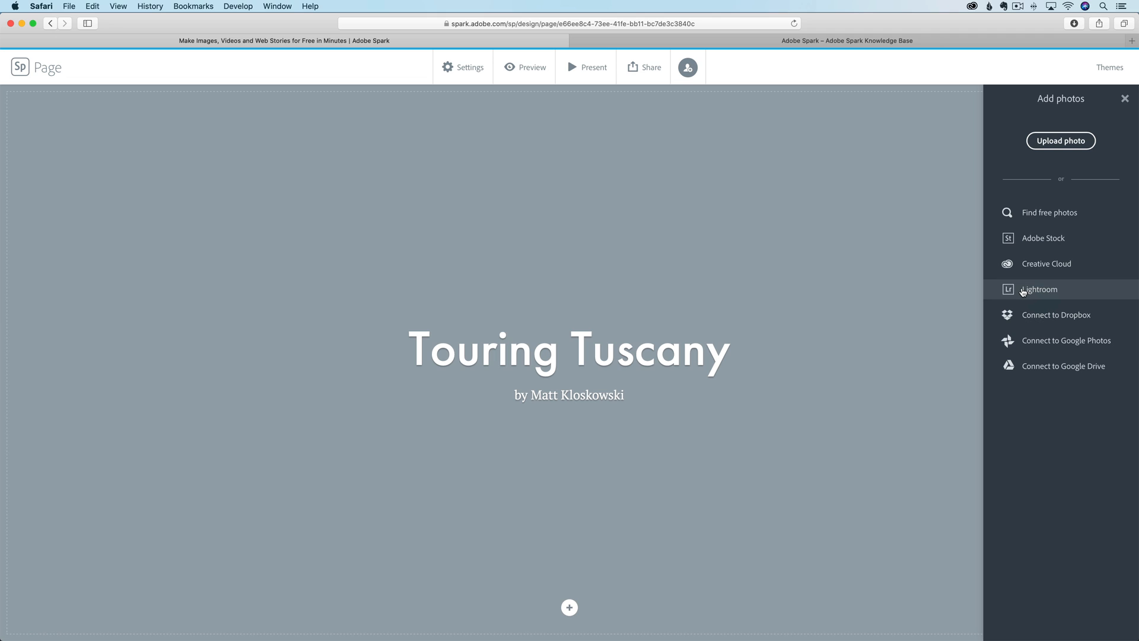
mouse_move(1060, 140)
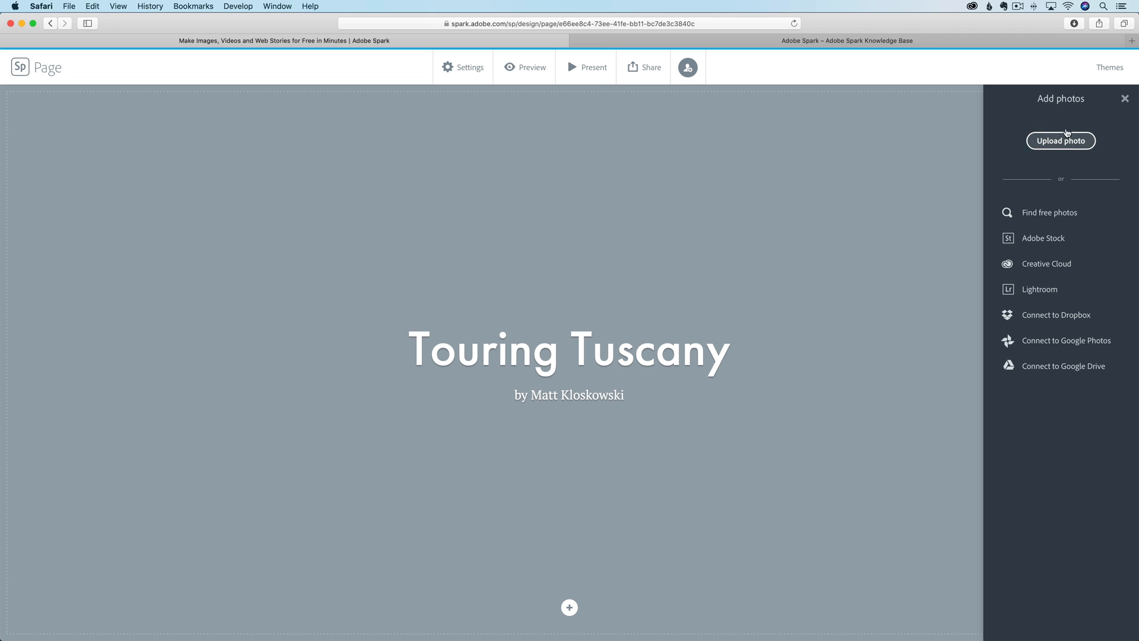
Import the Tuscan sunset landscape from the Lightroom library as the header background
click(1039, 288)
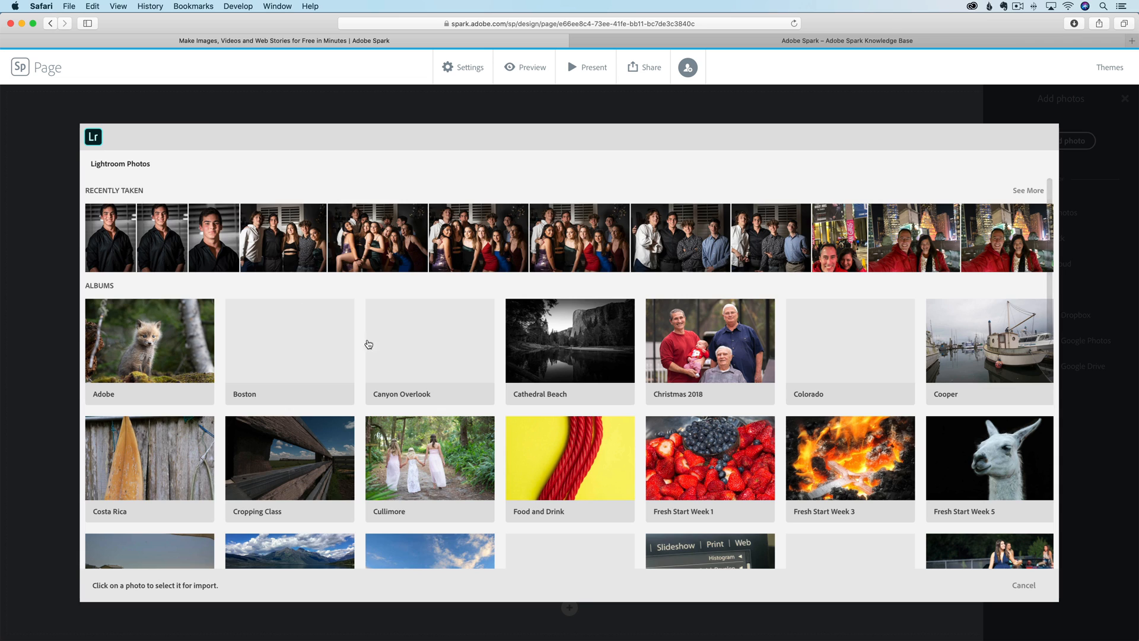
scroll(down, 3)
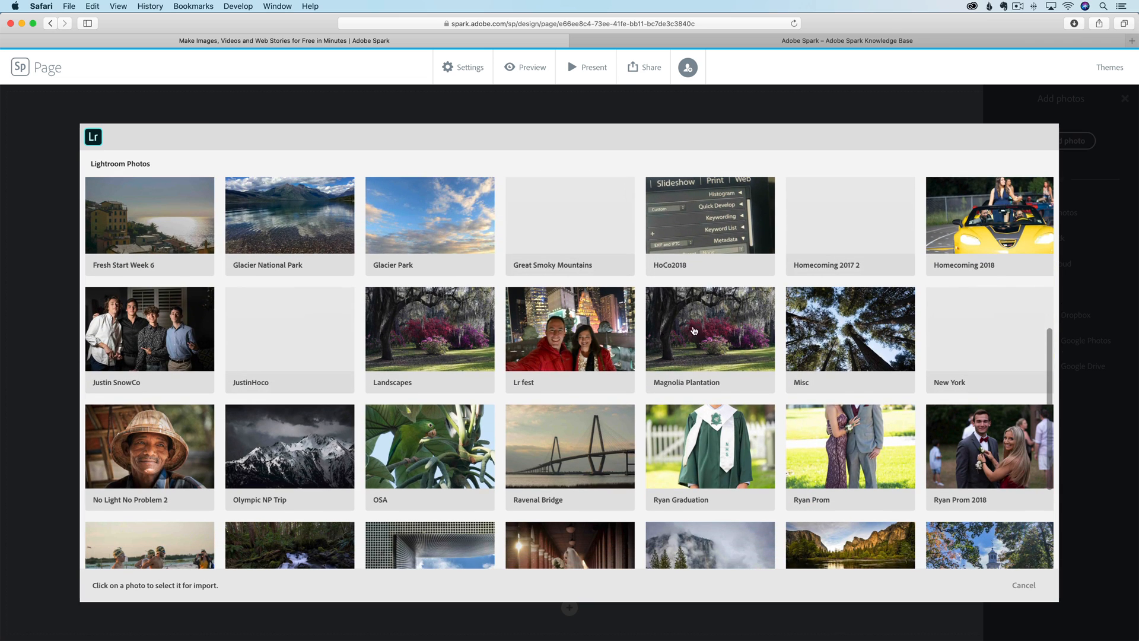
click(429, 338)
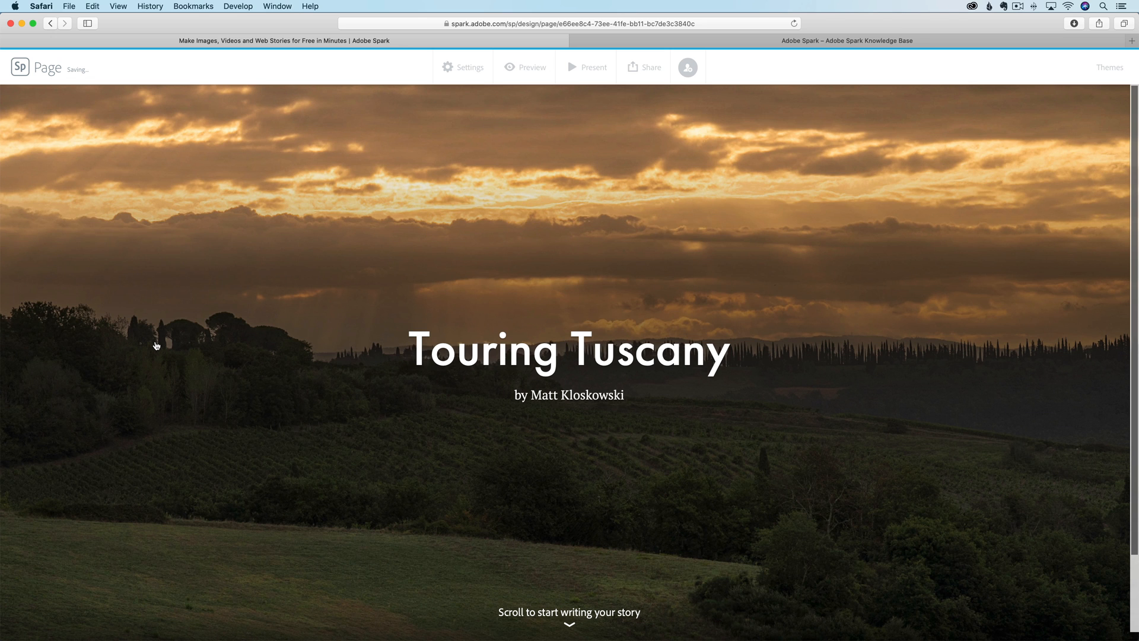
scroll(down, 3)
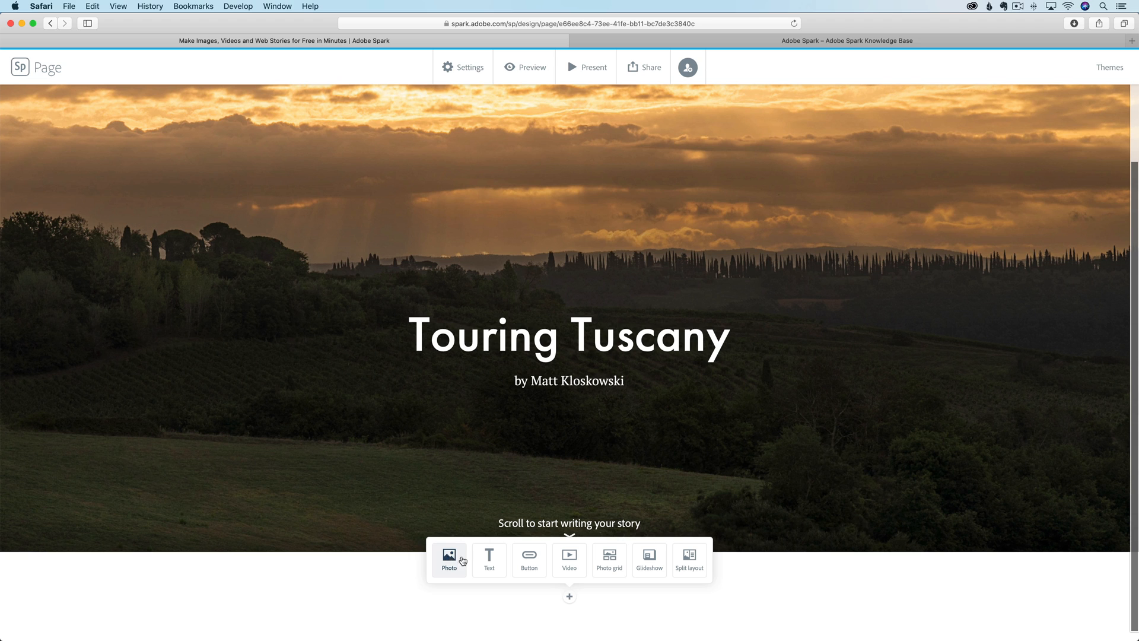
mouse_move(487, 559)
text(W)
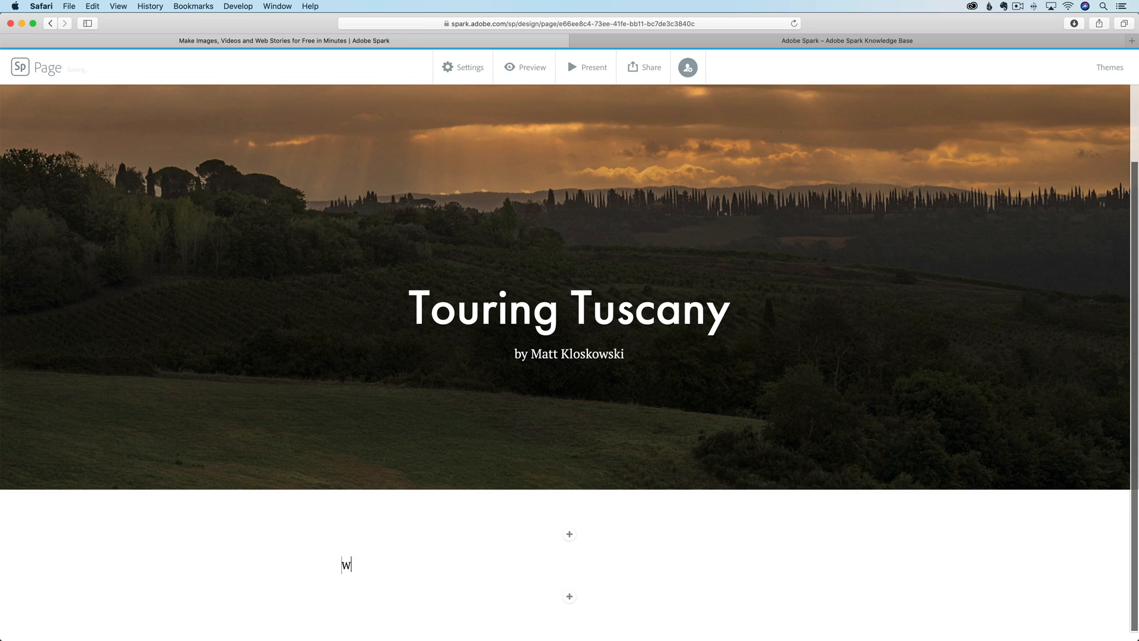
Write the welcome paragraph ('Welcome to my web page… journey… Tuscany… had a great great time.') below the header
text(elcome to my)
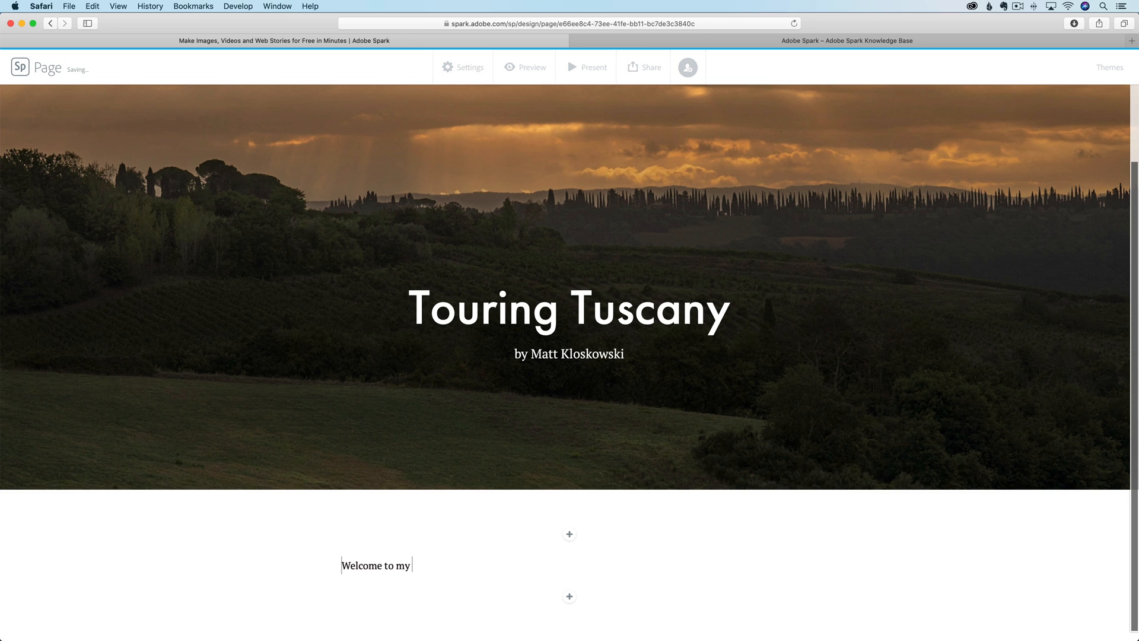
text(web page where I take you a)
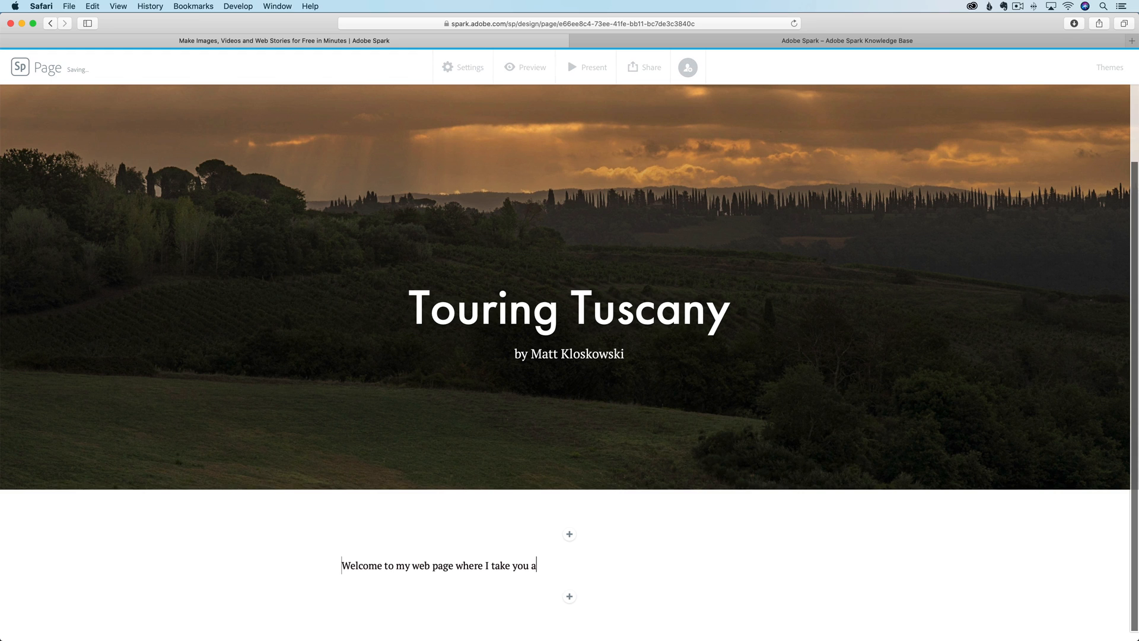
text(long my journey through Tus)
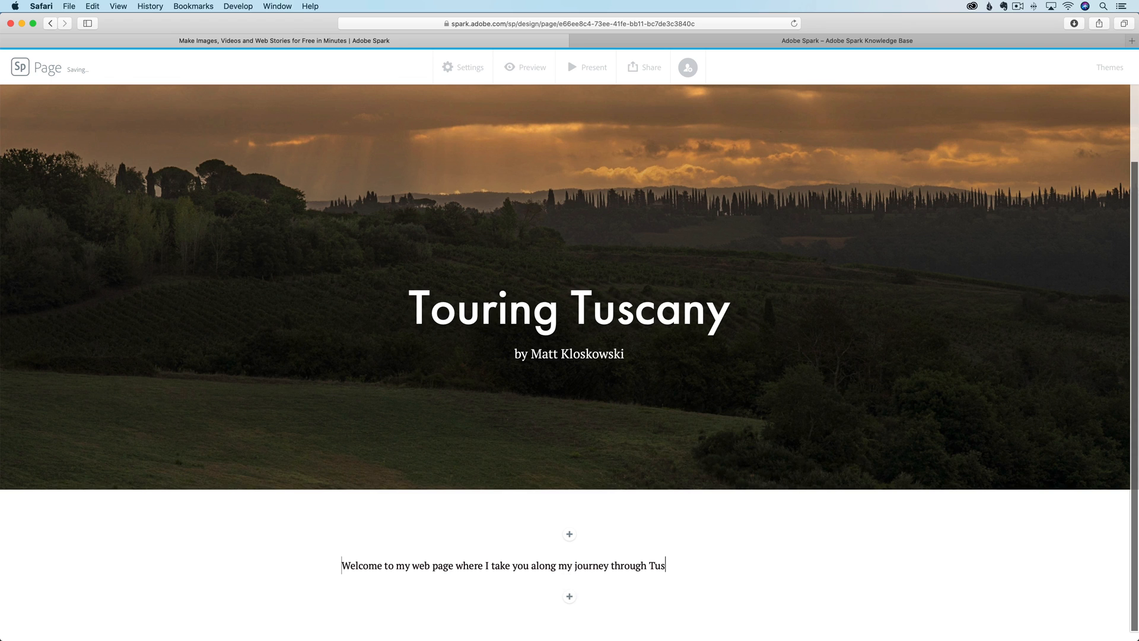
text(cany. We went w)
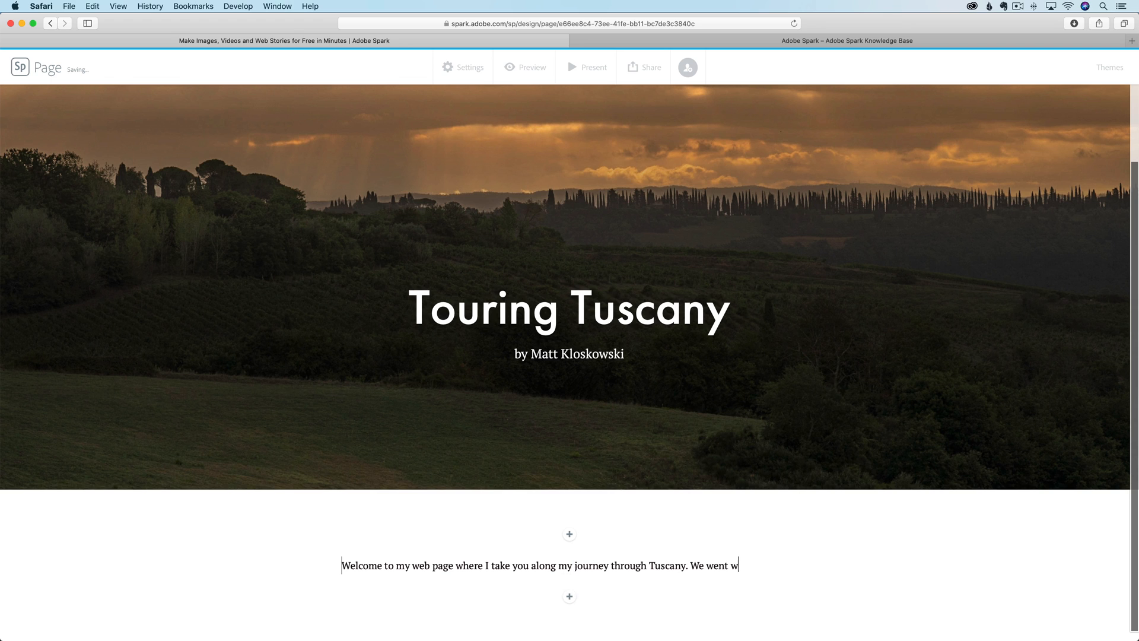
text(ith great great people and)
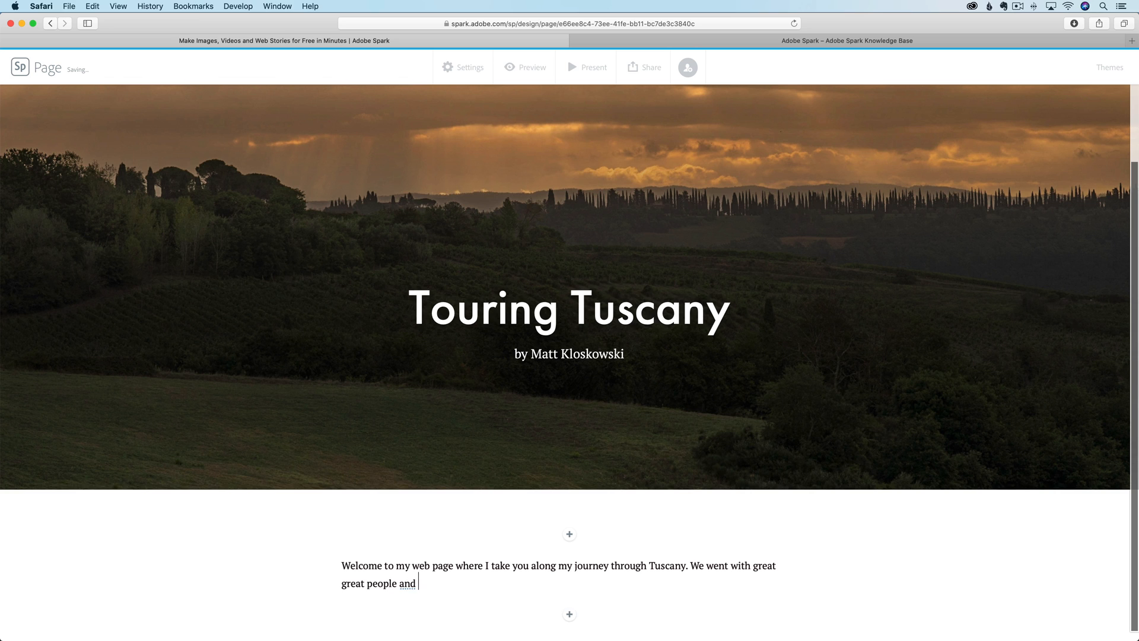
text(had a great great)
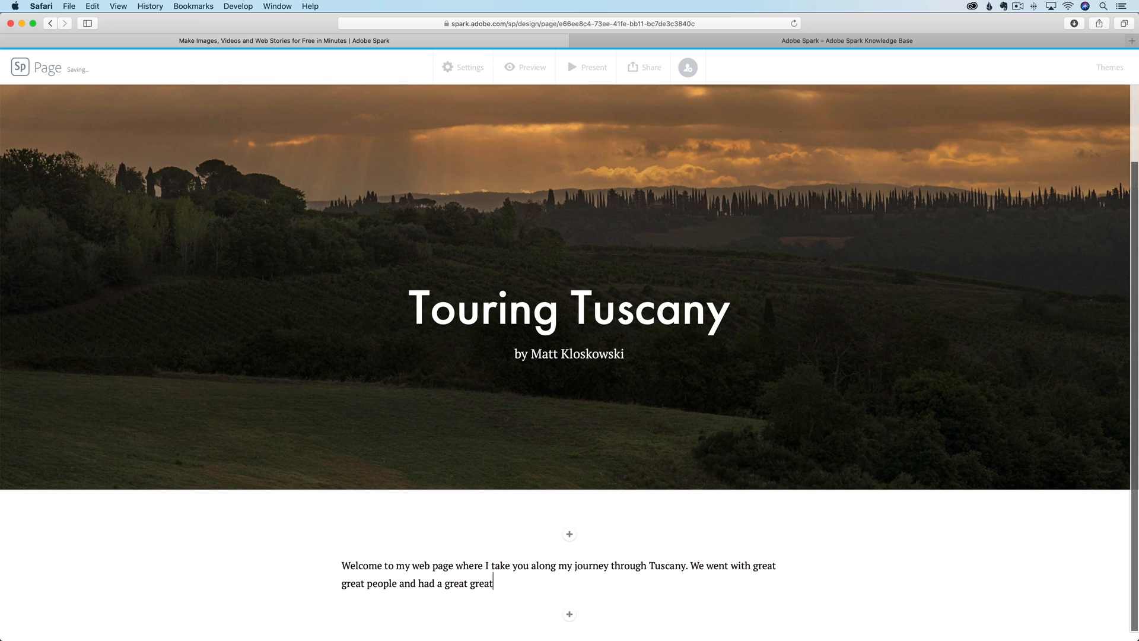
text(time.)
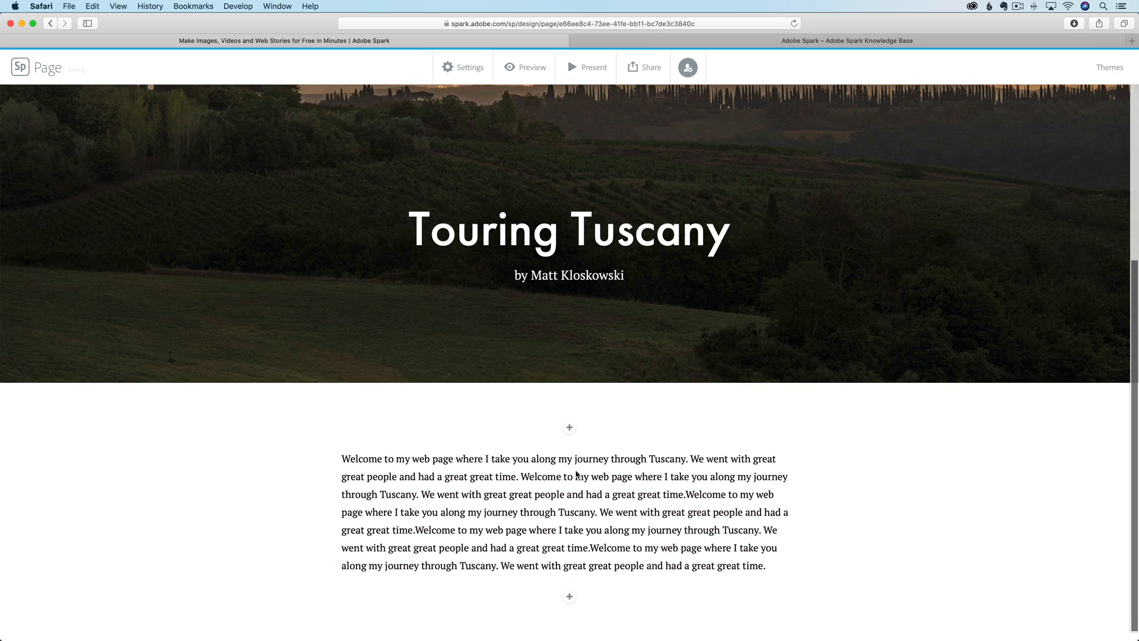
click(568, 595)
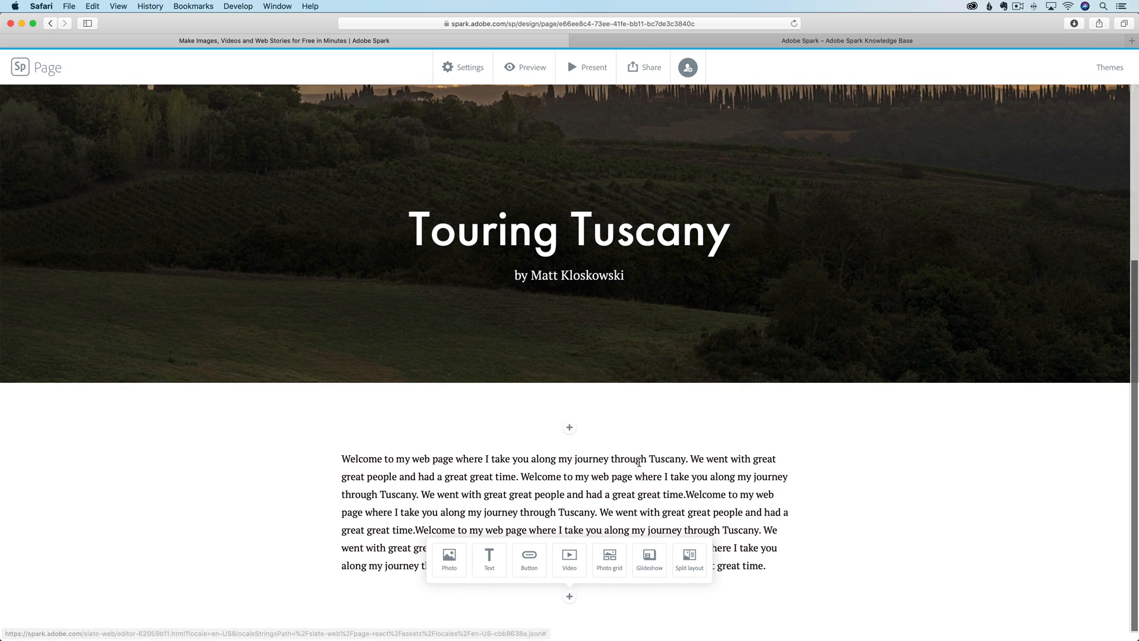
mouse_move(688, 558)
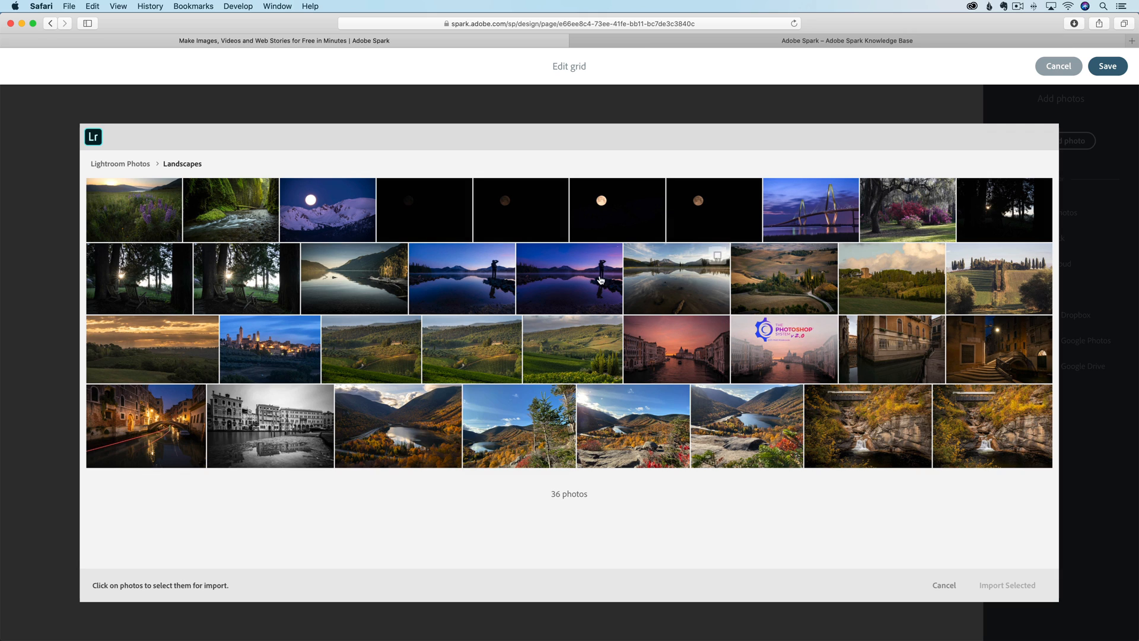
Select three Lightroom hillside photos (vineyard, green hillside, tower), import them into the grid and save
click(370, 349)
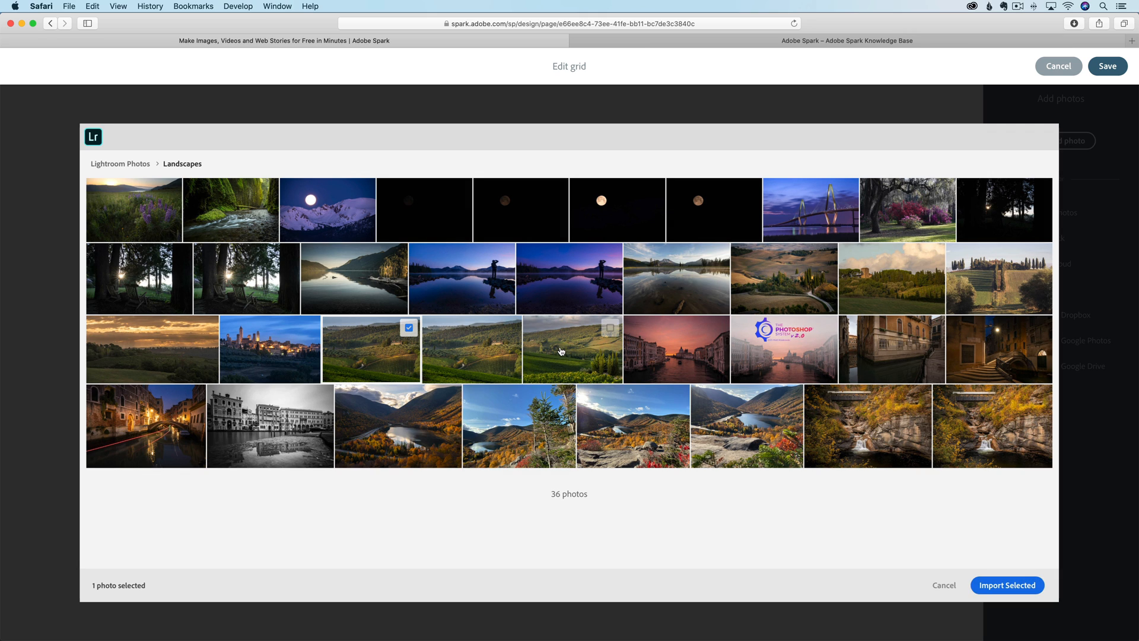
click(571, 349)
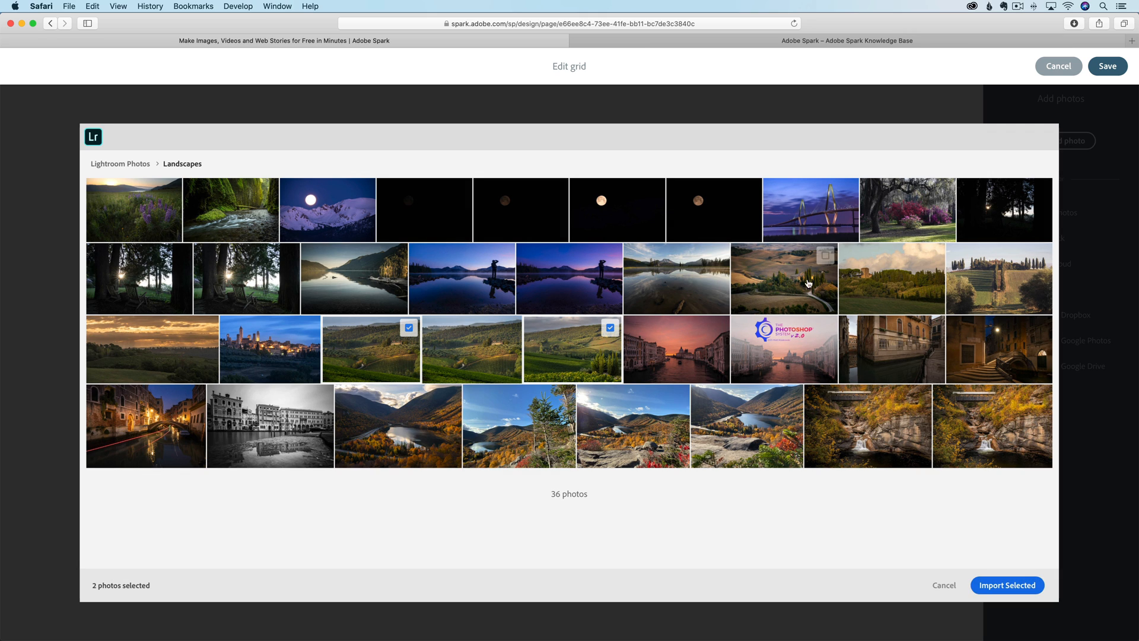
click(889, 277)
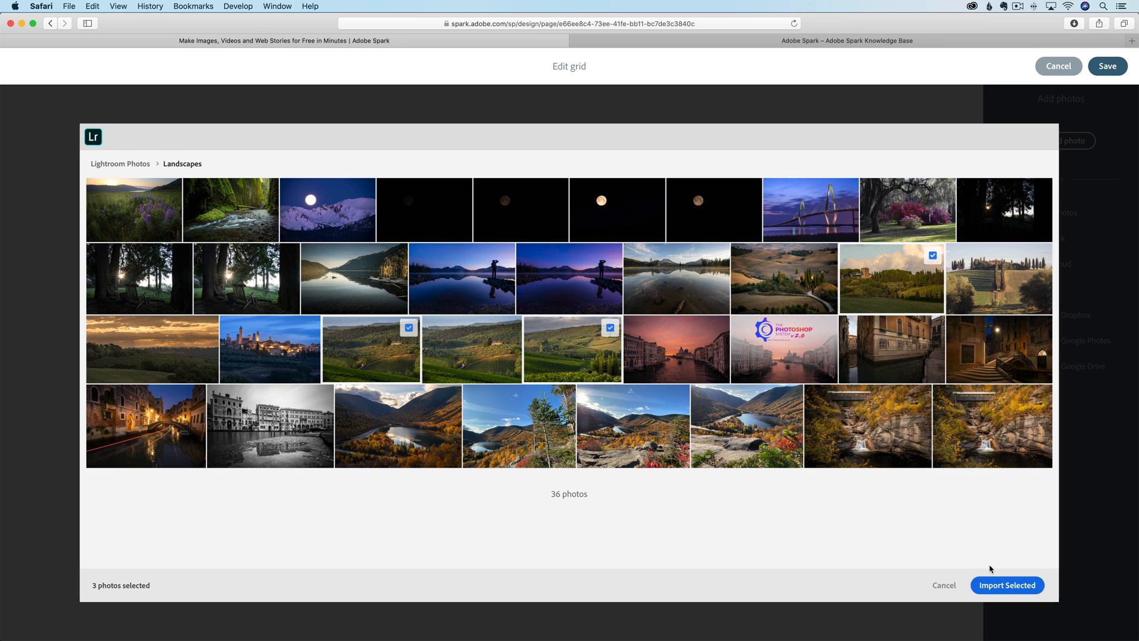
click(1007, 585)
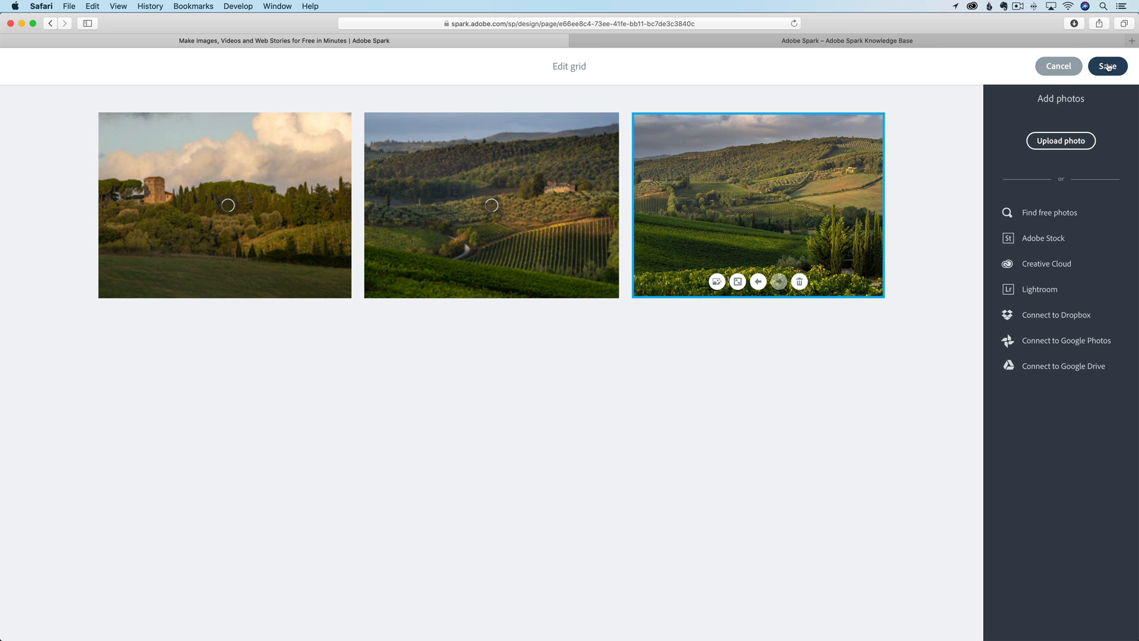
click(1106, 66)
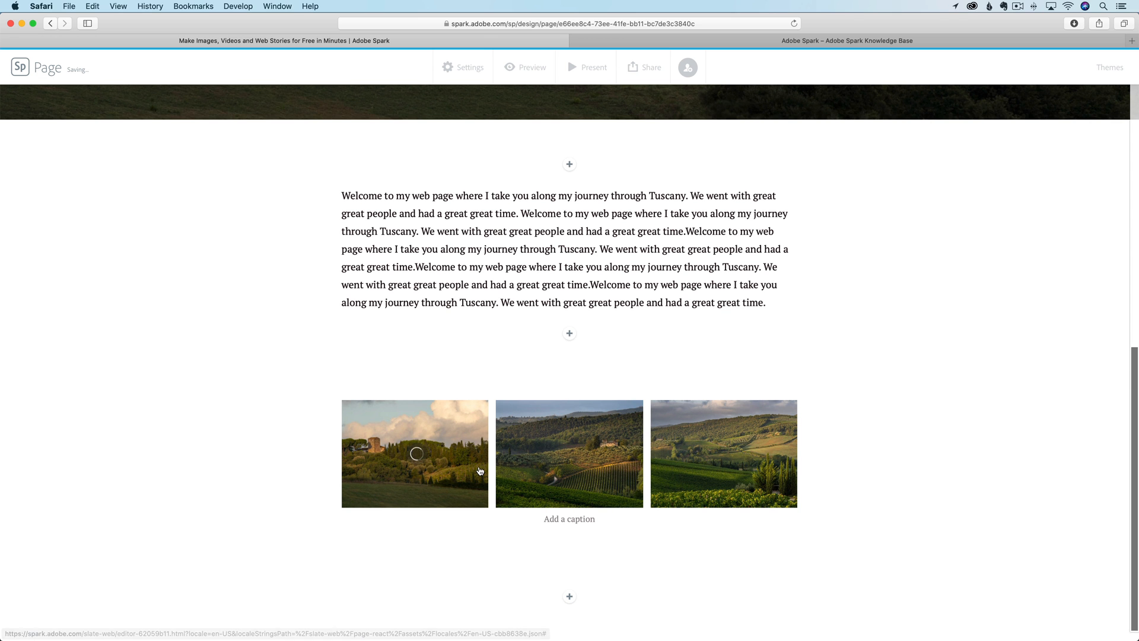
Write the grid caption 'These were taken on our trip to somewhere with a camera.'
click(568, 518)
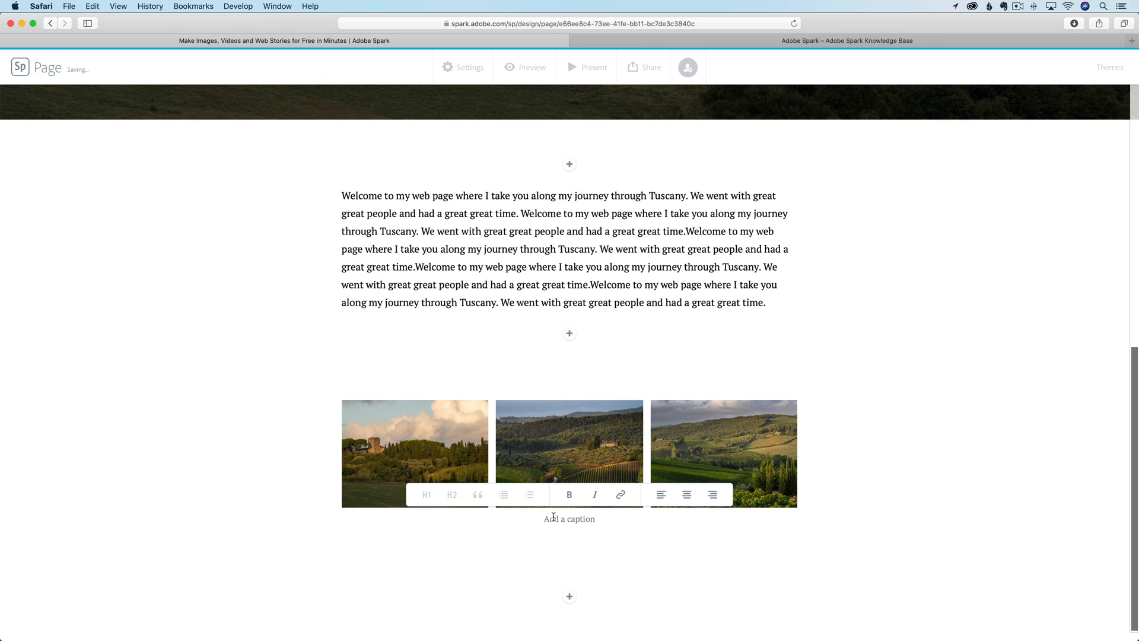
click(548, 519)
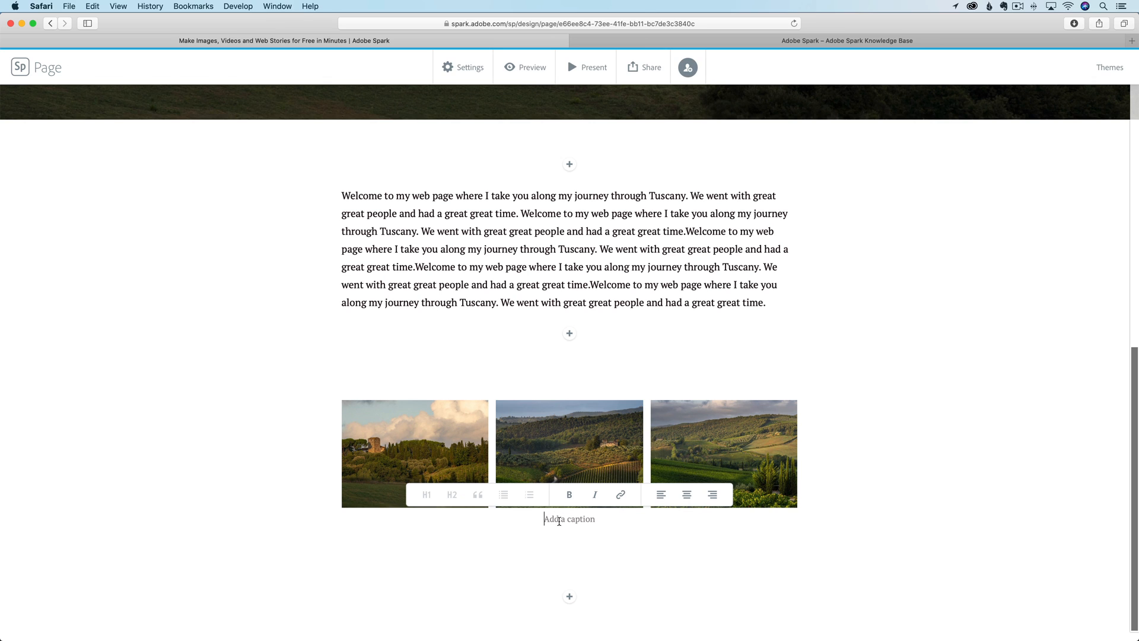
text(Ths)
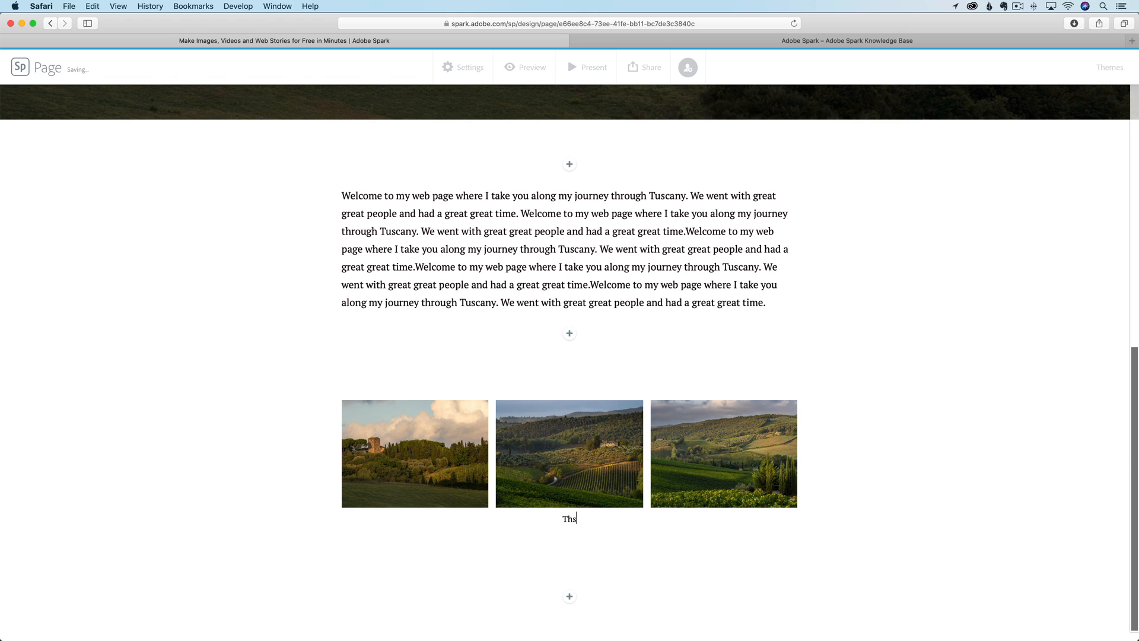
text(These were taken)
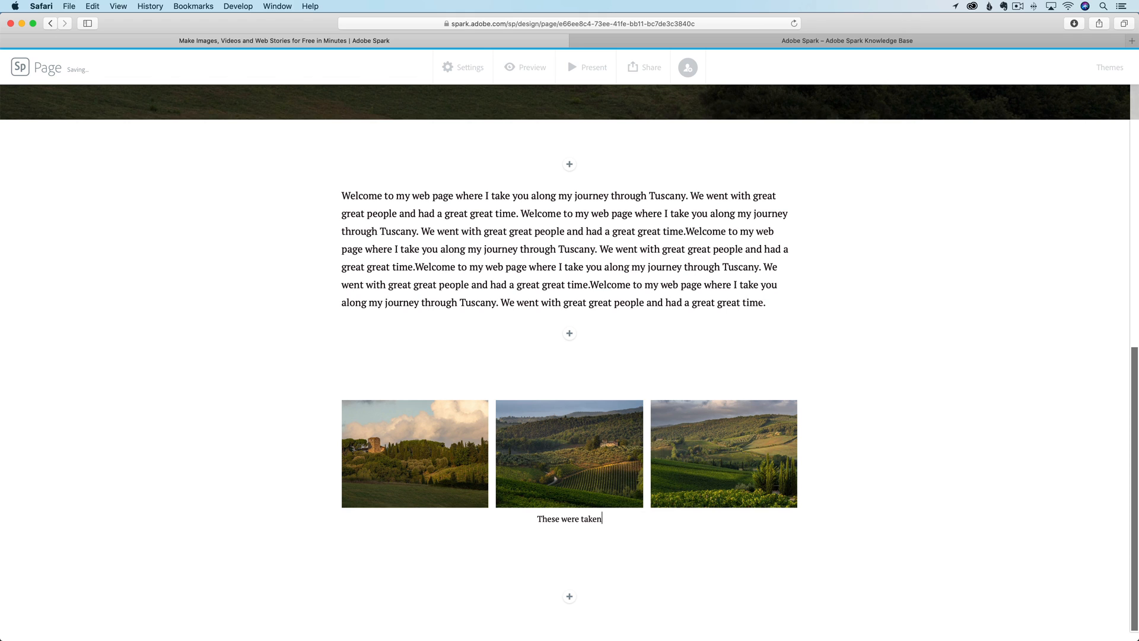
text(on our trip)
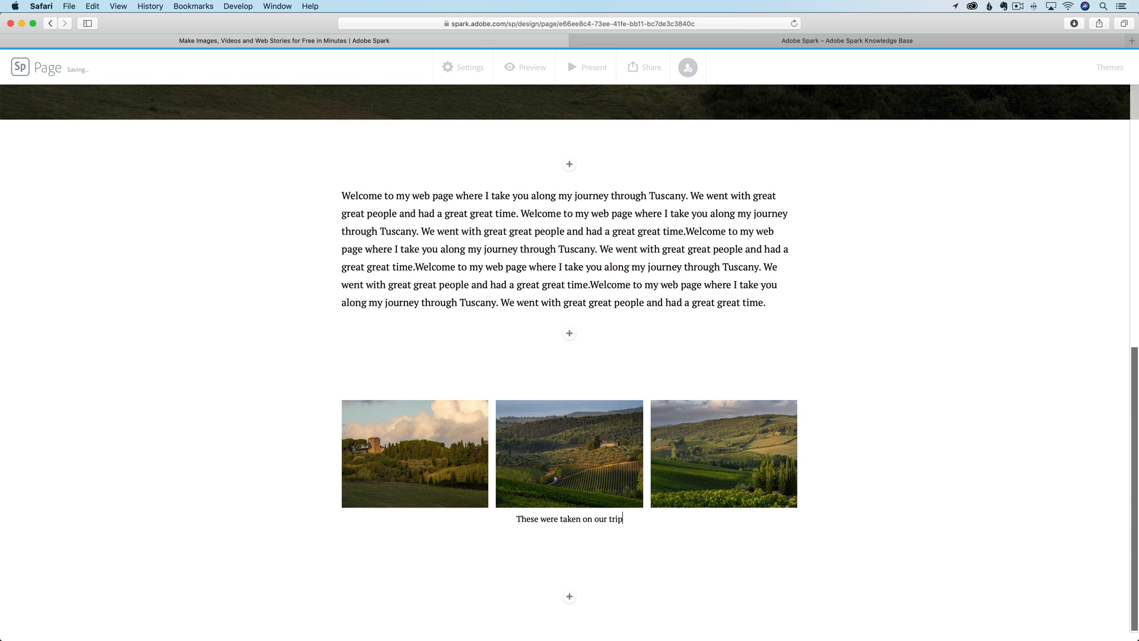
text(to somewhere with)
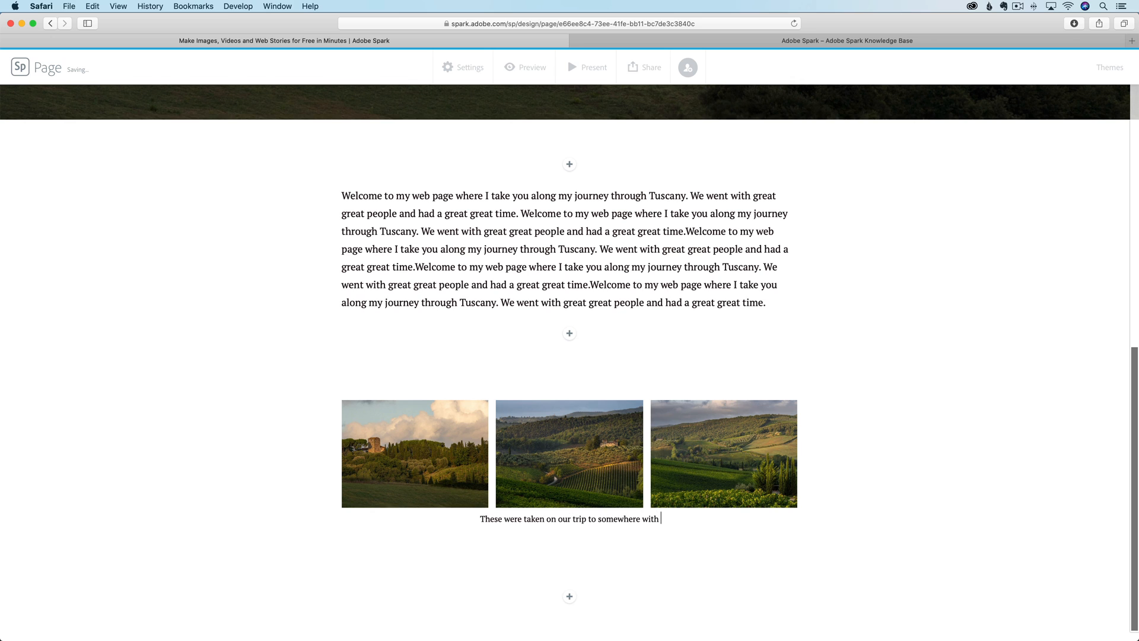
text(a camera.)
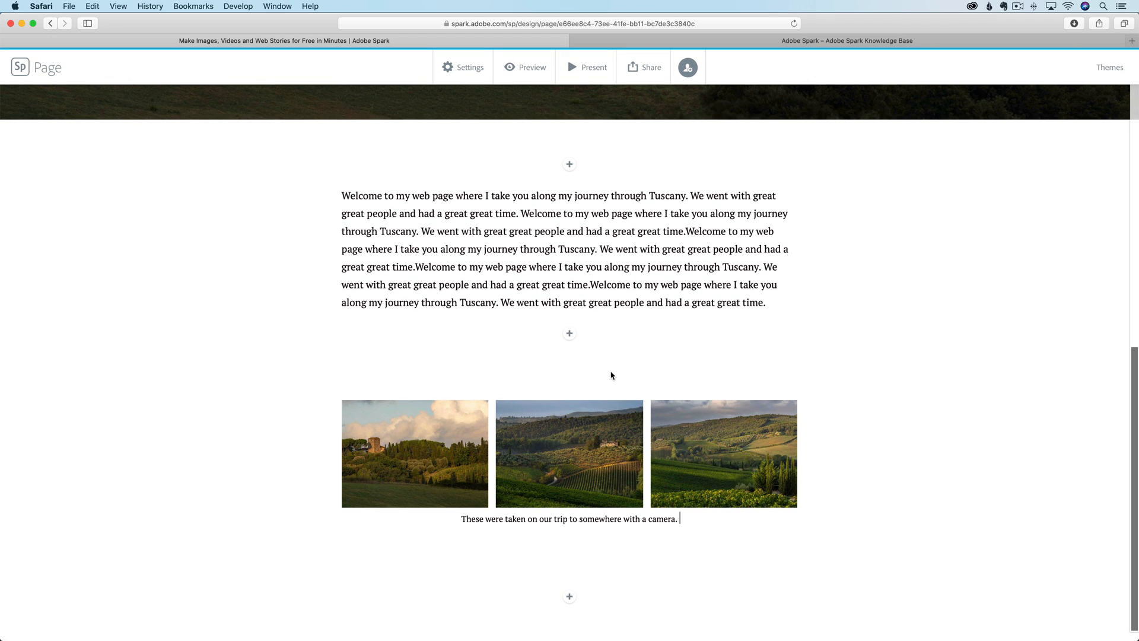
click(568, 596)
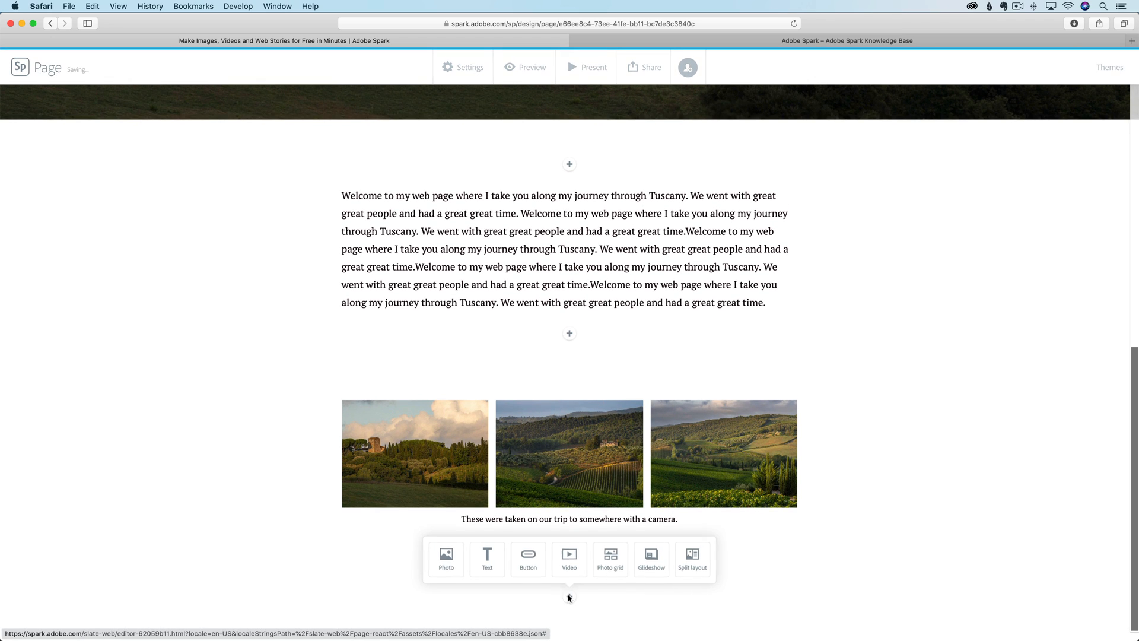
Add a Split layout with the farmhouse photo and text: 'This photo was taken... a really long drive a lot of things.'
click(691, 558)
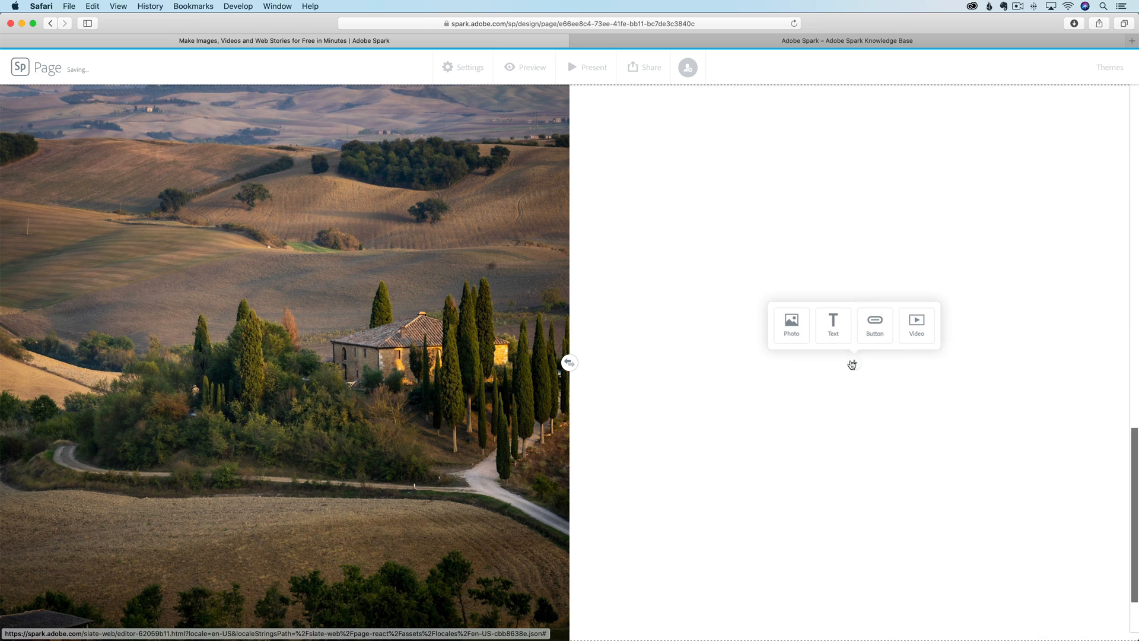
click(833, 324)
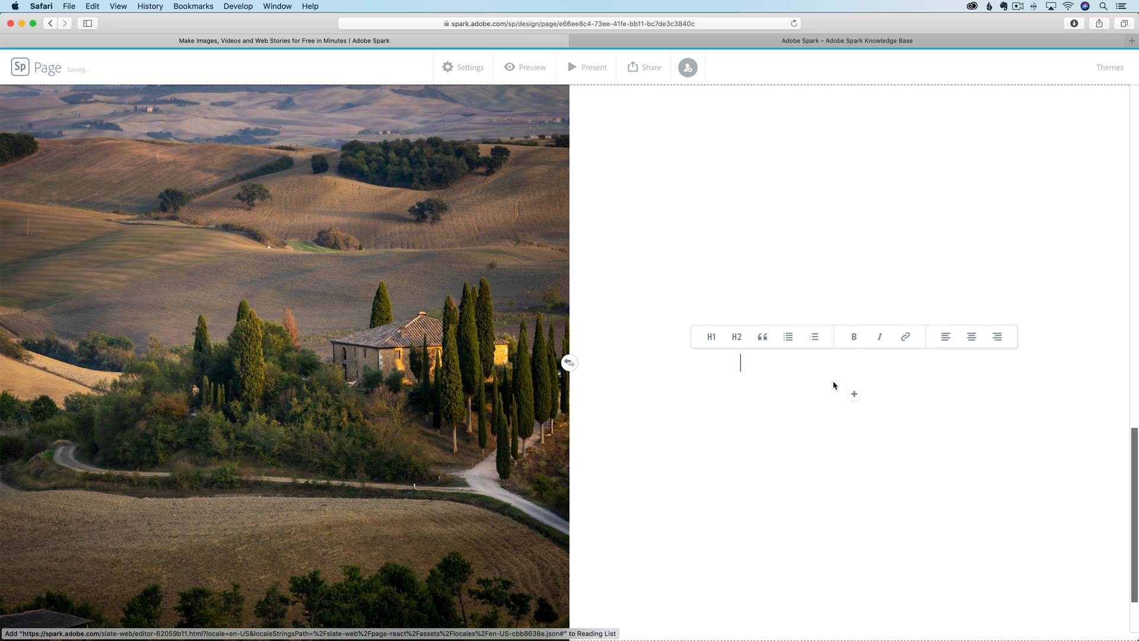
text(This photo was taken after)
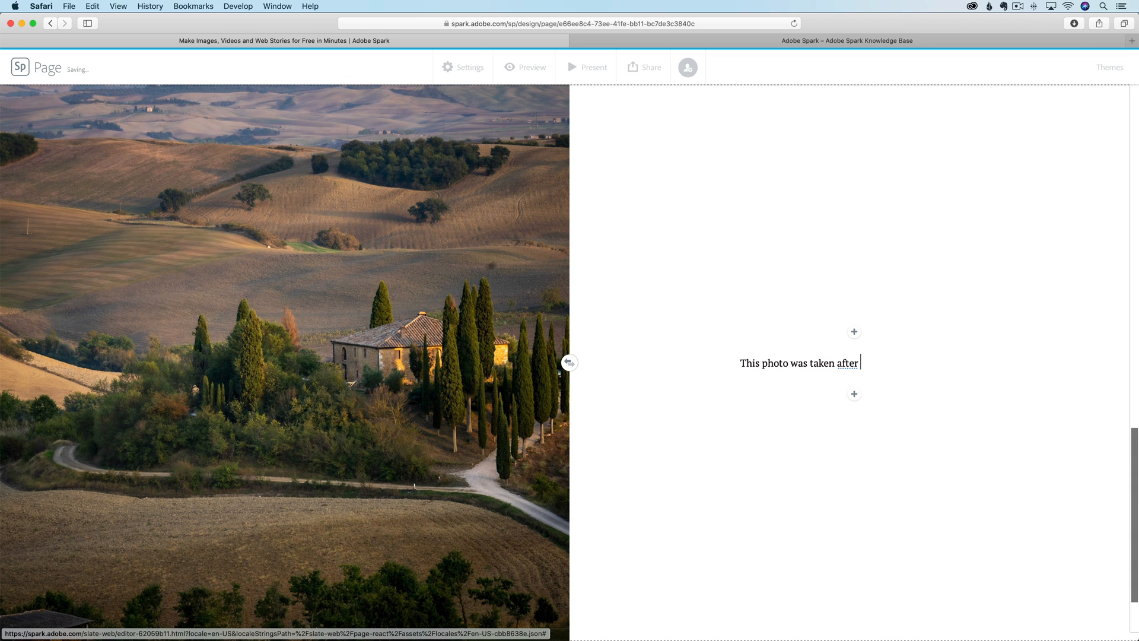
text(.)
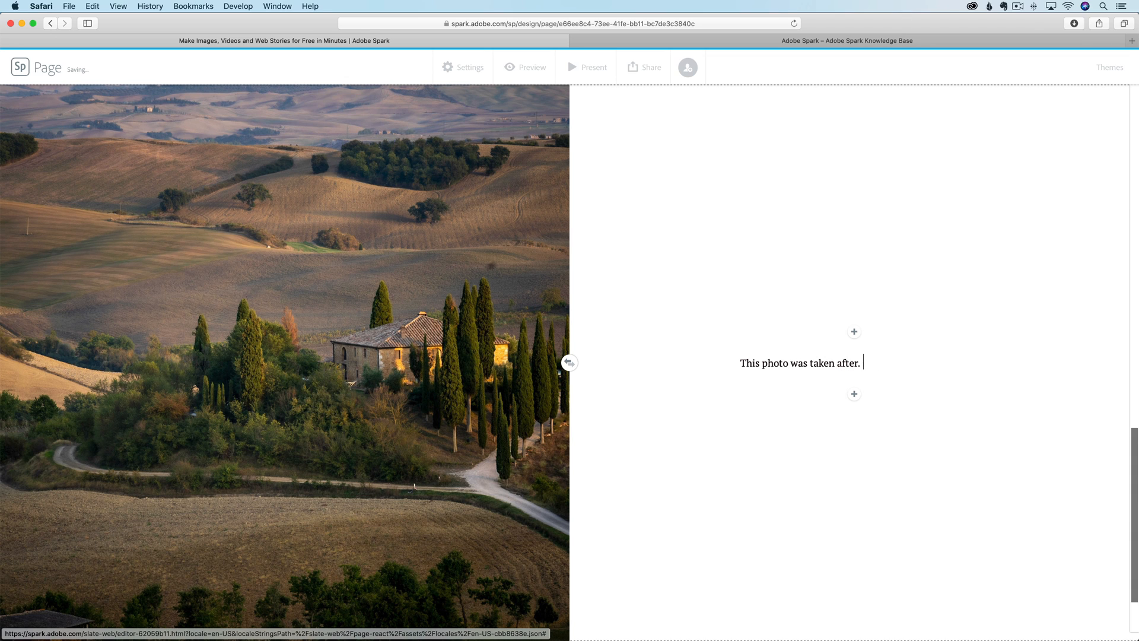
text(a really long driv)
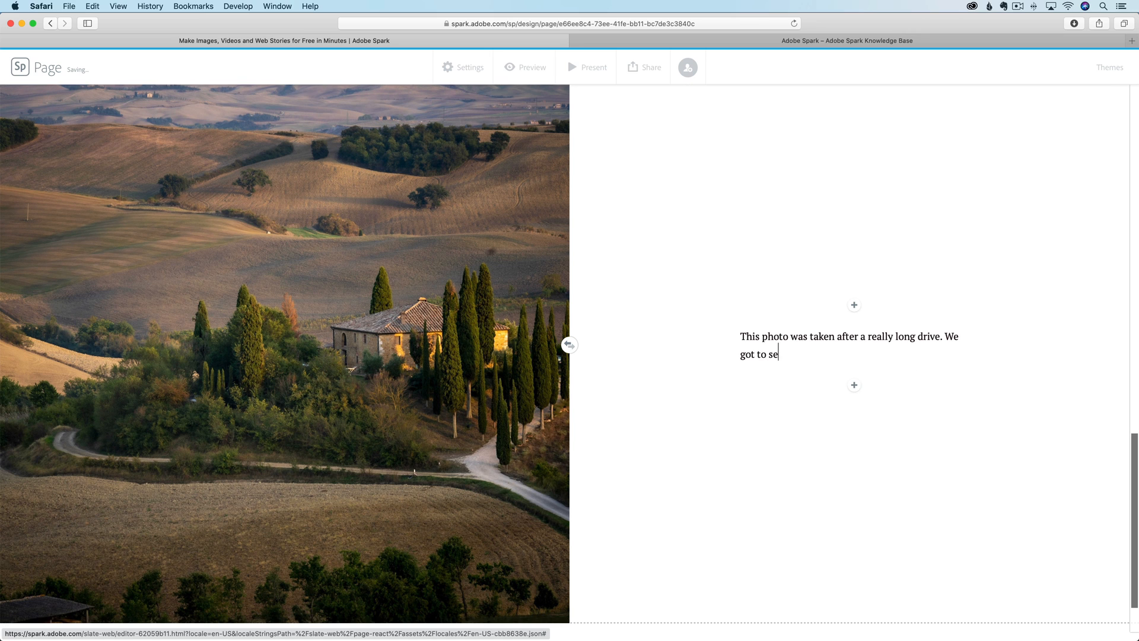
text(e a lot of things.)
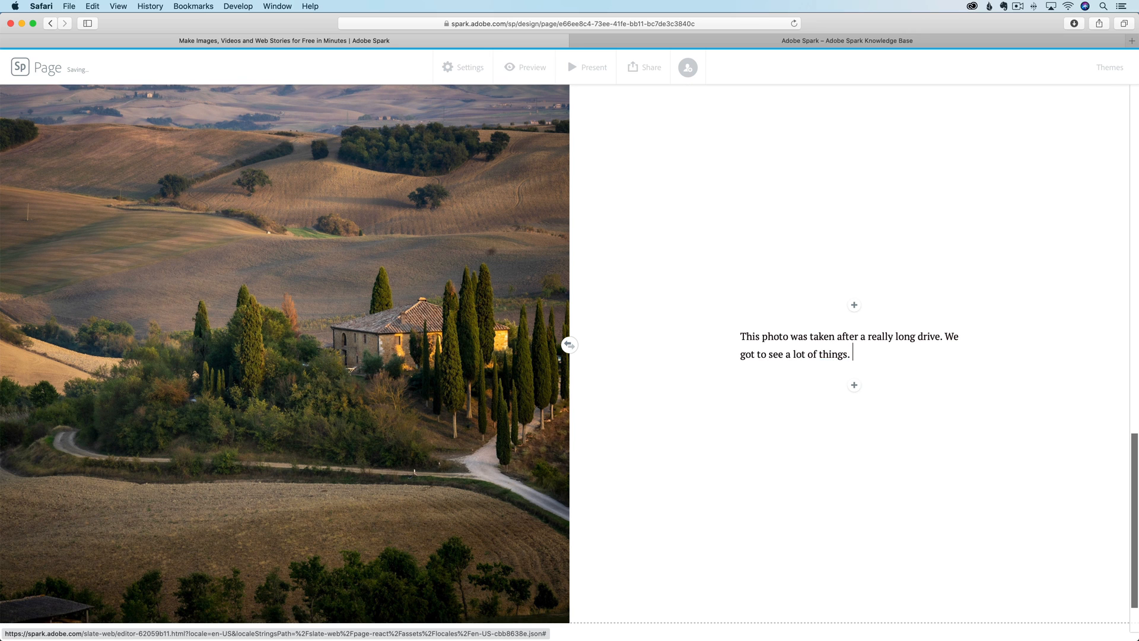
mouse_move(649, 288)
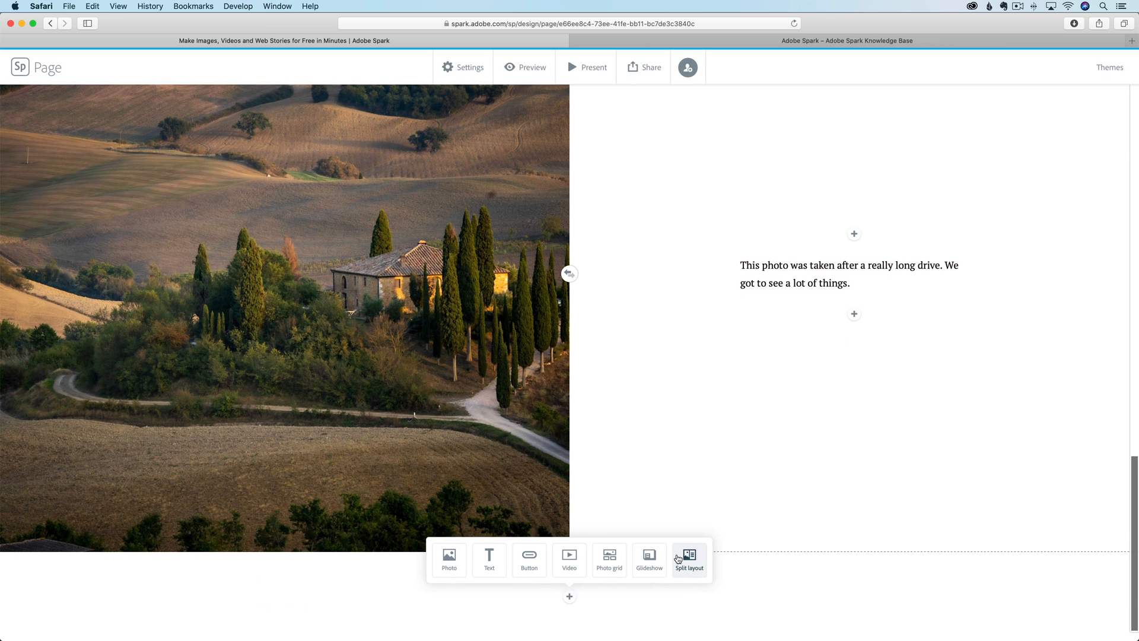
mouse_move(569, 559)
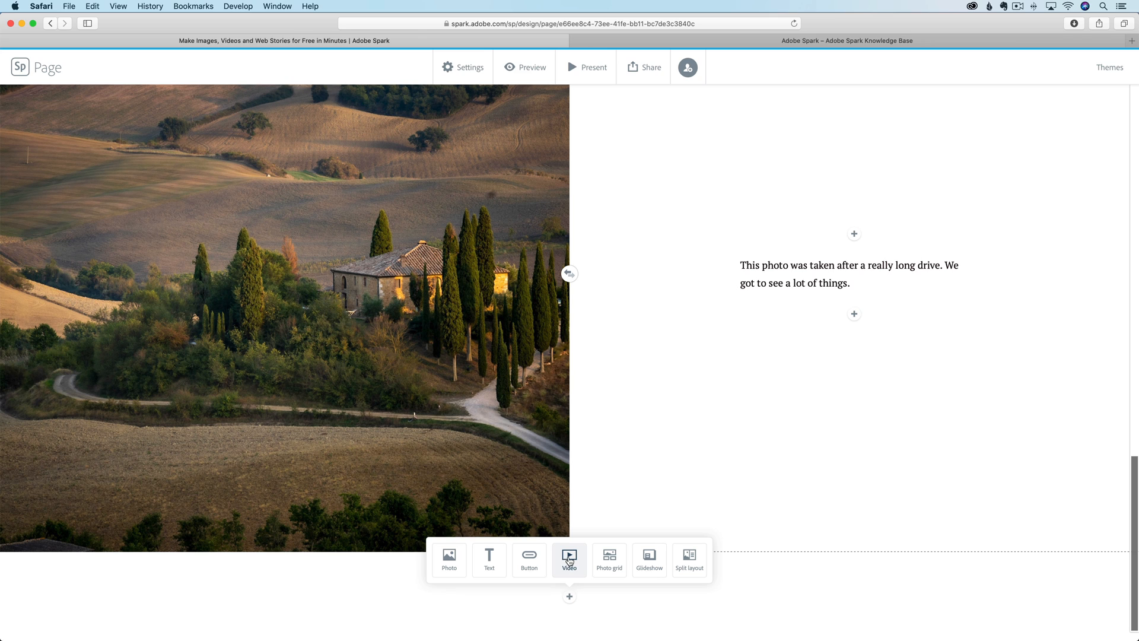
mouse_move(608, 559)
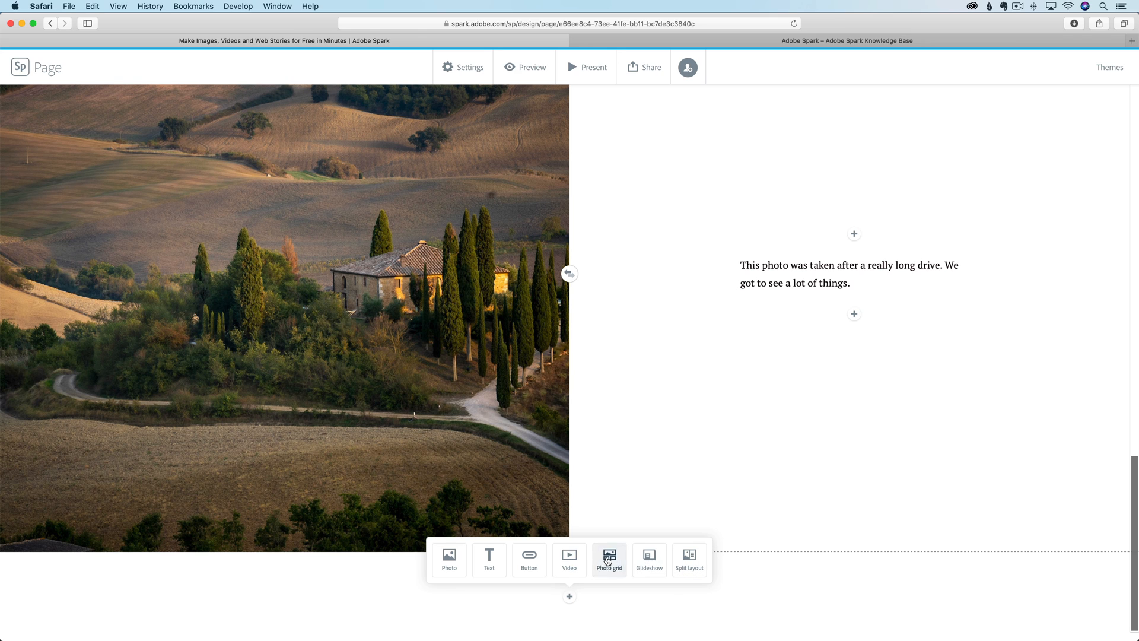
mouse_move(468, 564)
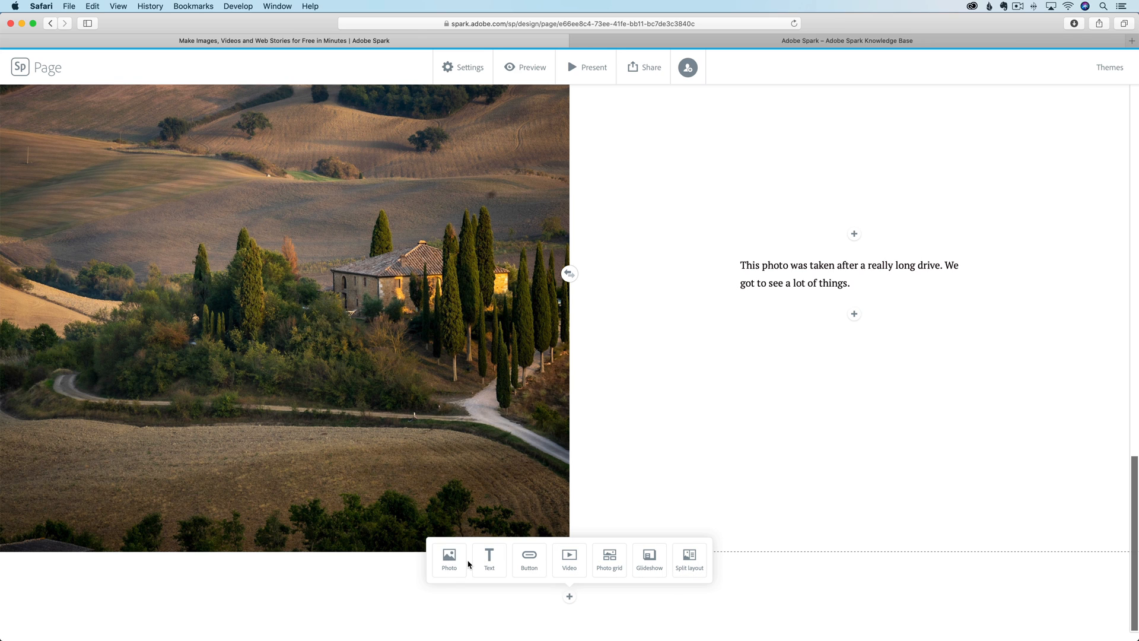
Insert the cypress-lined Tuscan villa photo from Lightroom as an inline photo below the split section
click(449, 556)
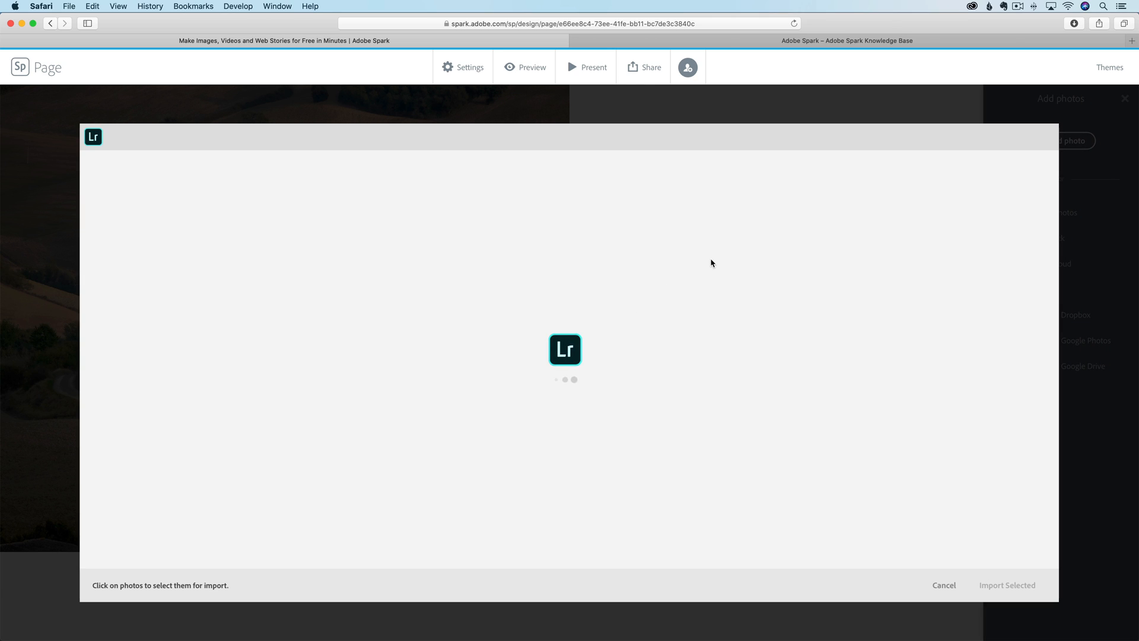
click(997, 277)
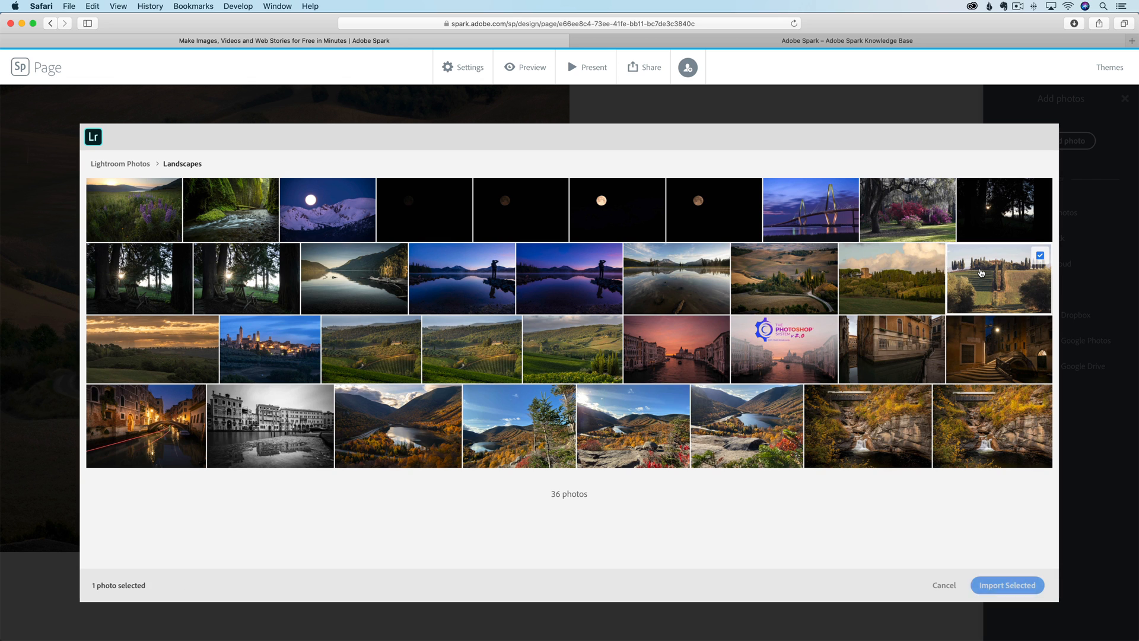
click(1006, 584)
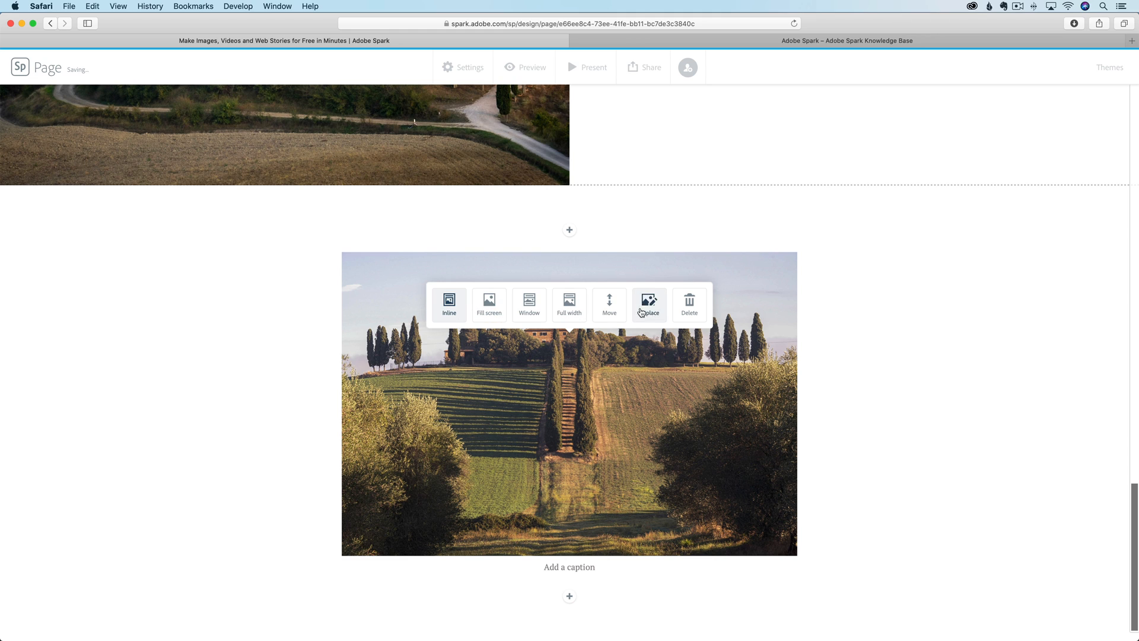
mouse_move(488, 304)
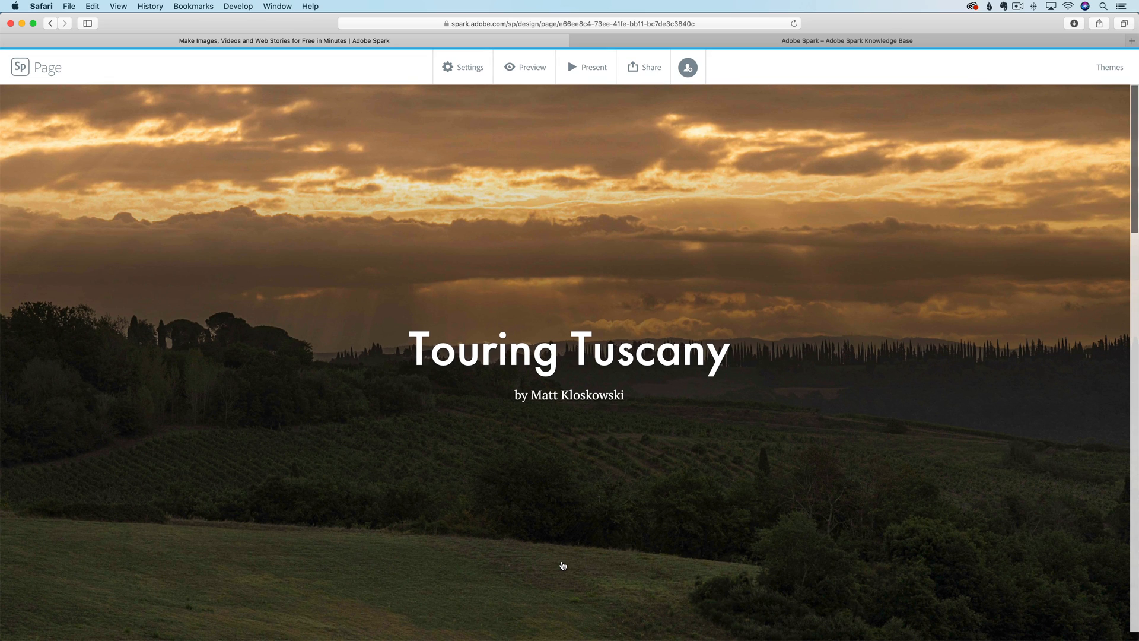
mouse_move(642, 66)
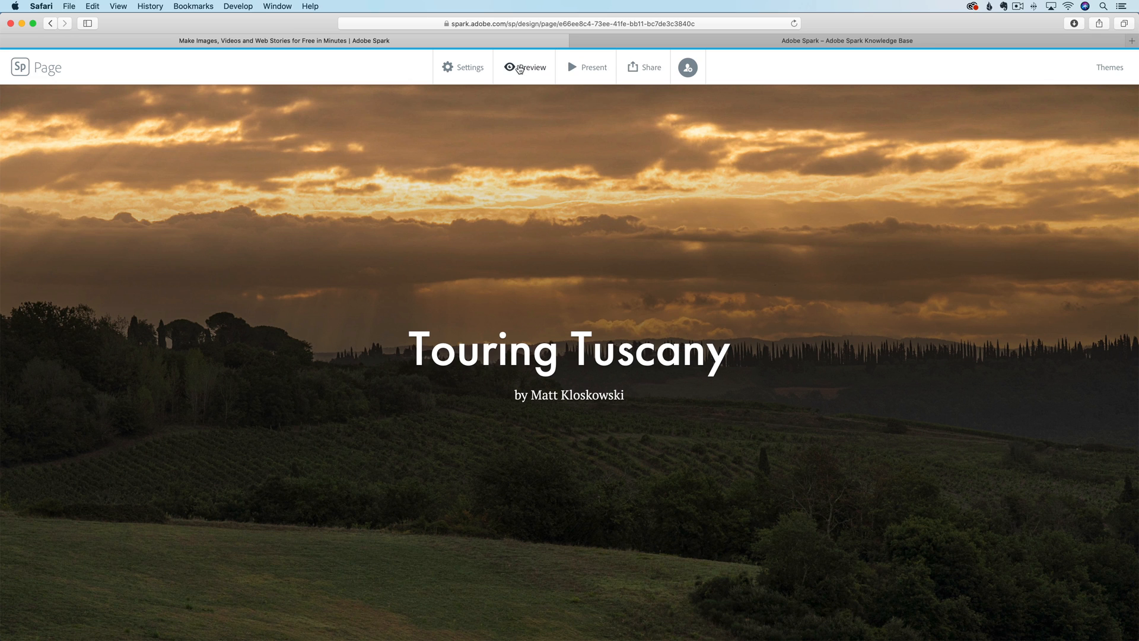
click(461, 67)
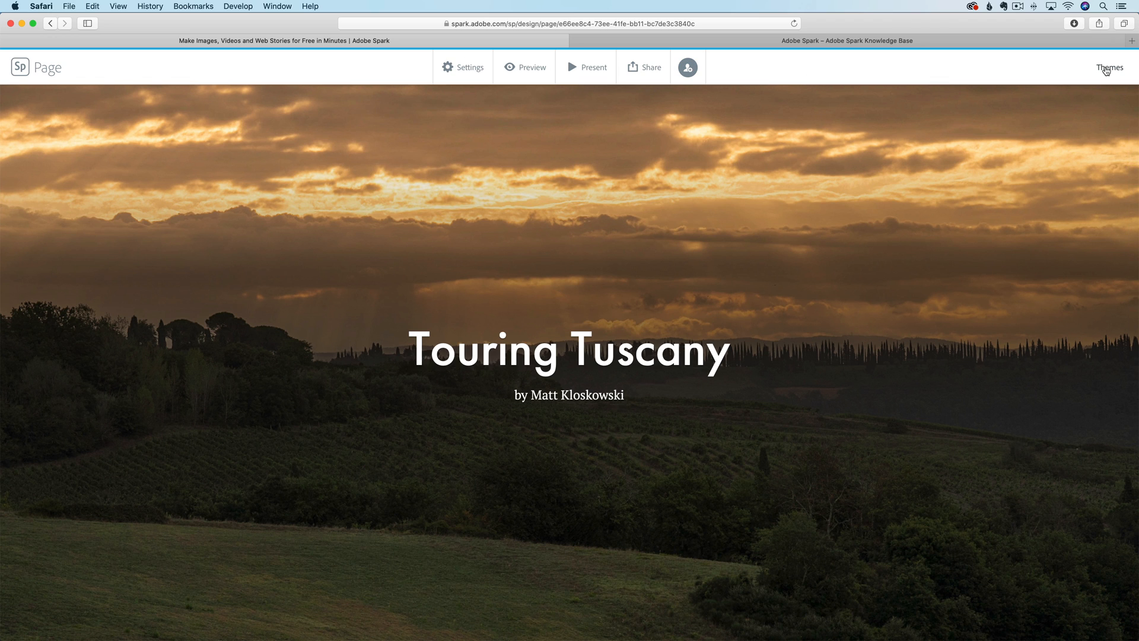
click(1108, 68)
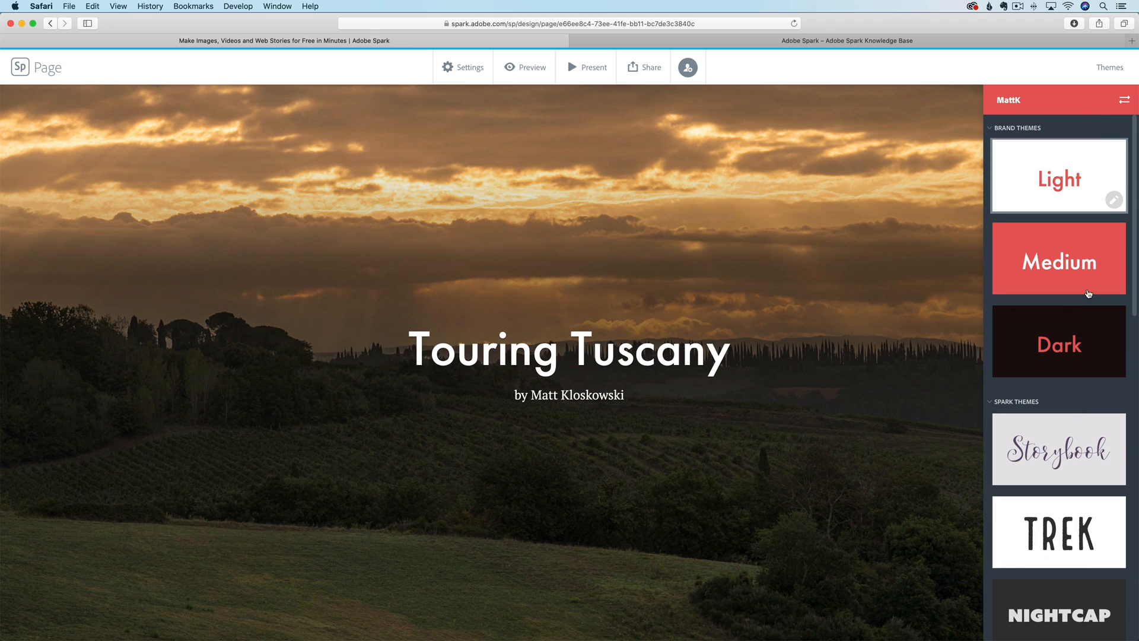
scroll(down, 3)
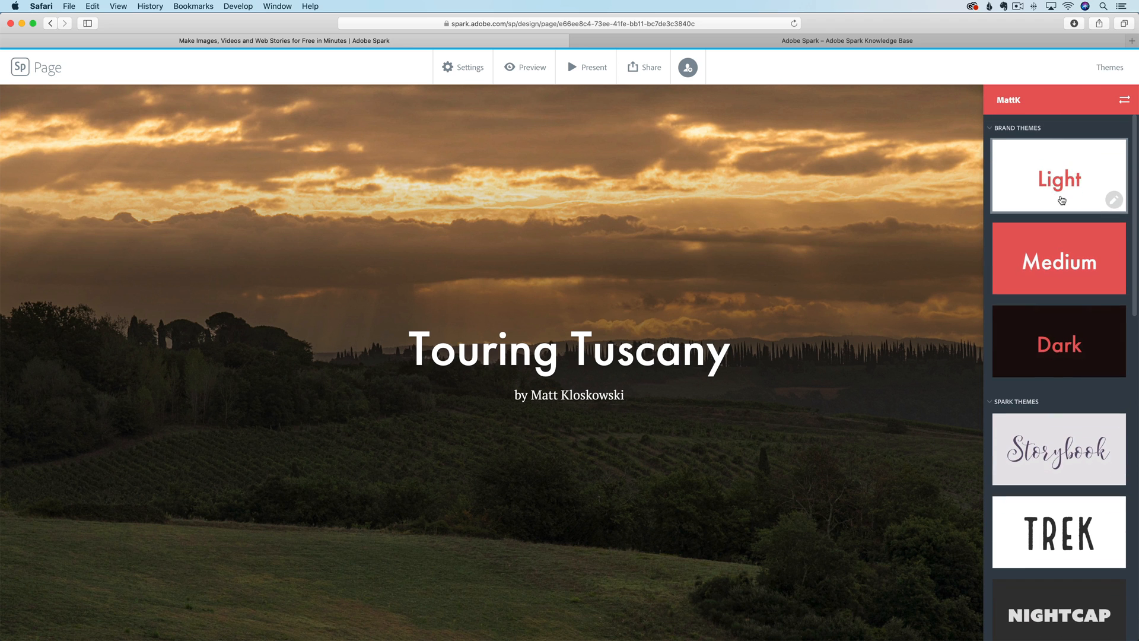
scroll(down, 3)
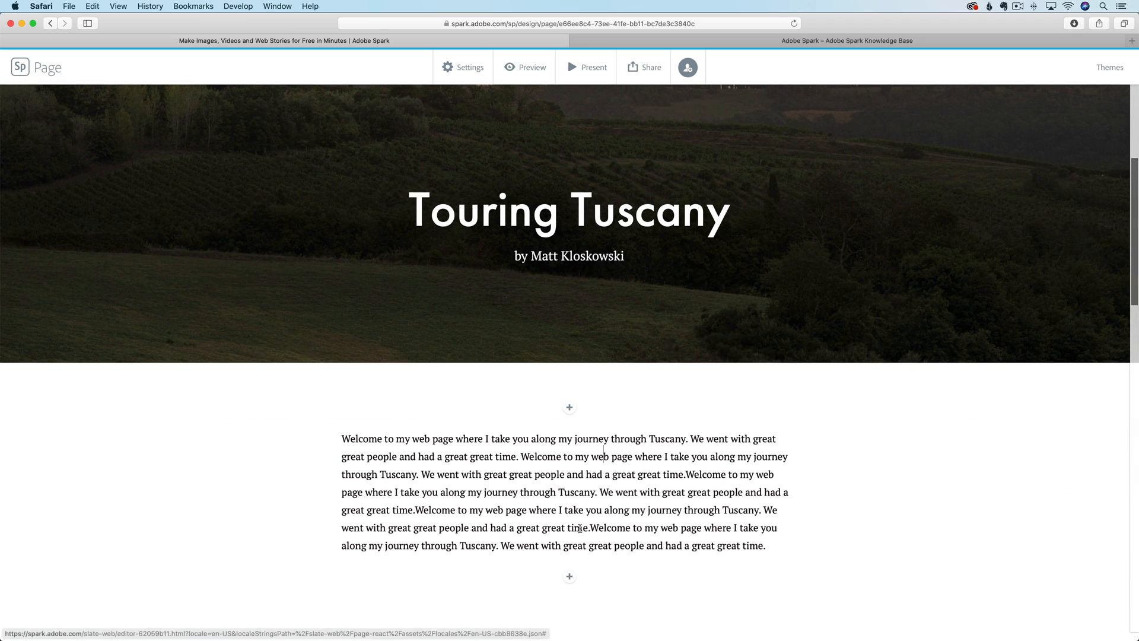
drag(572, 456, 579, 475)
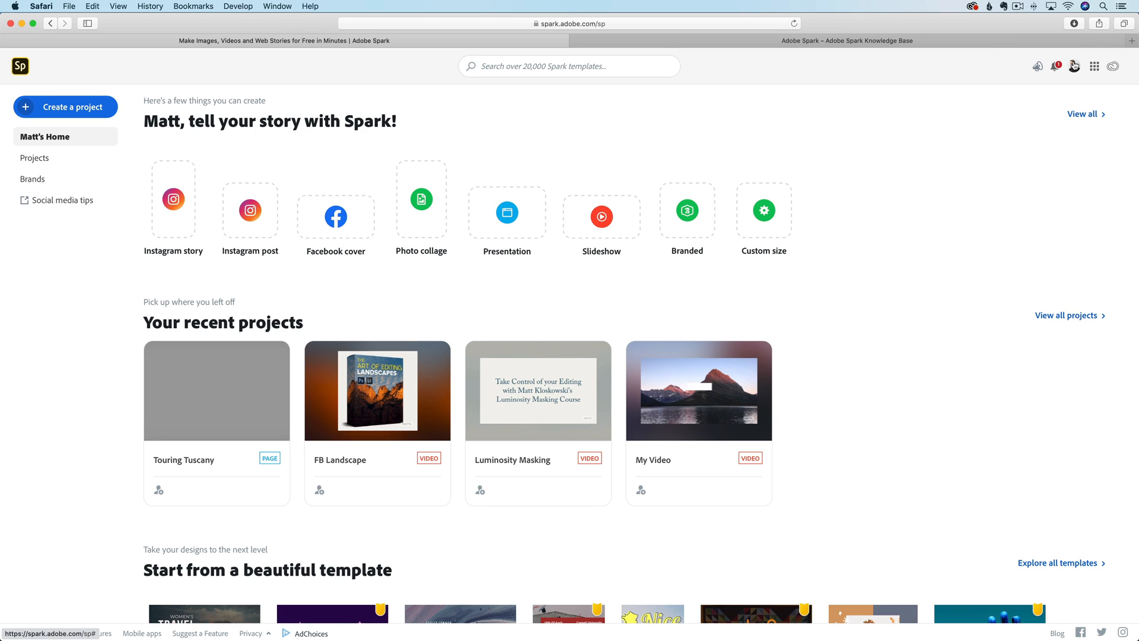
mouse_move(1073, 67)
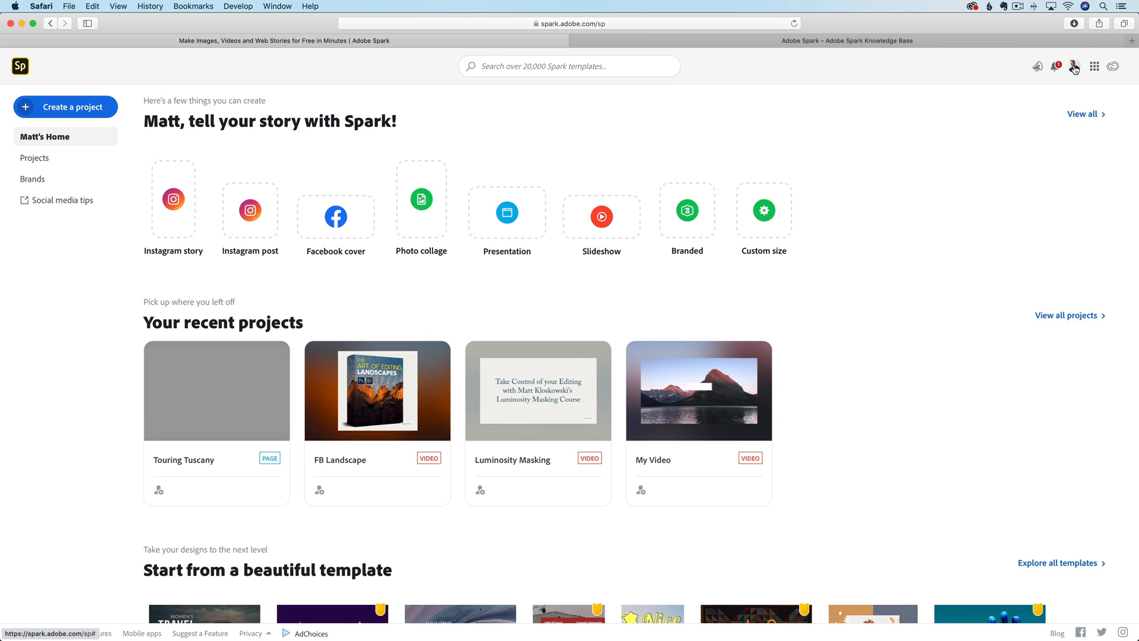
mouse_move(1076, 71)
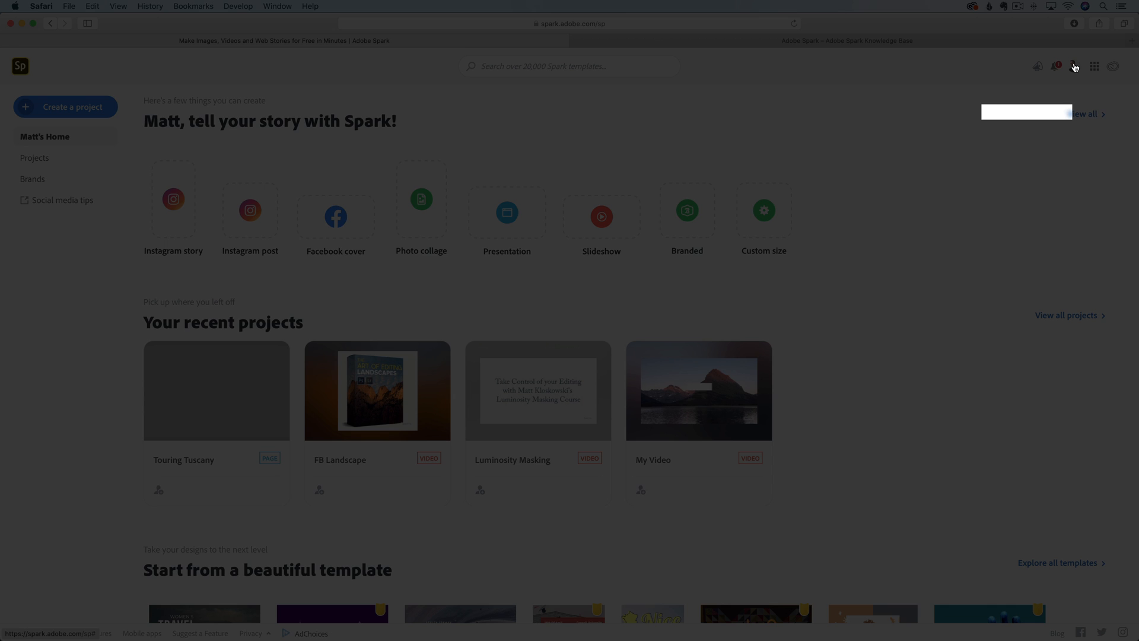
Open the account menu from the profile avatar on the Spark home page
click(1073, 67)
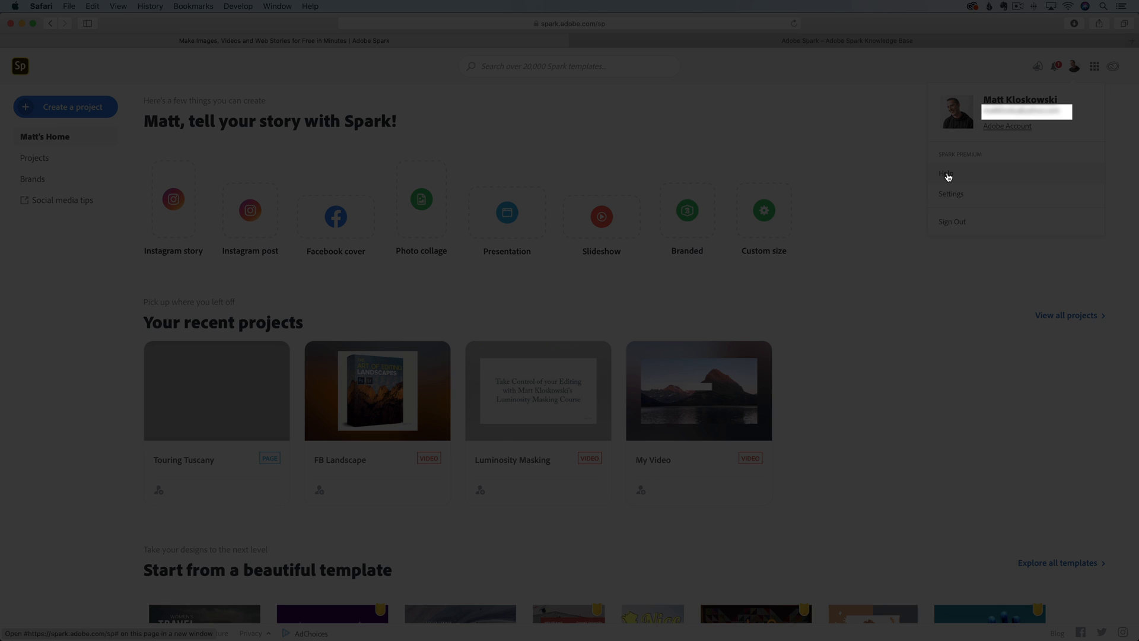
mouse_move(850, 79)
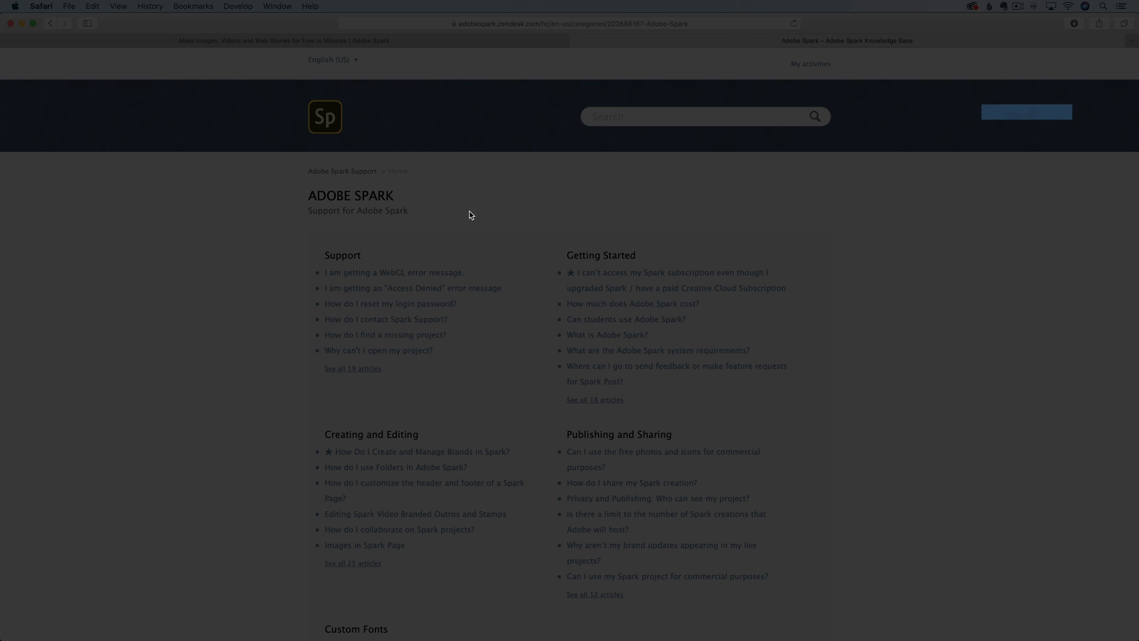
mouse_move(393, 273)
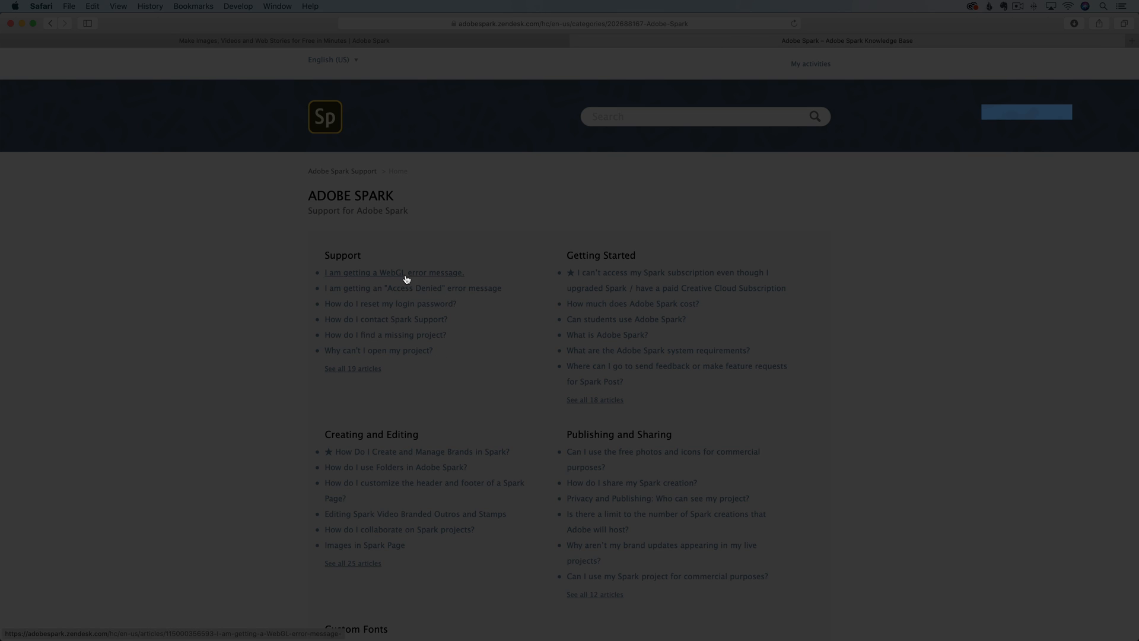
Scroll through the Knowledge Base categories such as Support and Getting Started
scroll(down, 3)
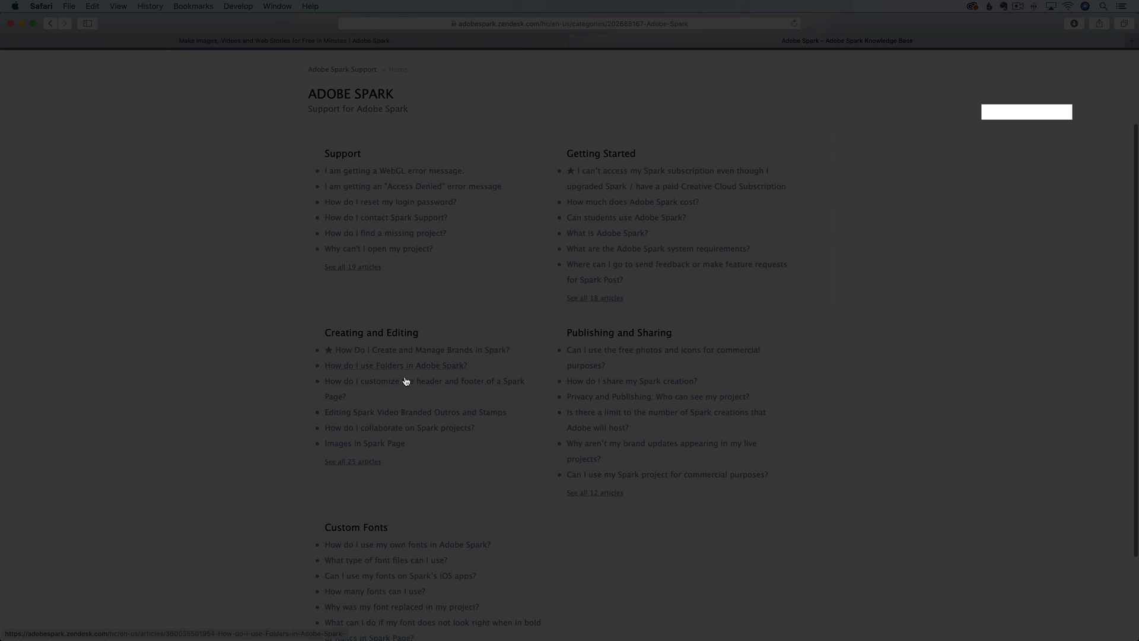
scroll(down, 3)
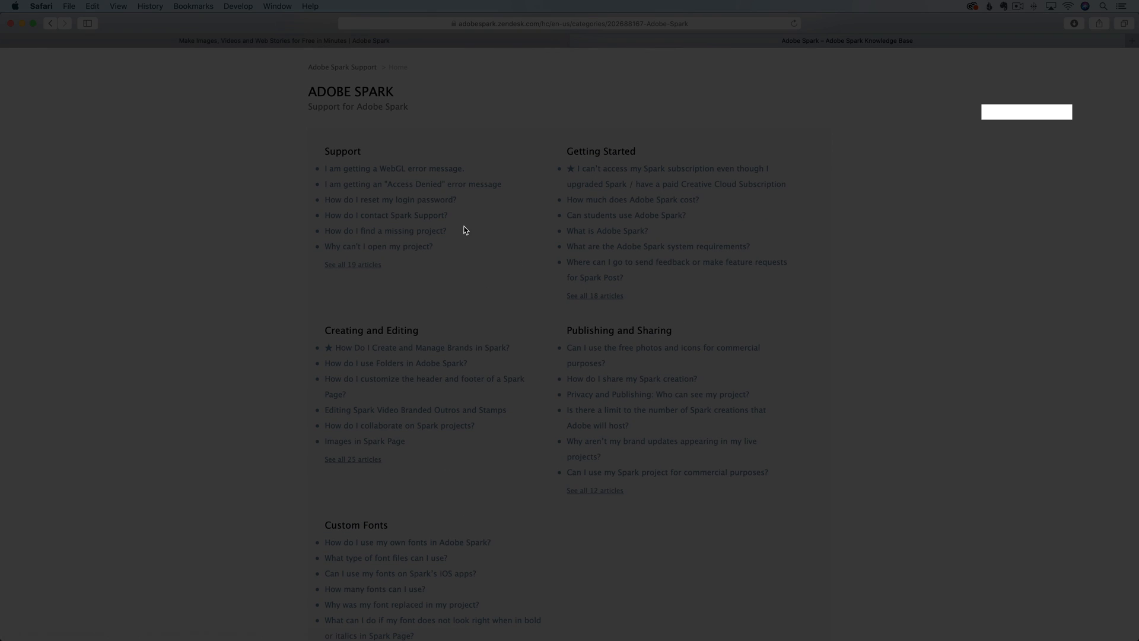
mouse_move(452, 449)
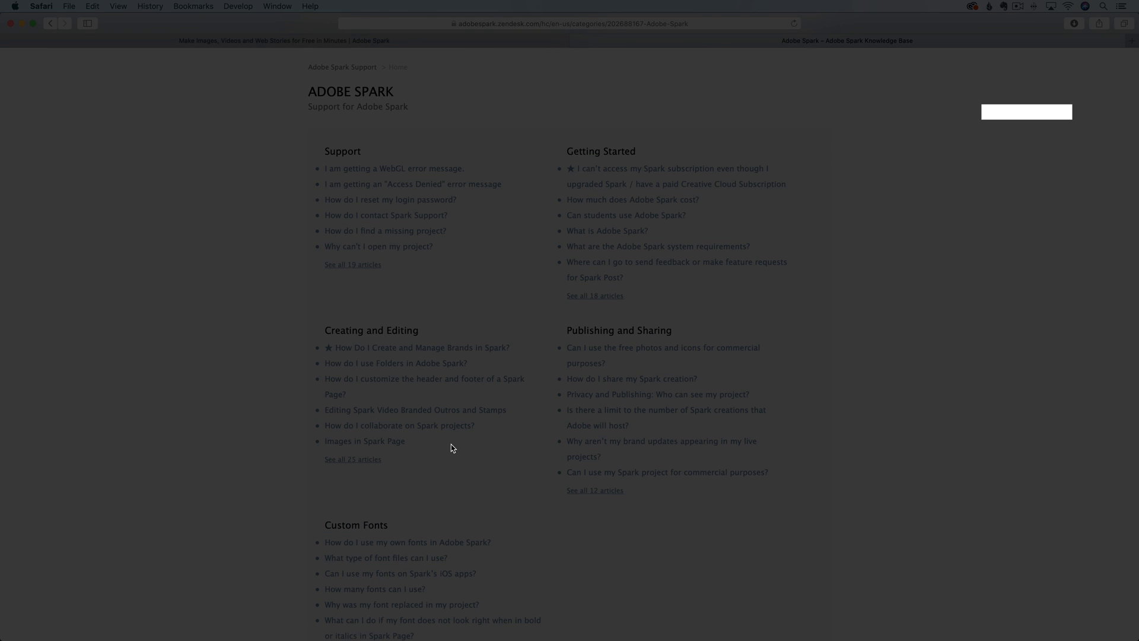
mouse_move(352, 459)
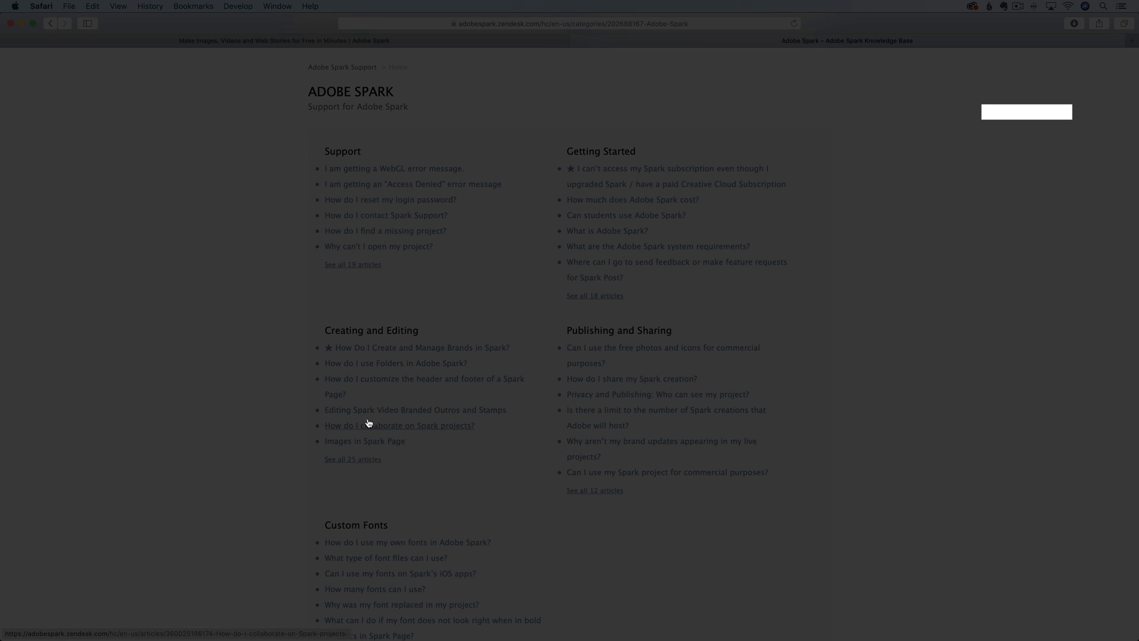
mouse_move(615, 445)
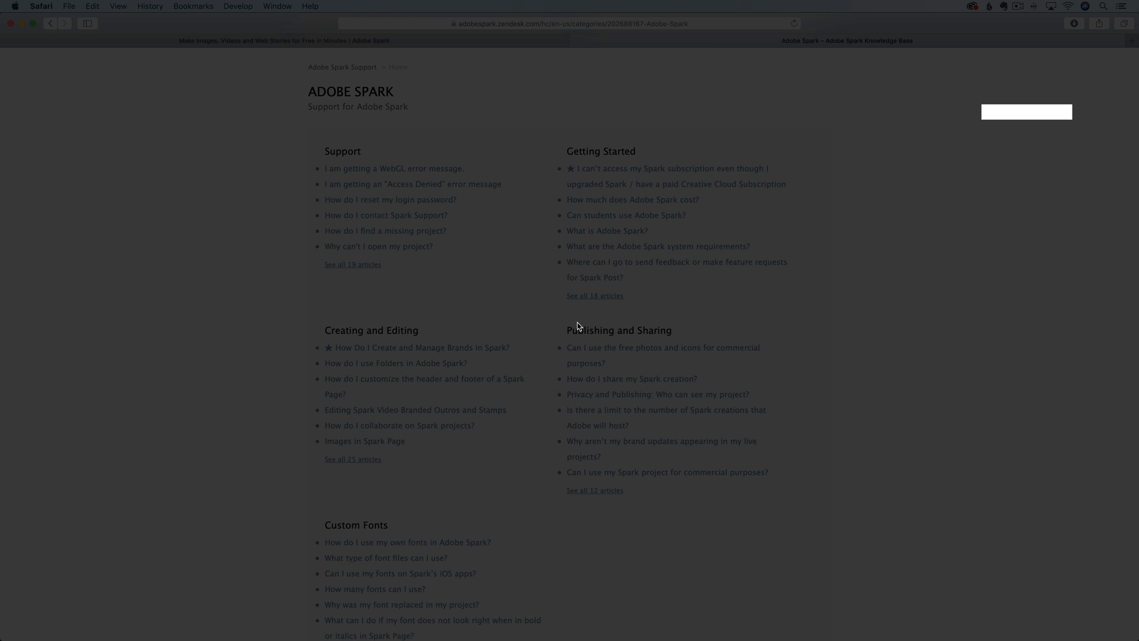
mouse_move(551, 396)
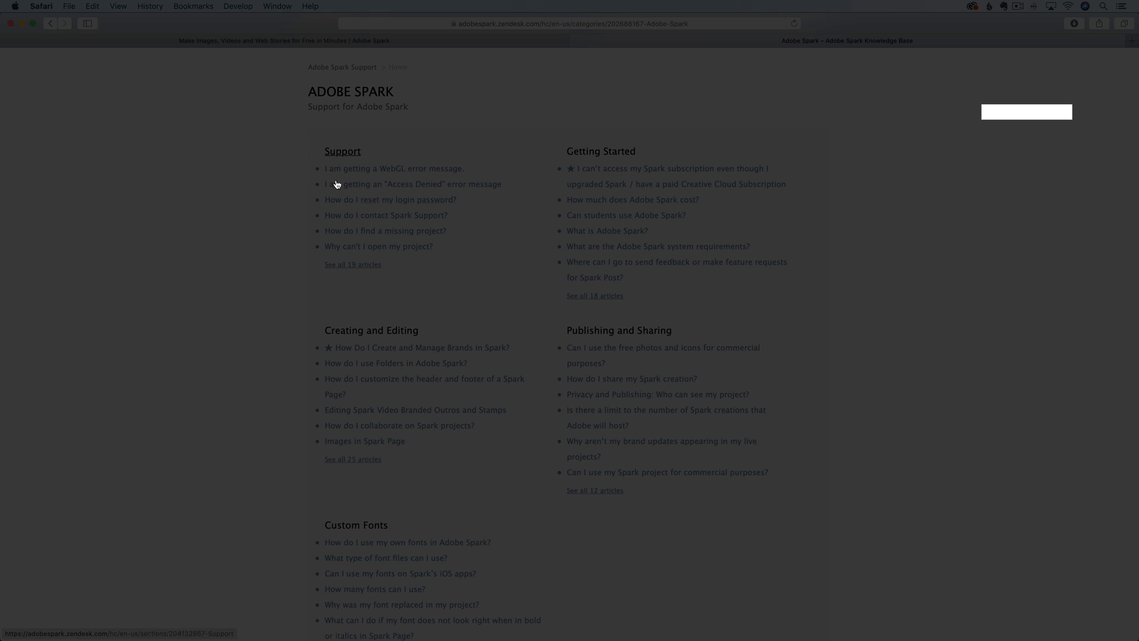
mouse_move(461, 109)
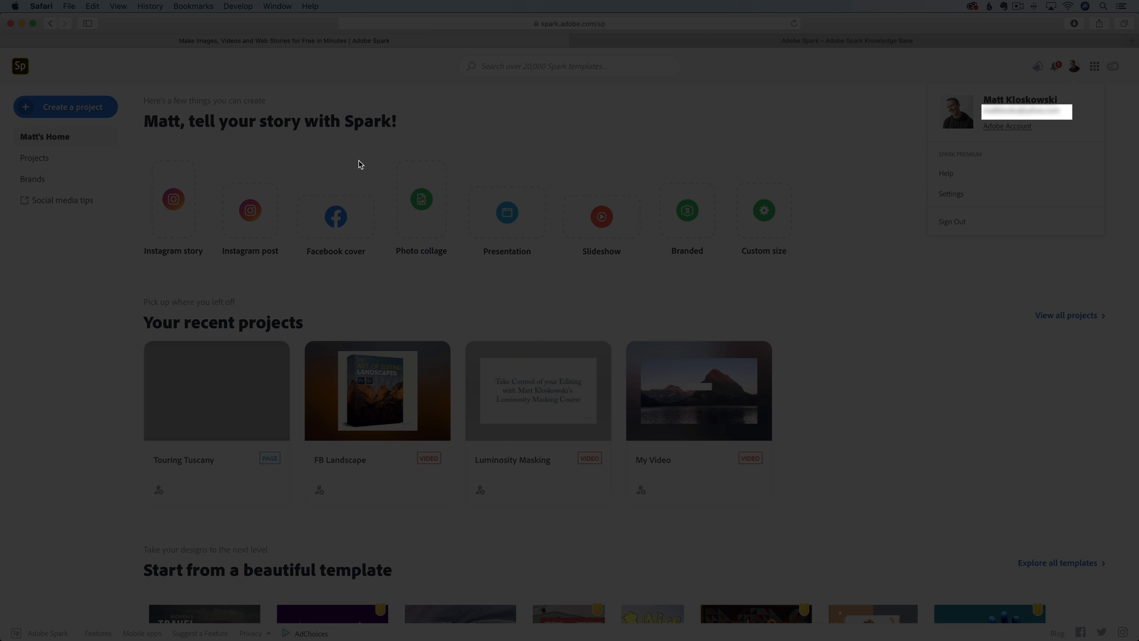
Scroll the Spark home page down to recent projects including Touring Tuscany and the templates row
scroll(down, 3)
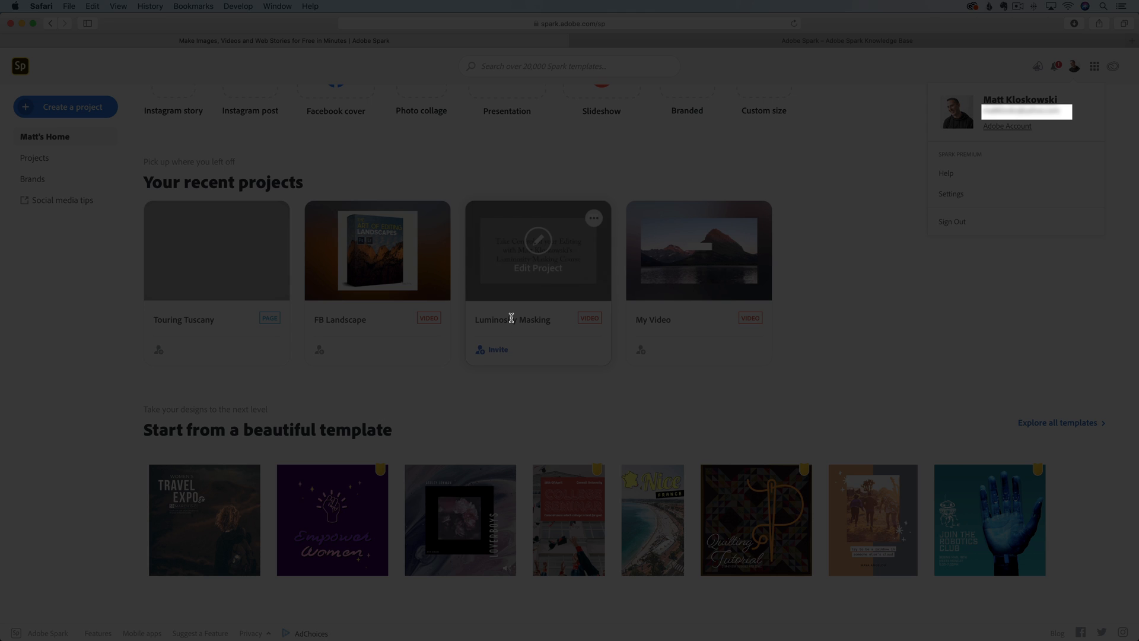
mouse_move(42, 367)
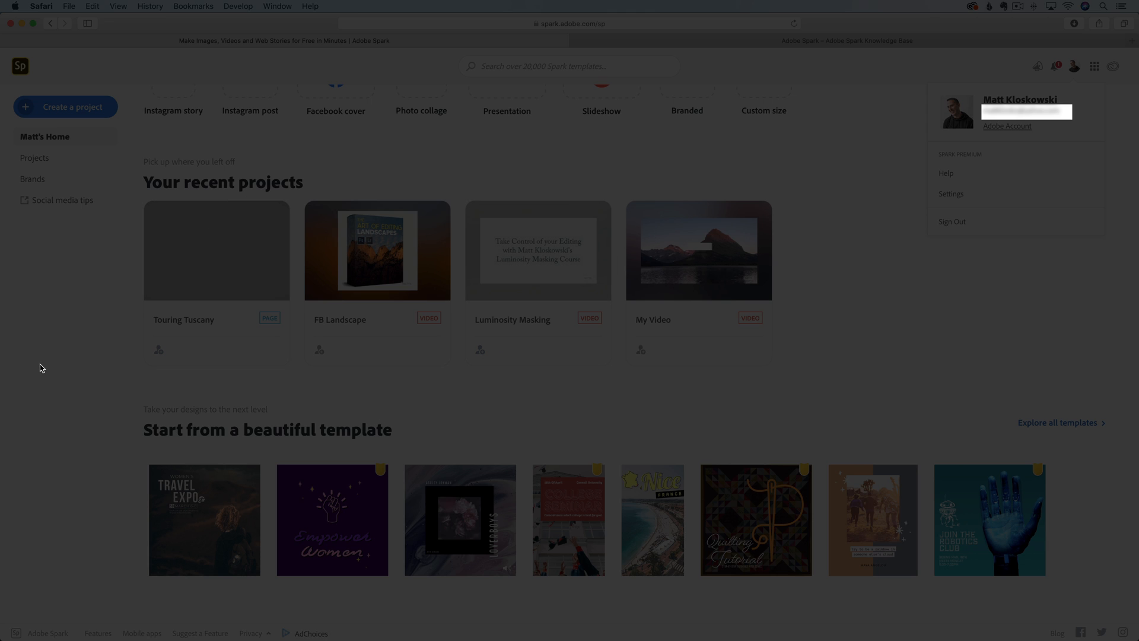